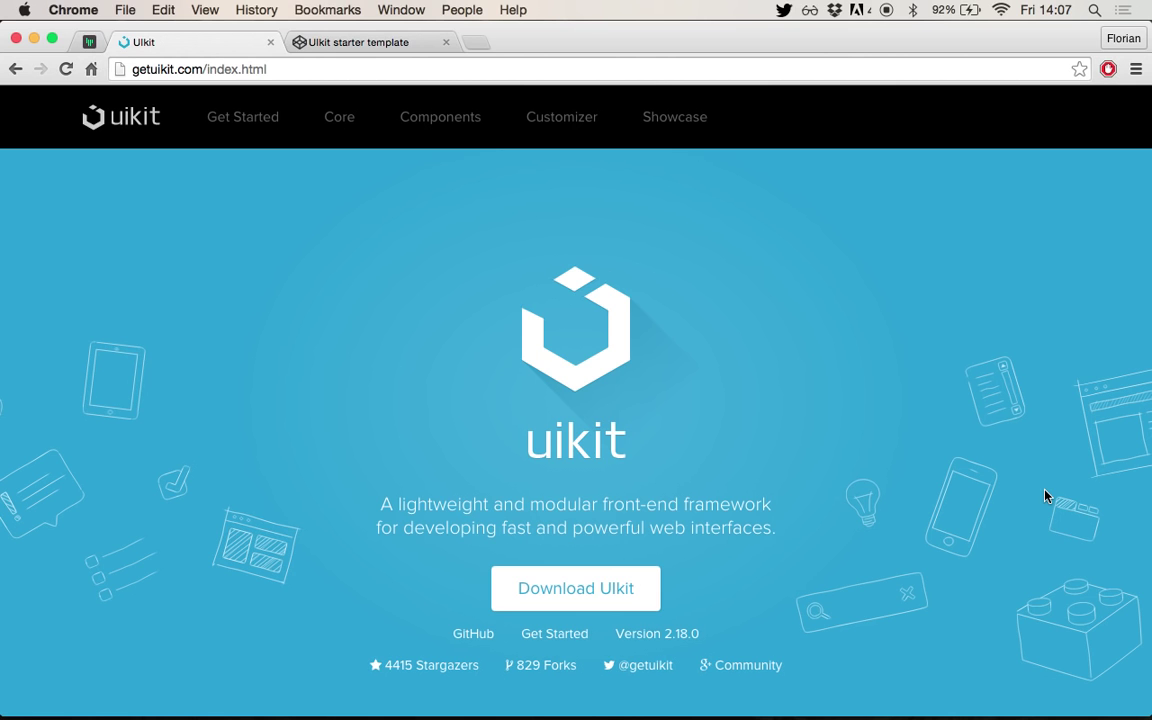
{"action": "mouse_move", "coordinate": [590, 588]}
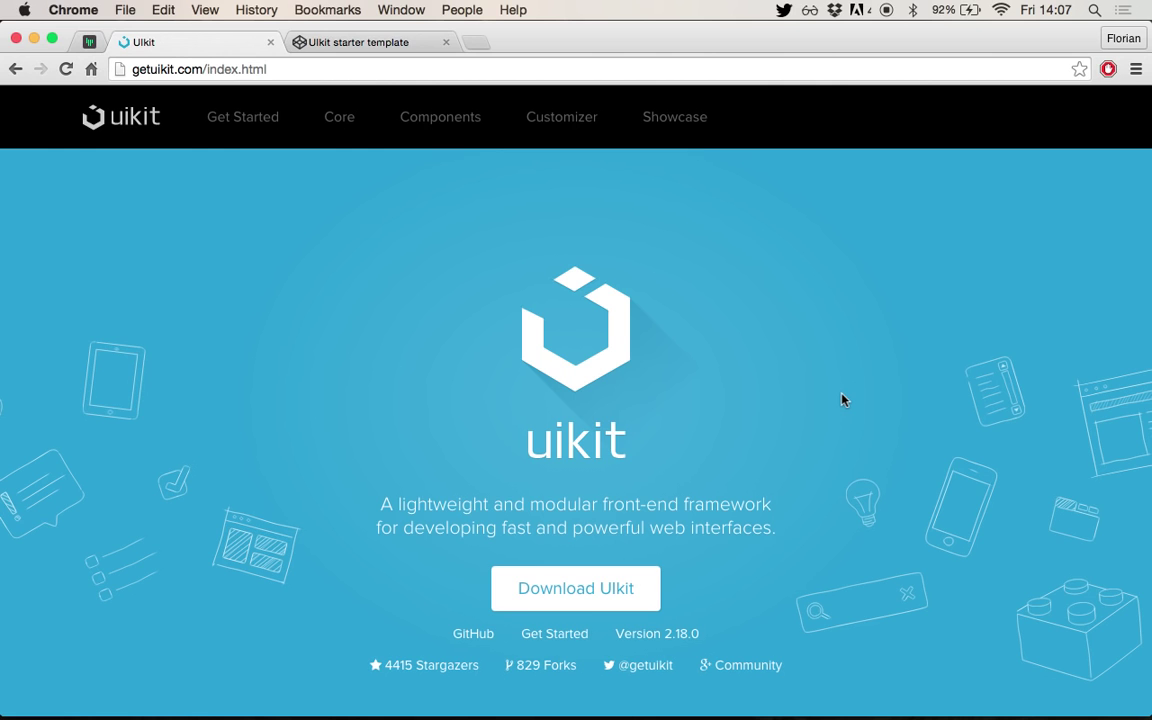
{"action": "mouse_move", "coordinate": [816, 376]}
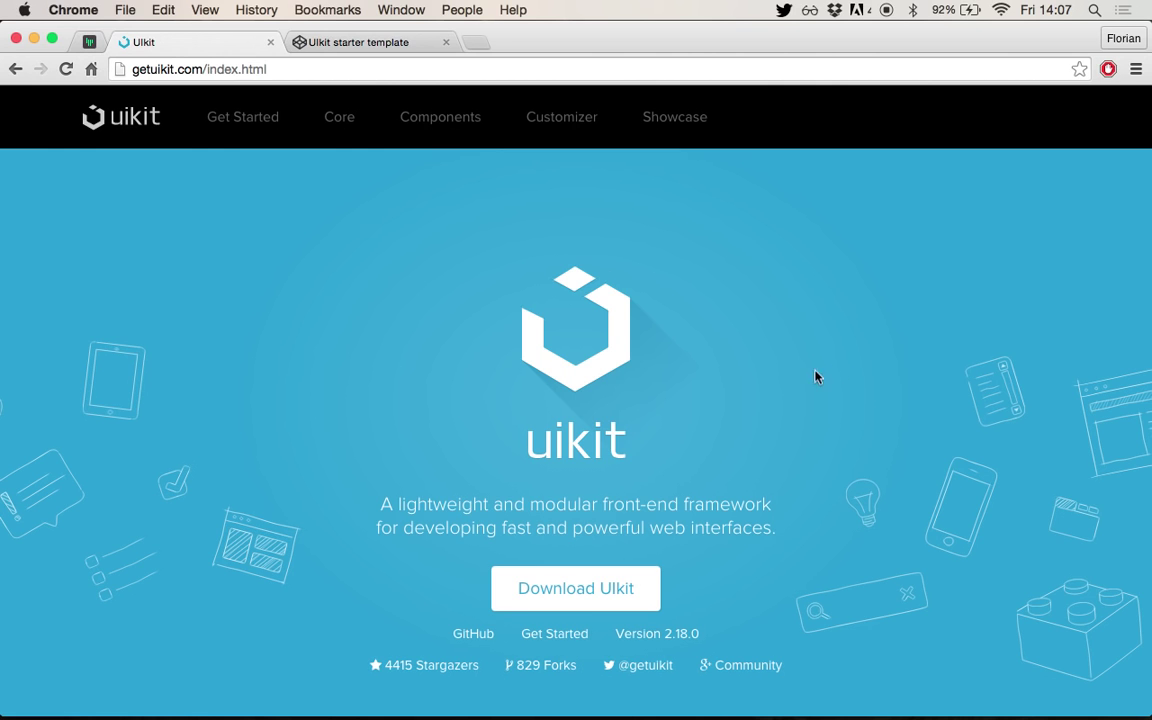
{"action": "mouse_move", "coordinate": [766, 412]}
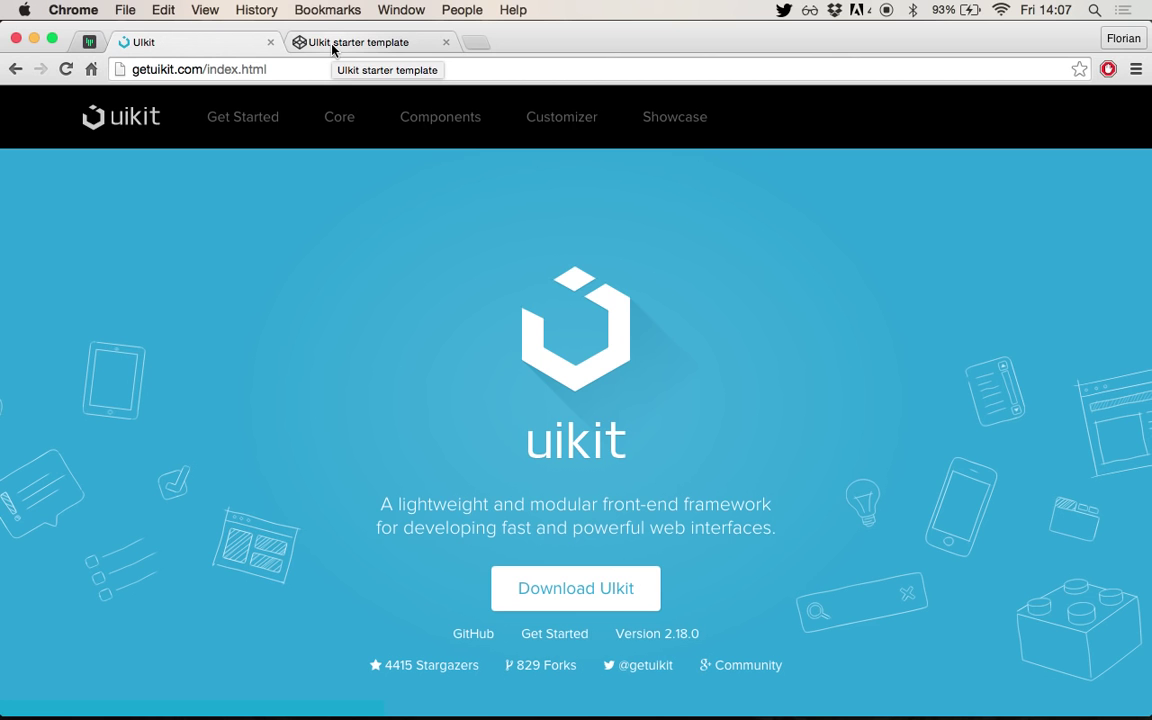
{"action": "mouse_move", "coordinate": [344, 42]}
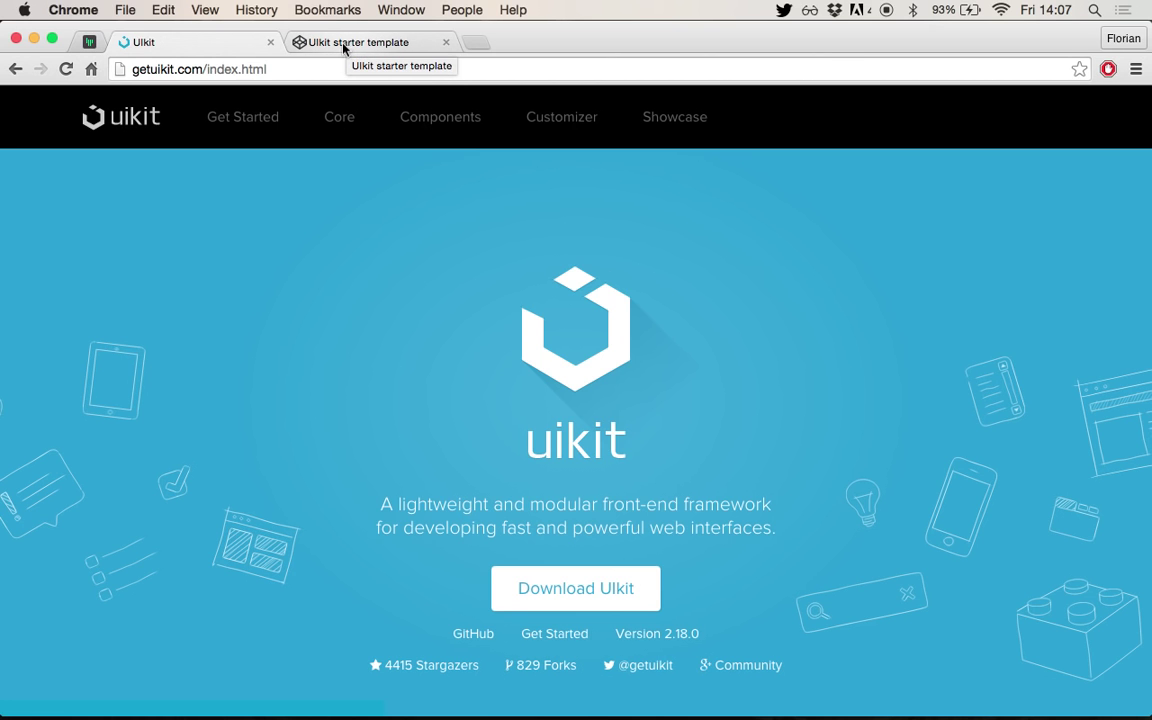
- Switch to the UIkit starter template pen and focus the JS editor
{"action": "left_click", "coordinate": [364, 42]}
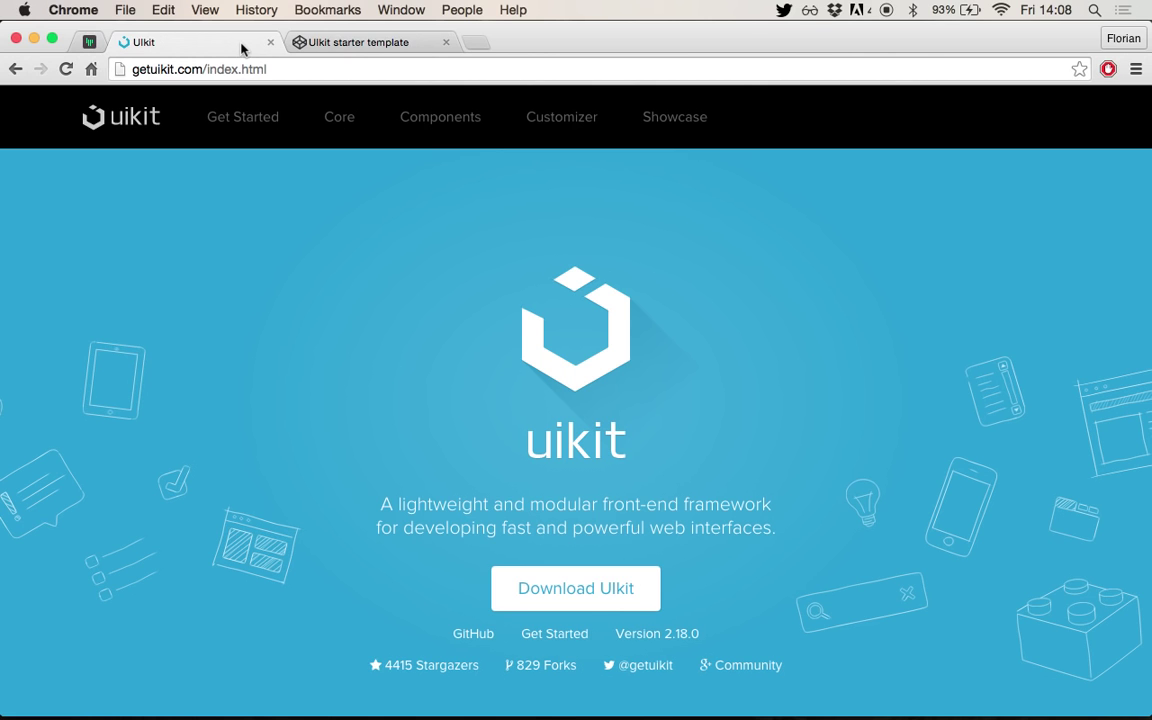
{"action": "mouse_move", "coordinate": [300, 42]}
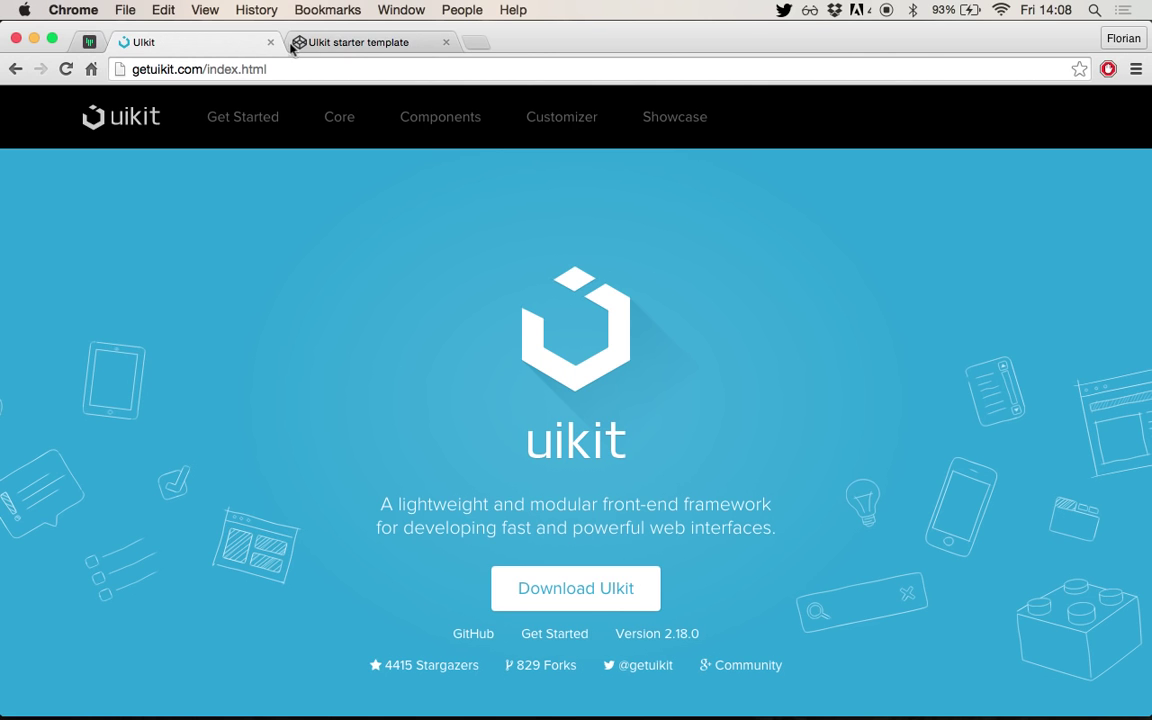
{"action": "mouse_move", "coordinate": [358, 50]}
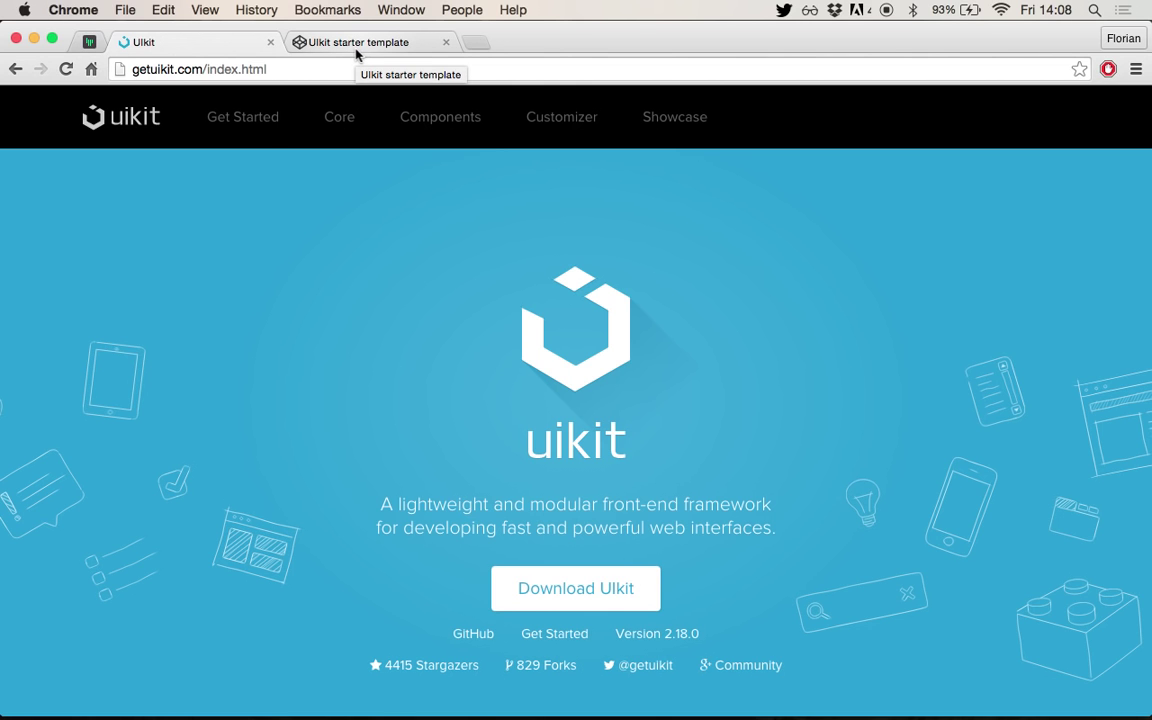
{"action": "left_click", "coordinate": [372, 42]}
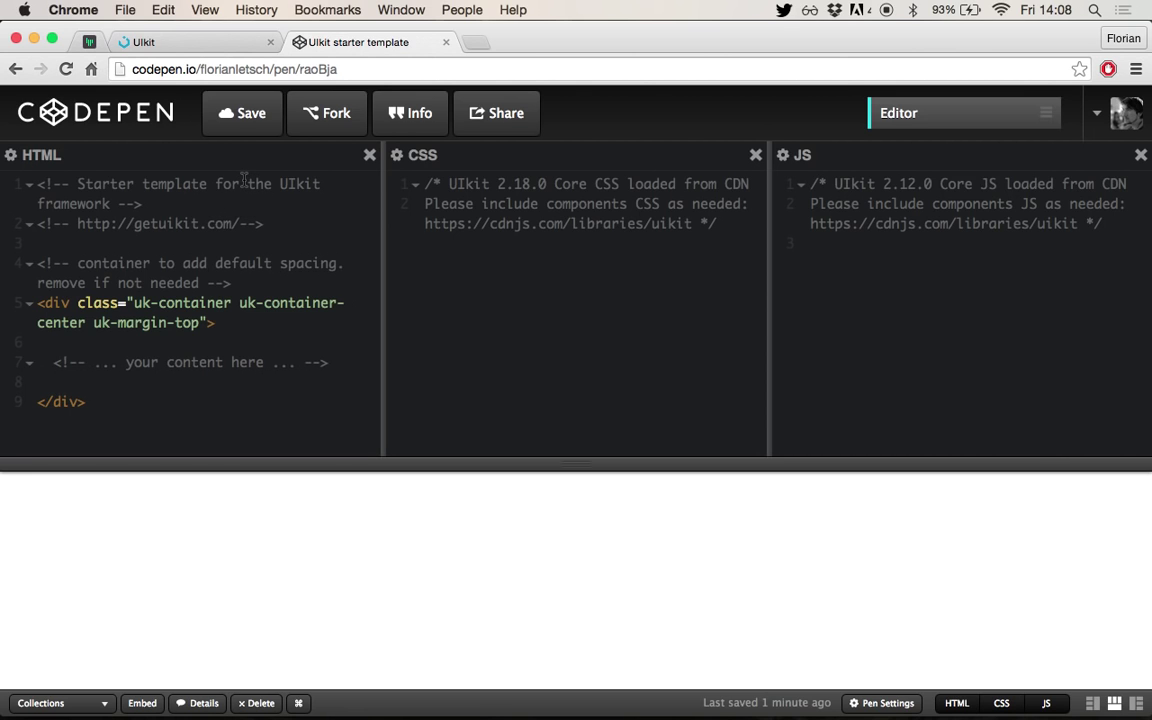
{"action": "mouse_move", "coordinate": [910, 184]}
{"action": "type", "text": "8"}
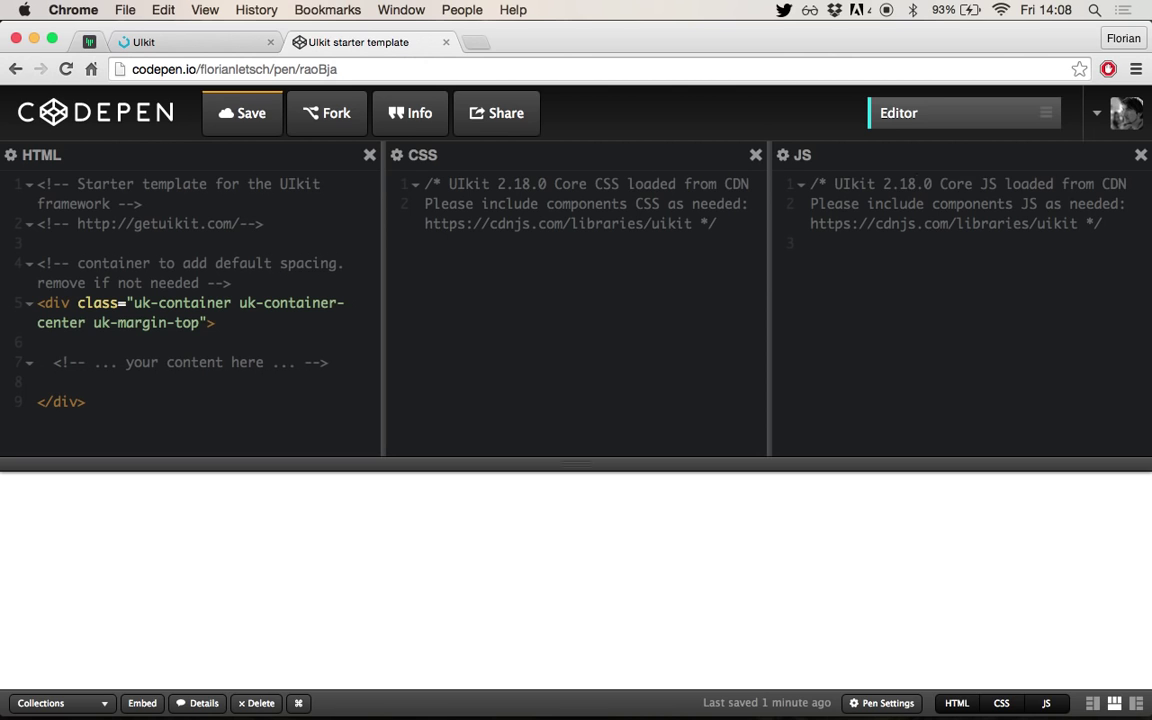
{"action": "left_click", "coordinate": [916, 184]}
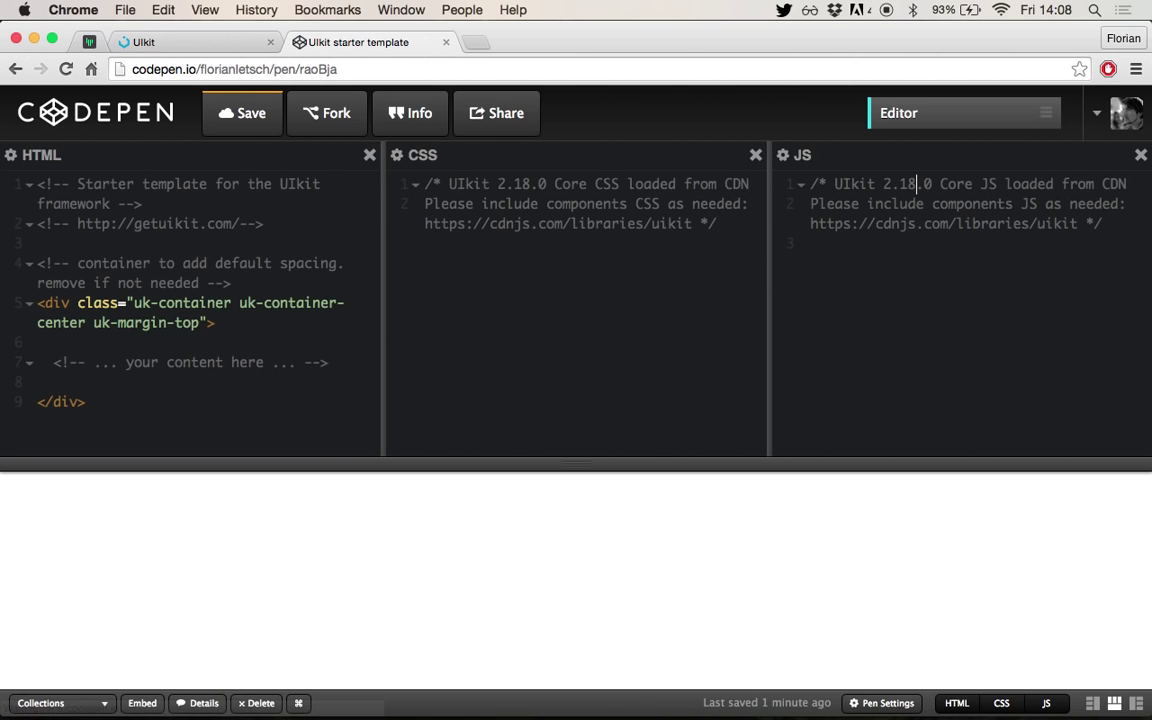
{"action": "left_click", "coordinate": [252, 112]}
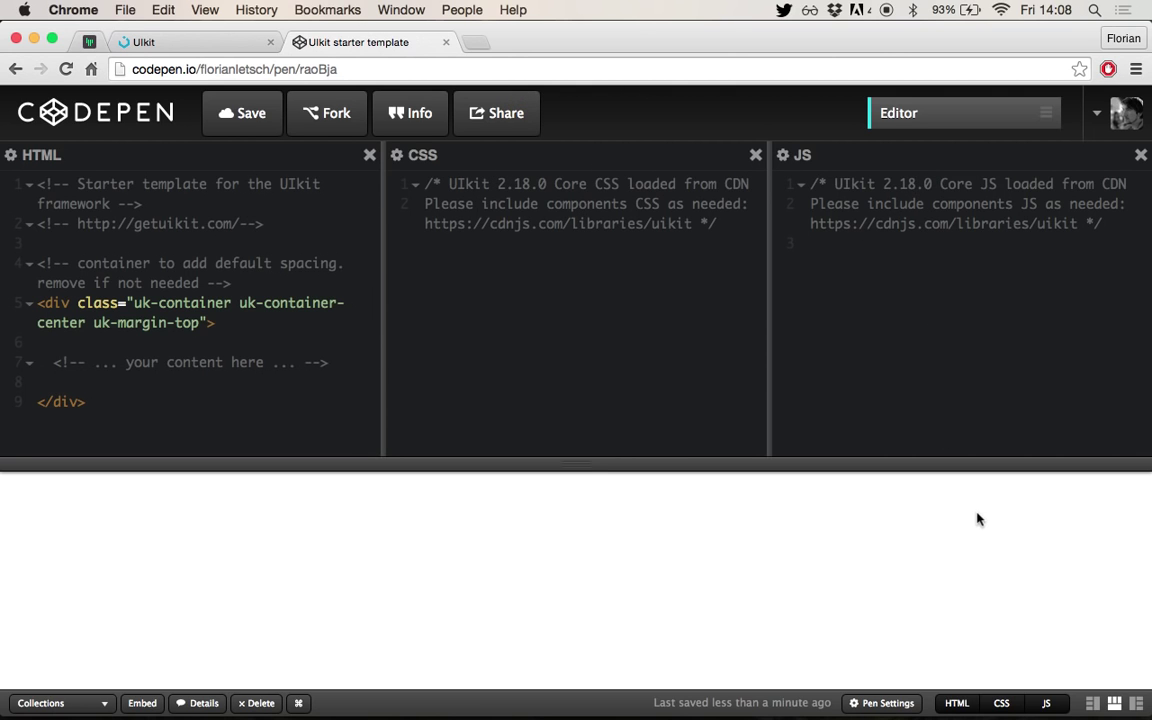
- Show only the HTML editor and highlight the uk-container and uk-container-center classes
{"action": "left_click", "coordinate": [1002, 702]}
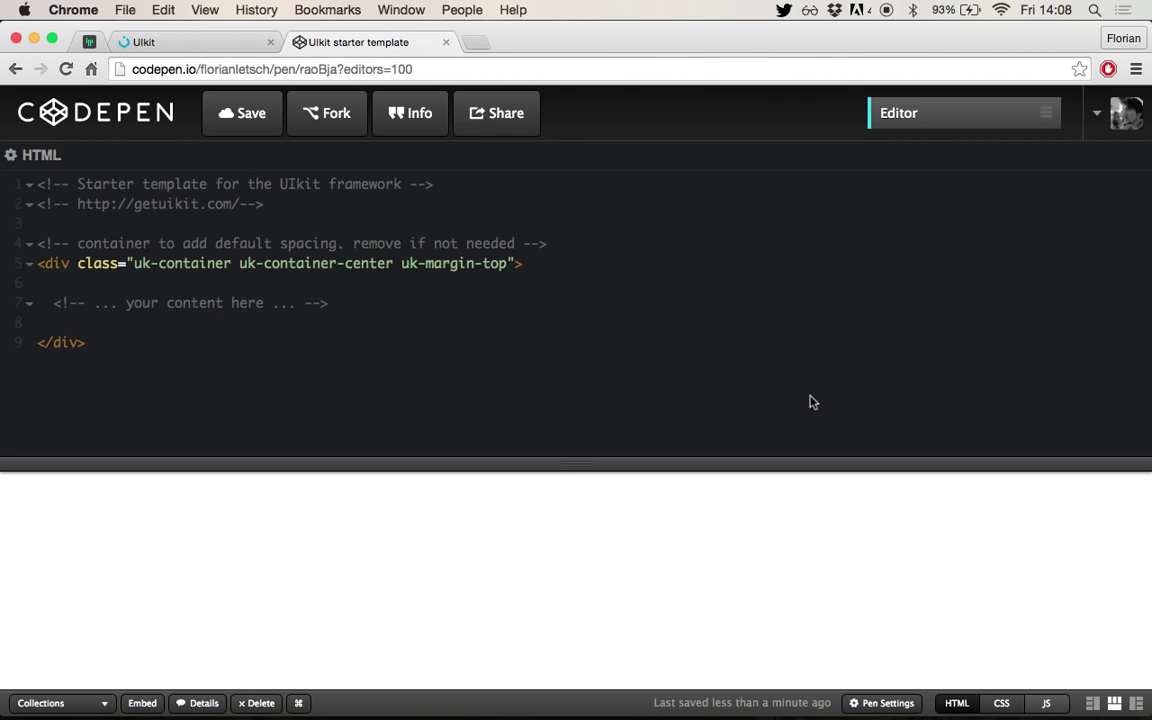
{"action": "mouse_move", "coordinate": [400, 308]}
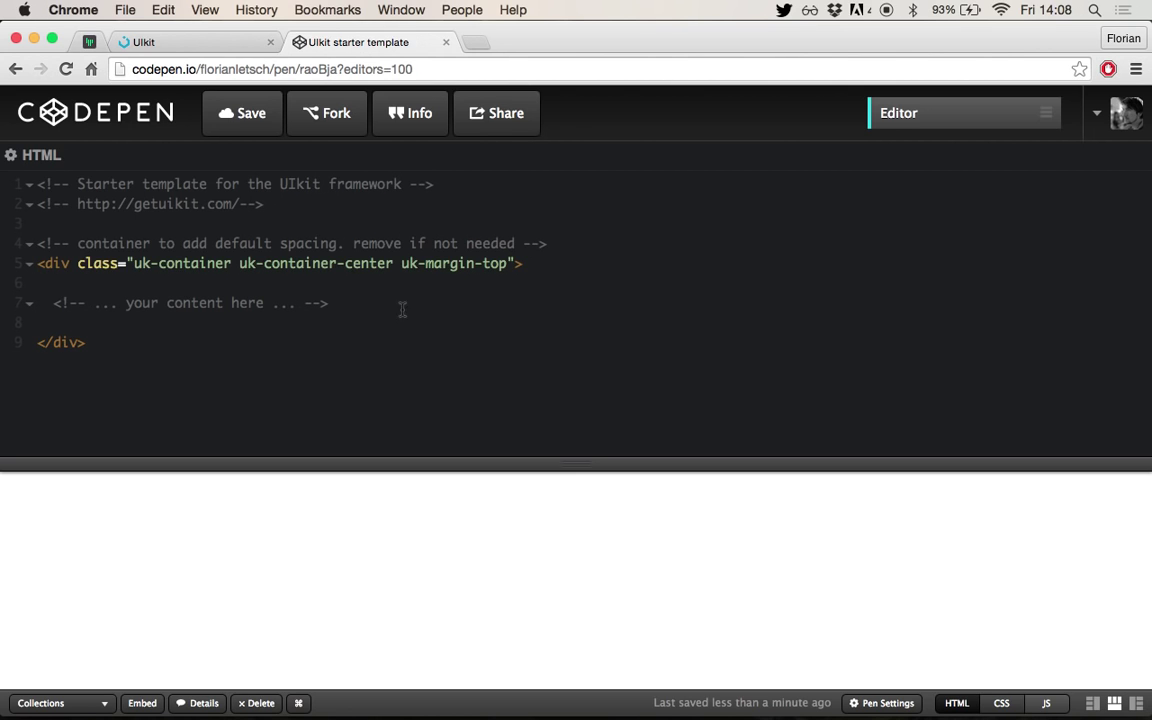
{"action": "mouse_move", "coordinate": [148, 304]}
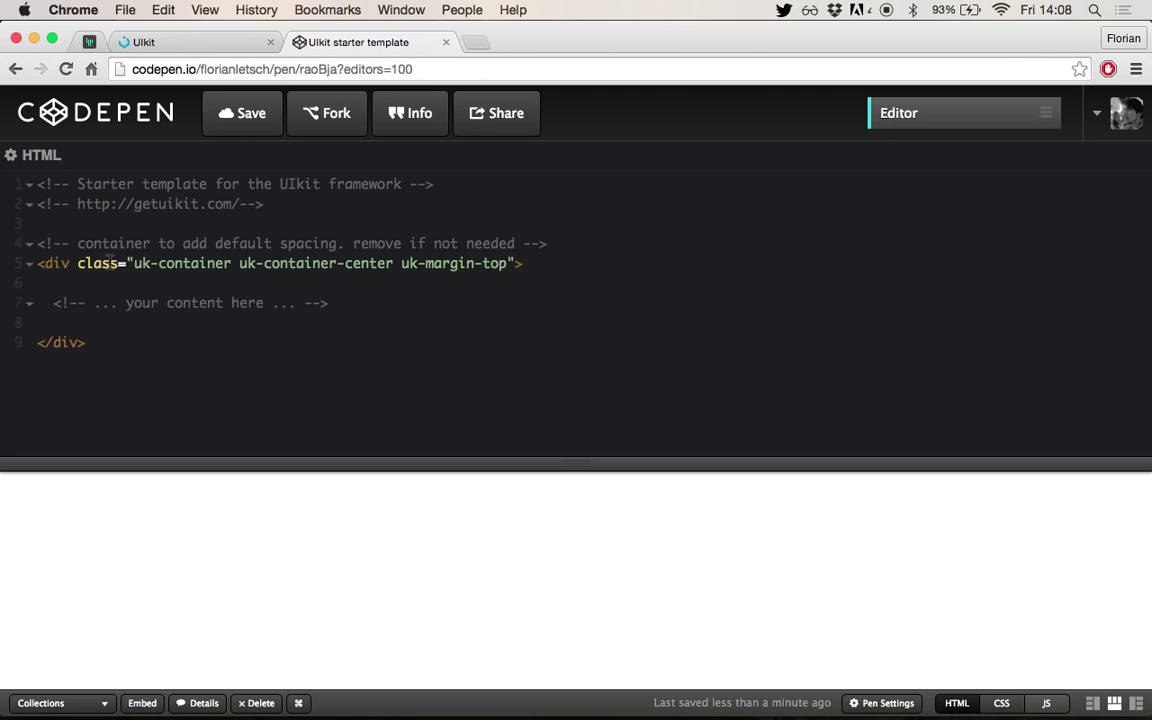
{"action": "mouse_move", "coordinate": [344, 212]}
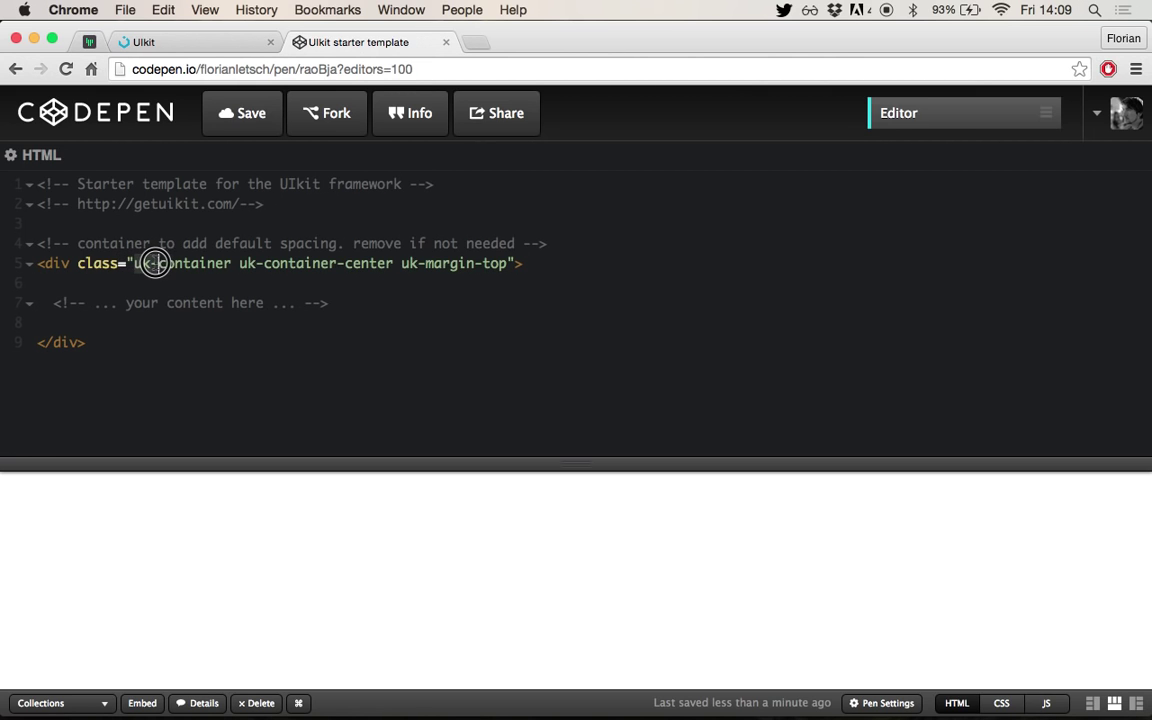
{"action": "double_click", "coordinate": [156, 264]}
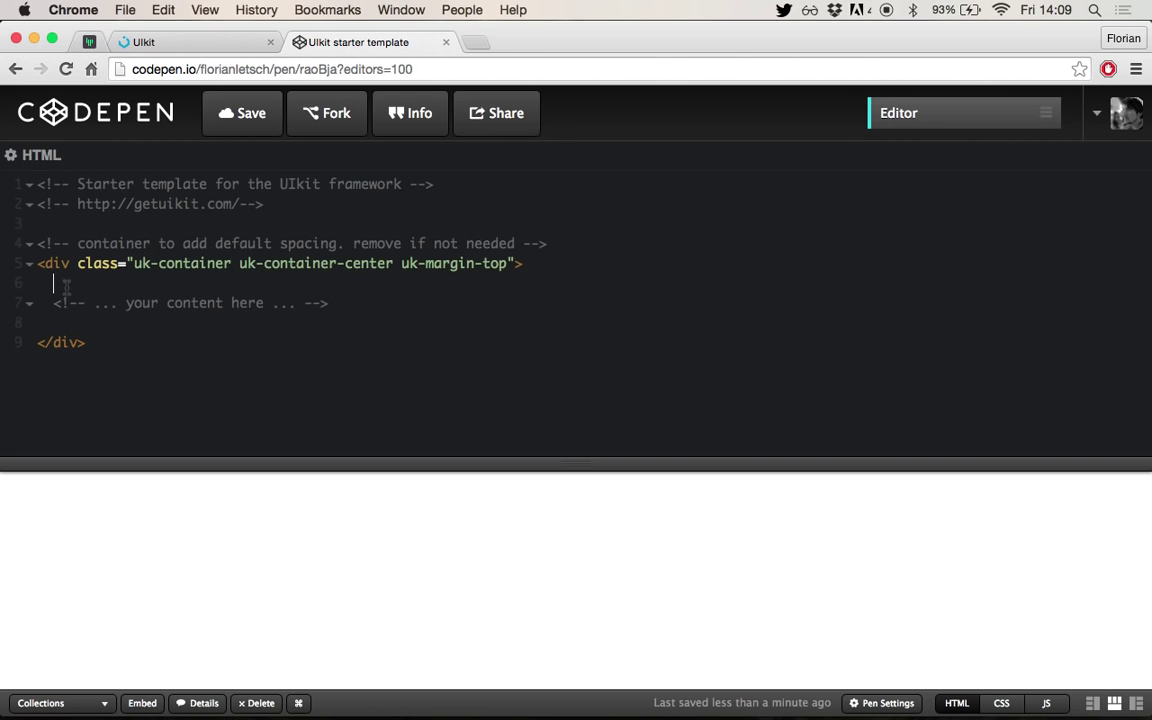
{"action": "mouse_move", "coordinate": [196, 362]}
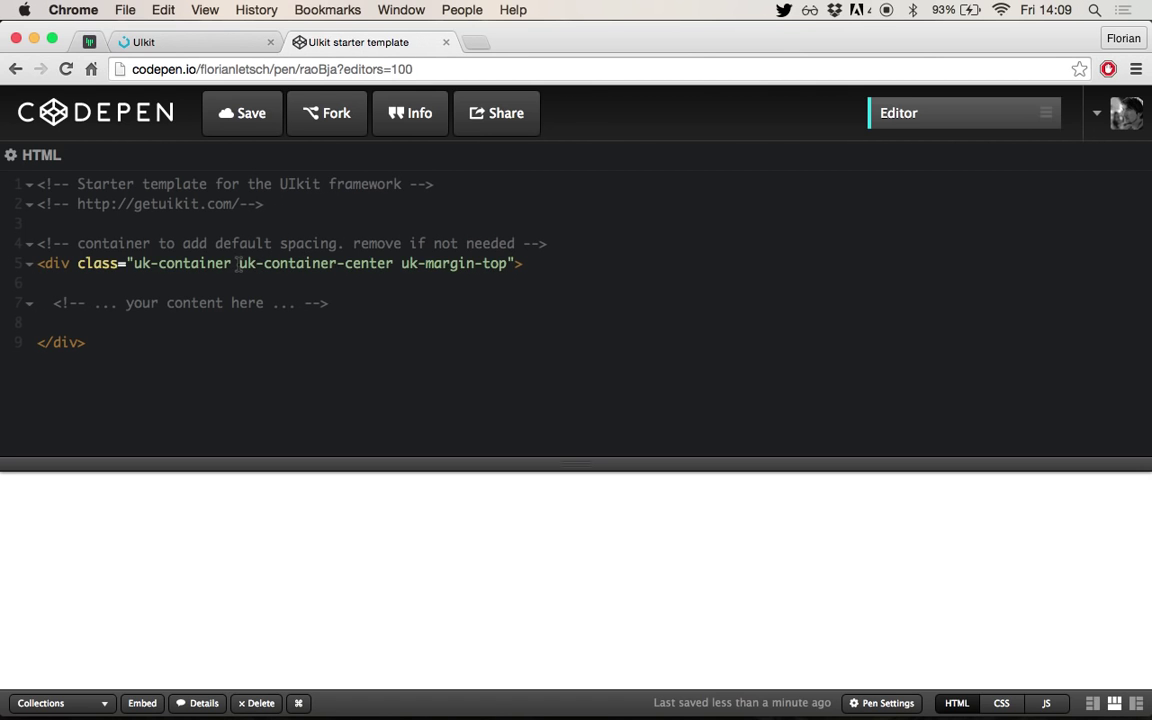
{"action": "double_click", "coordinate": [316, 264]}
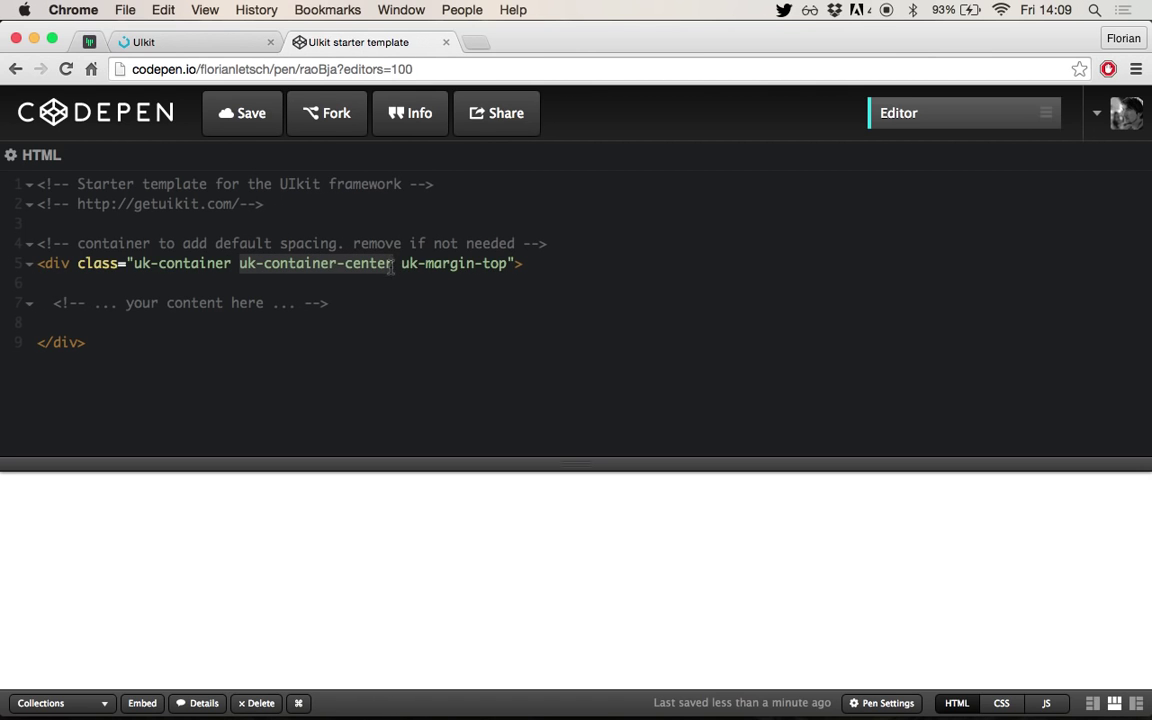
{"action": "left_click", "coordinate": [392, 264]}
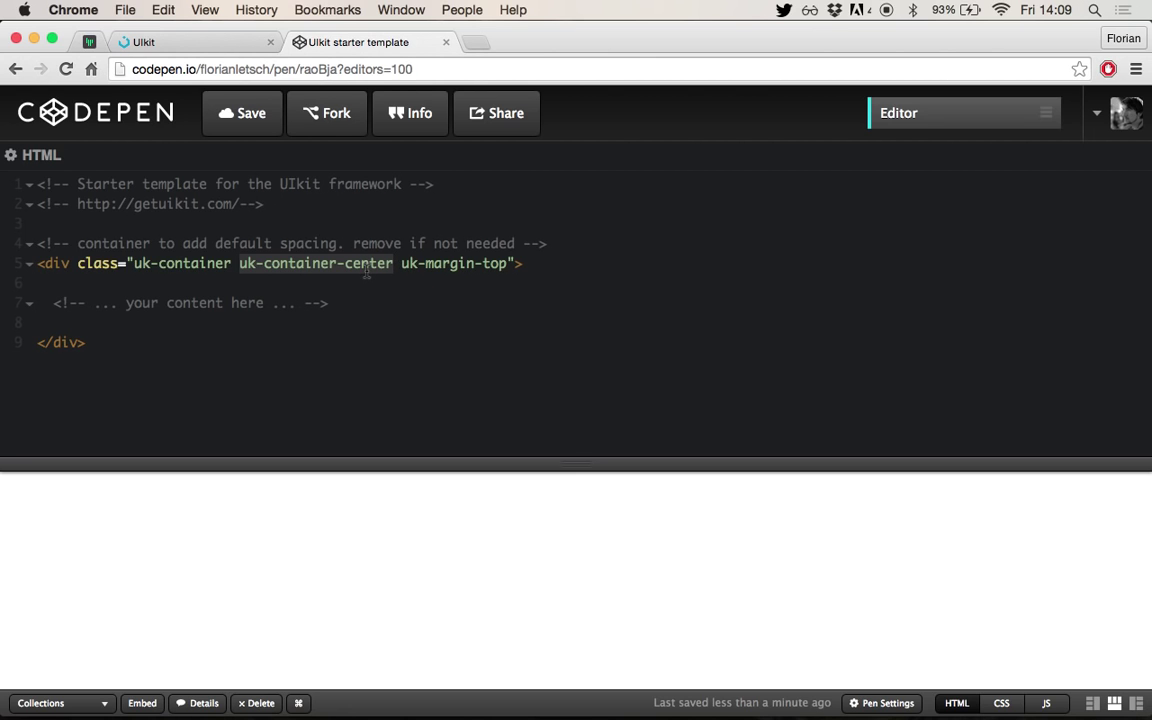
{"action": "mouse_move", "coordinate": [444, 276]}
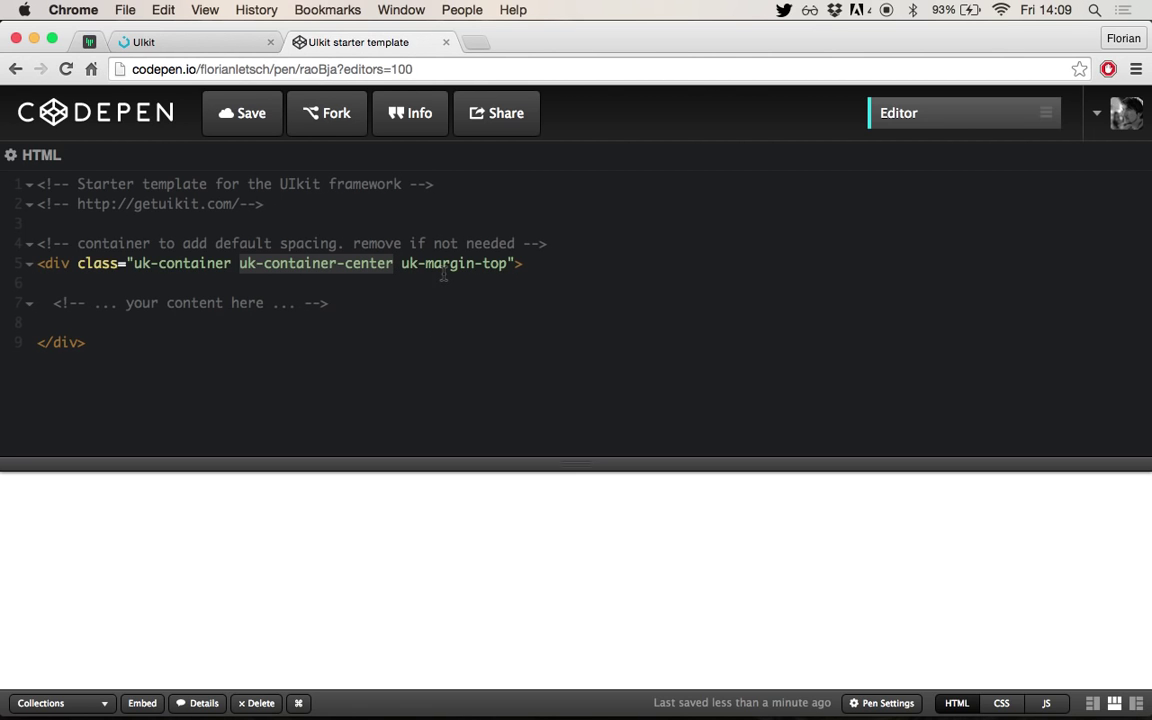
{"action": "mouse_move", "coordinate": [526, 276]}
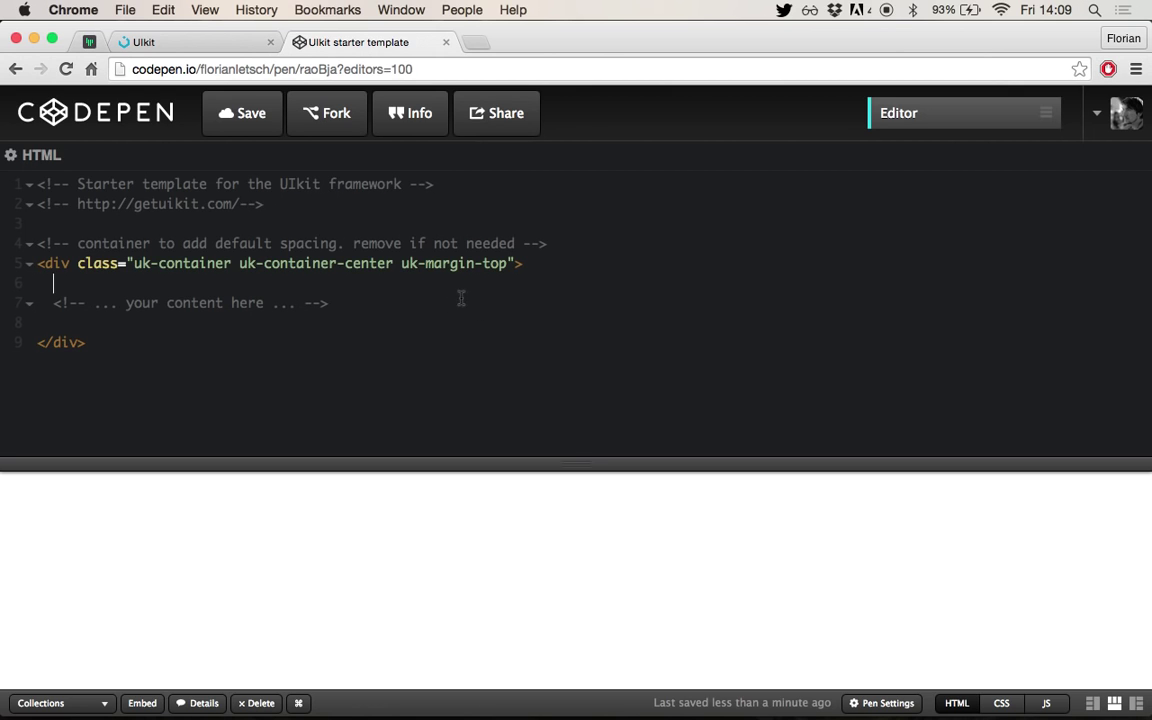
{"action": "mouse_move", "coordinate": [548, 296]}
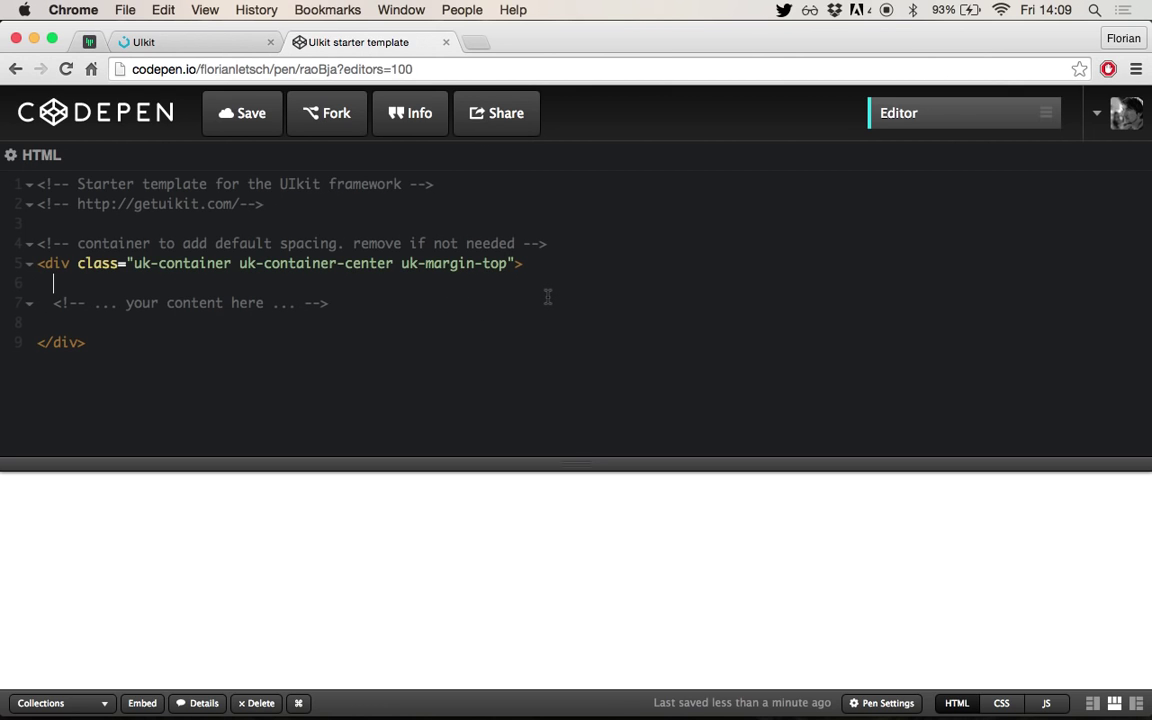
{"action": "mouse_move", "coordinate": [504, 302]}
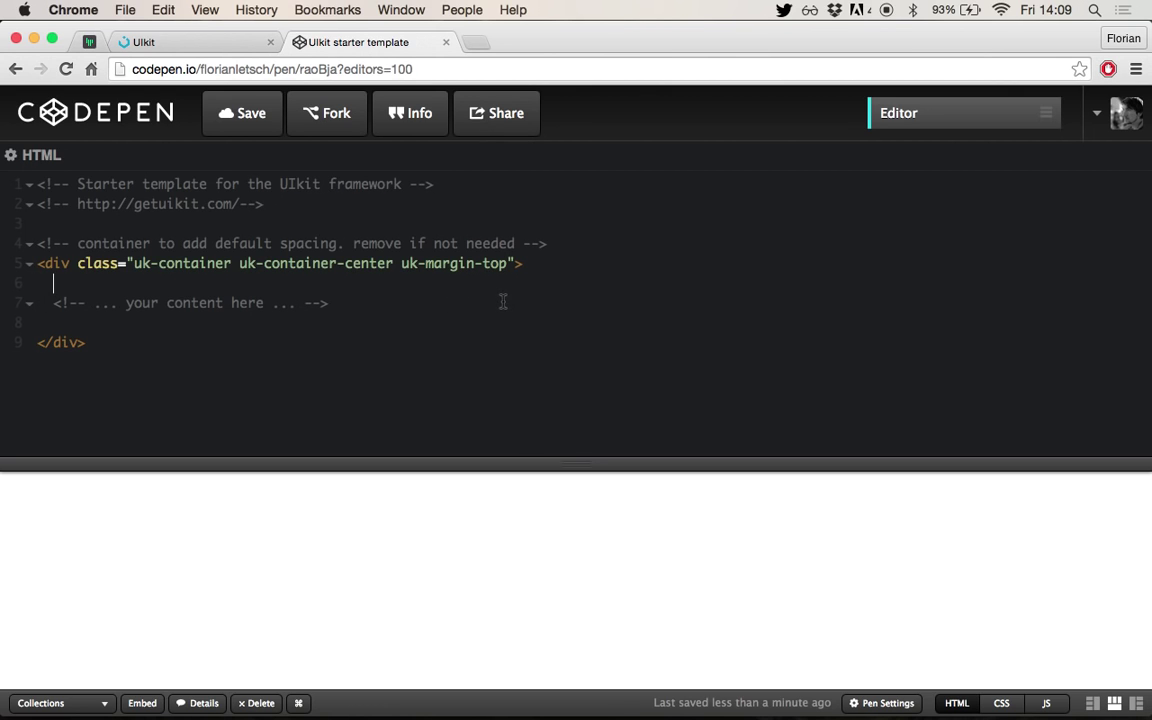
{"action": "mouse_move", "coordinate": [462, 272]}
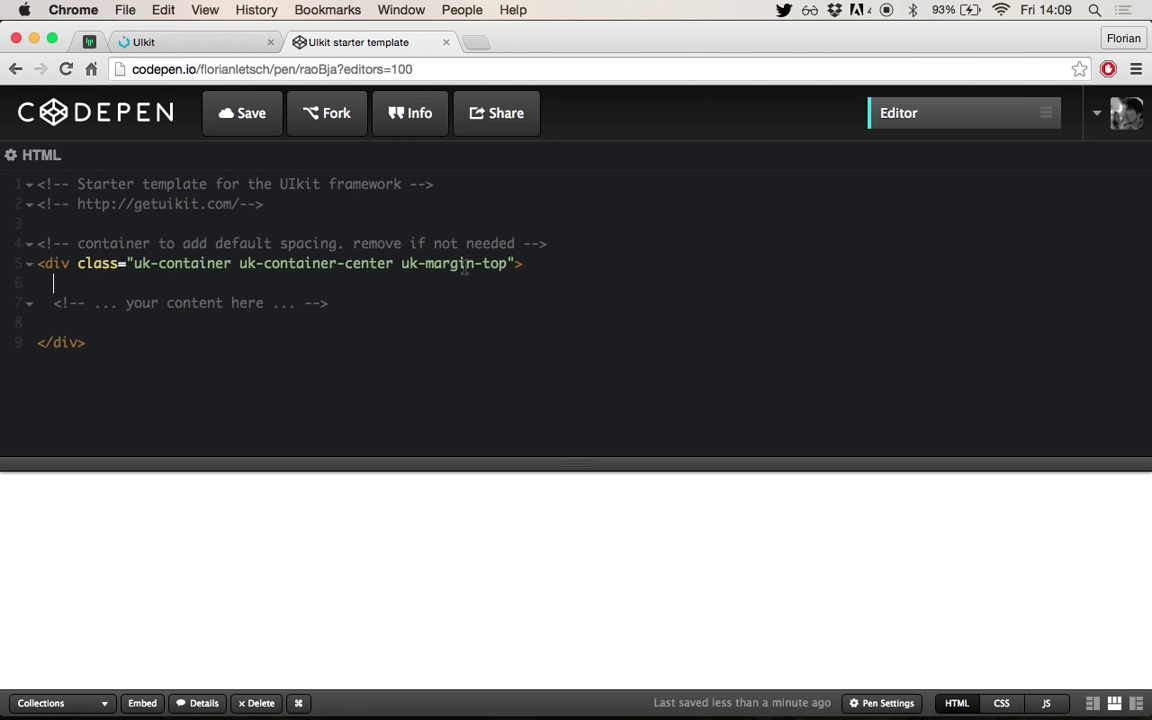
{"action": "mouse_move", "coordinate": [490, 350]}
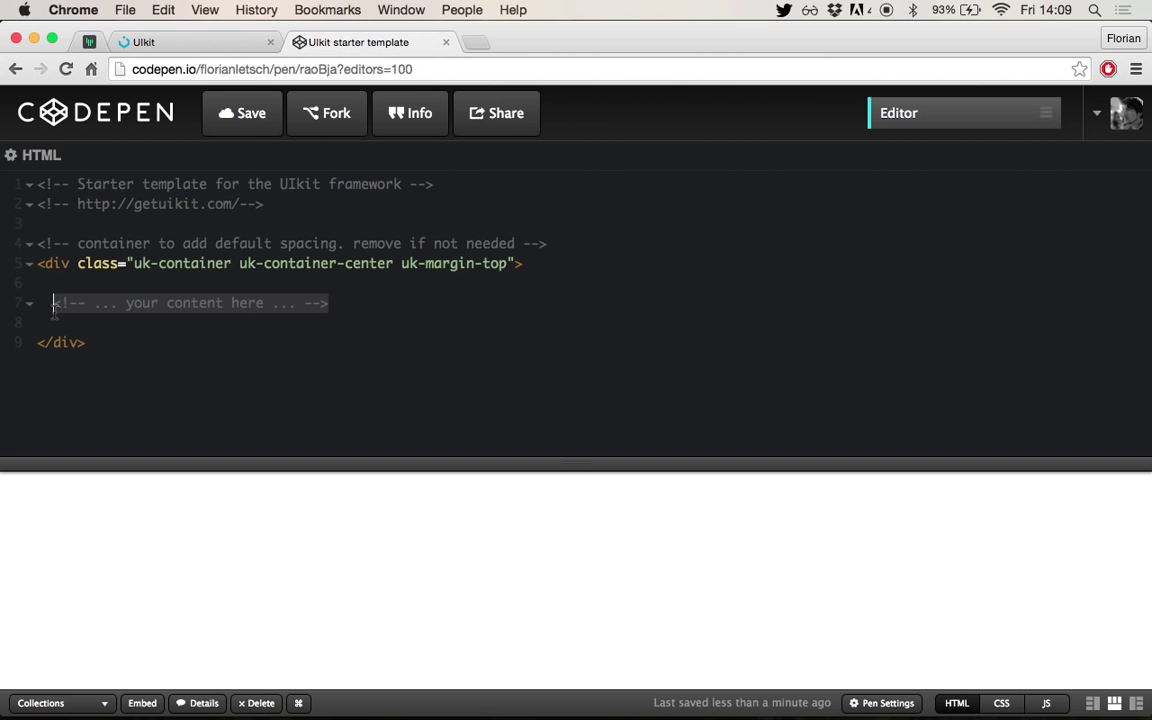
- Add an inner div with an empty class attribute inside the uk-container
{"action": "type", "text": "Hello"}
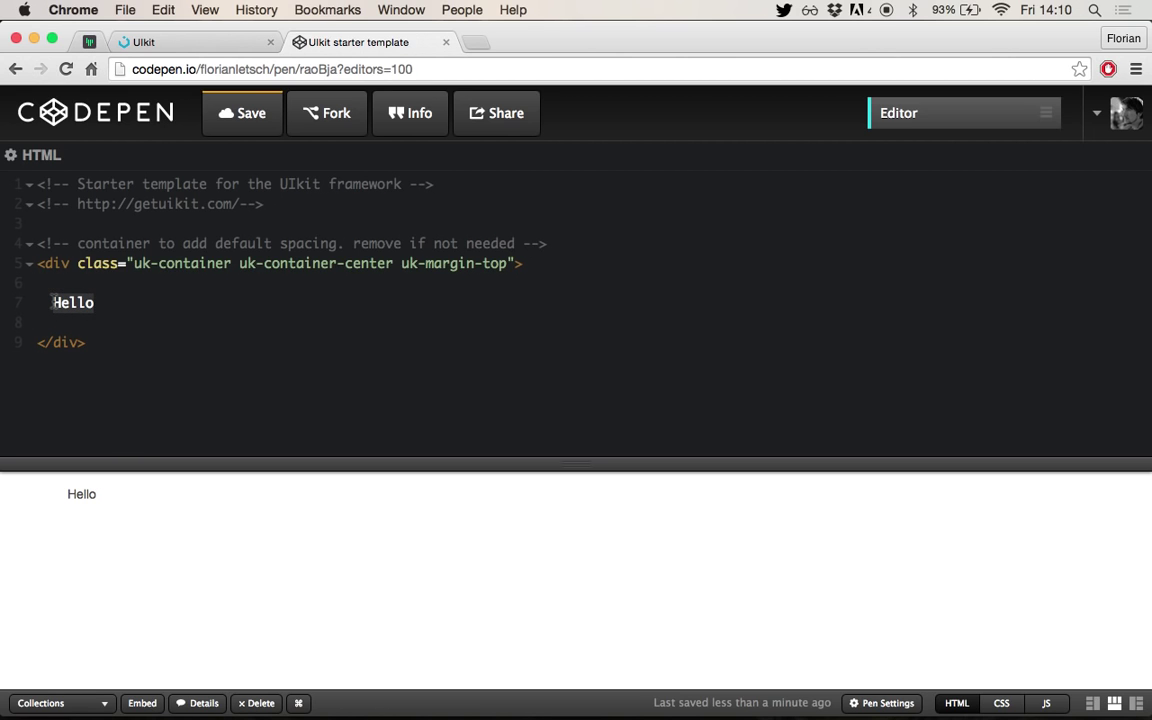
{"action": "type", "text": "<du"}
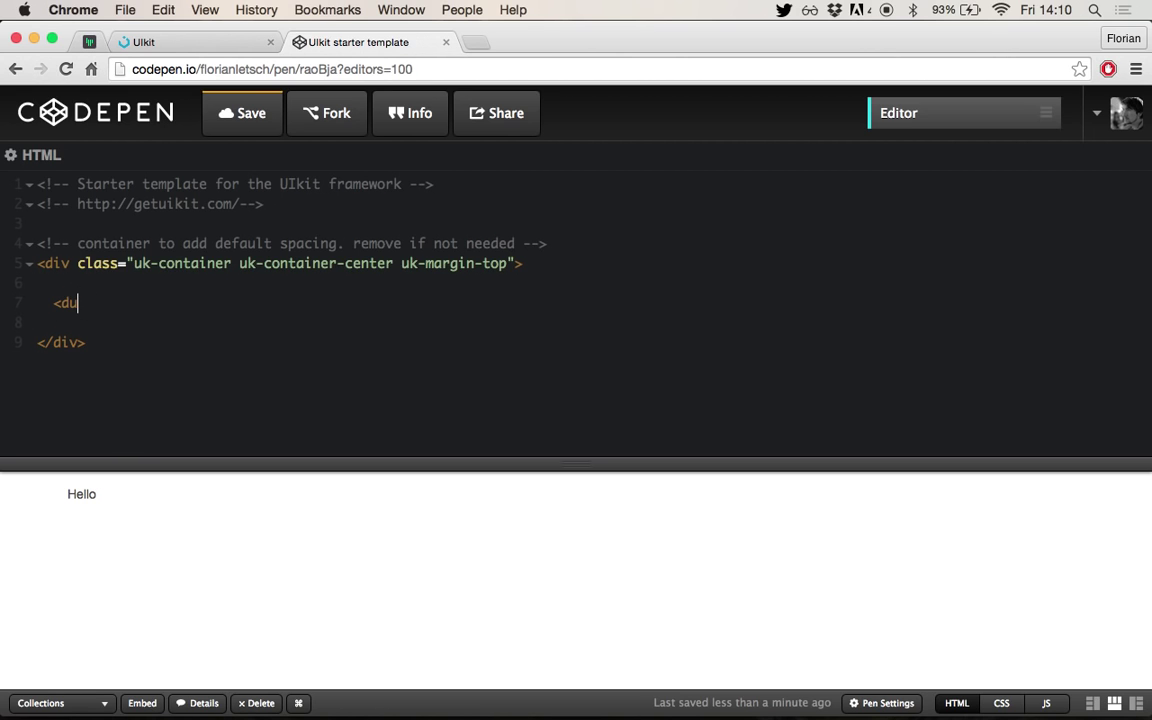
{"action": "type", "text": "v>"}
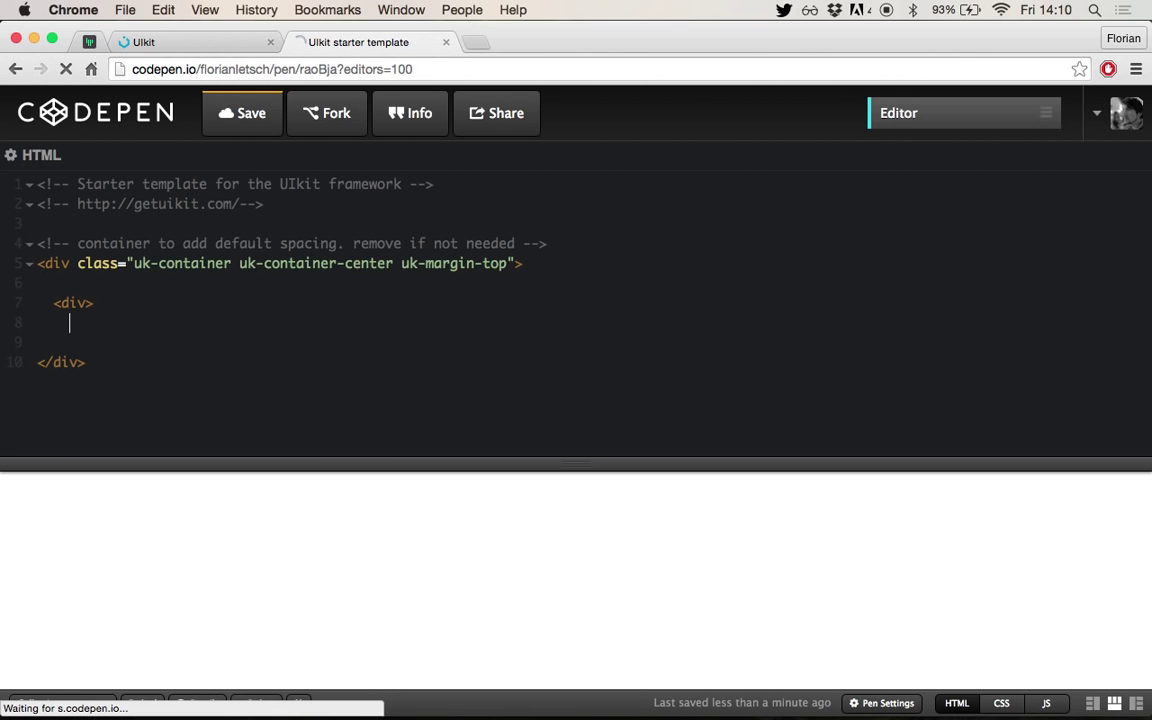
{"action": "type", "text": "</div>"}
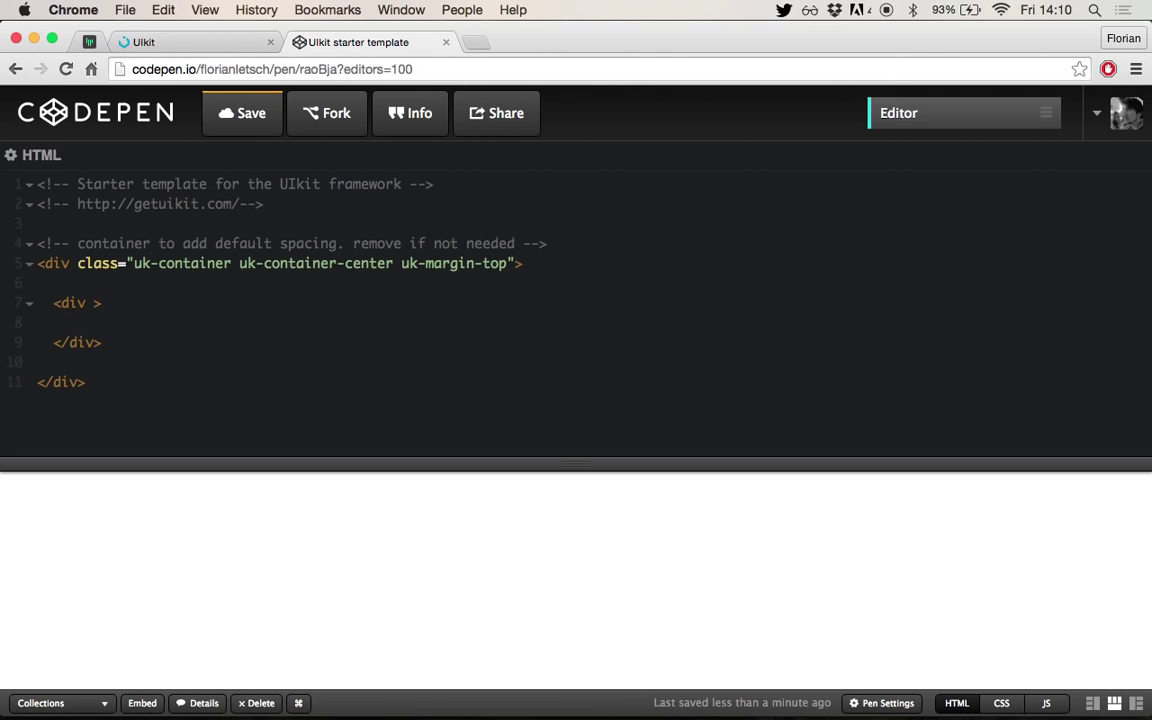
{"action": "type", "text": "class=\""}
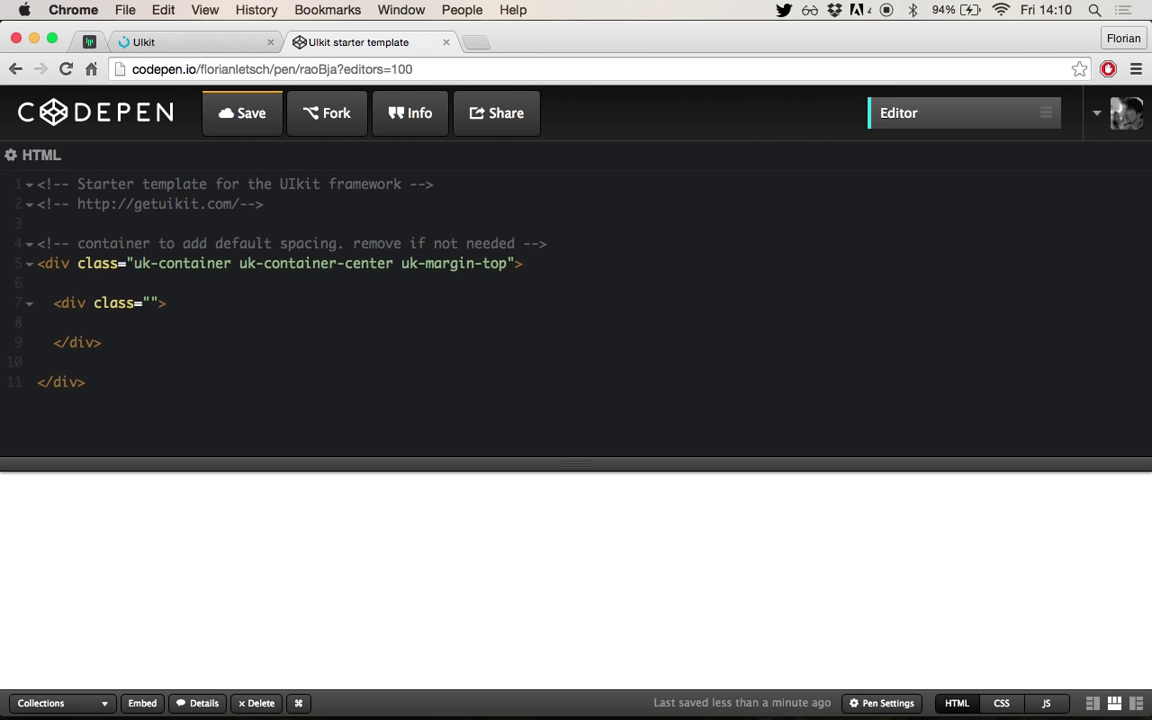
- Write an h1 'Hello Universe' and a lorem ipsum paragraph inside the div
{"action": "type", "text": "<h1"}
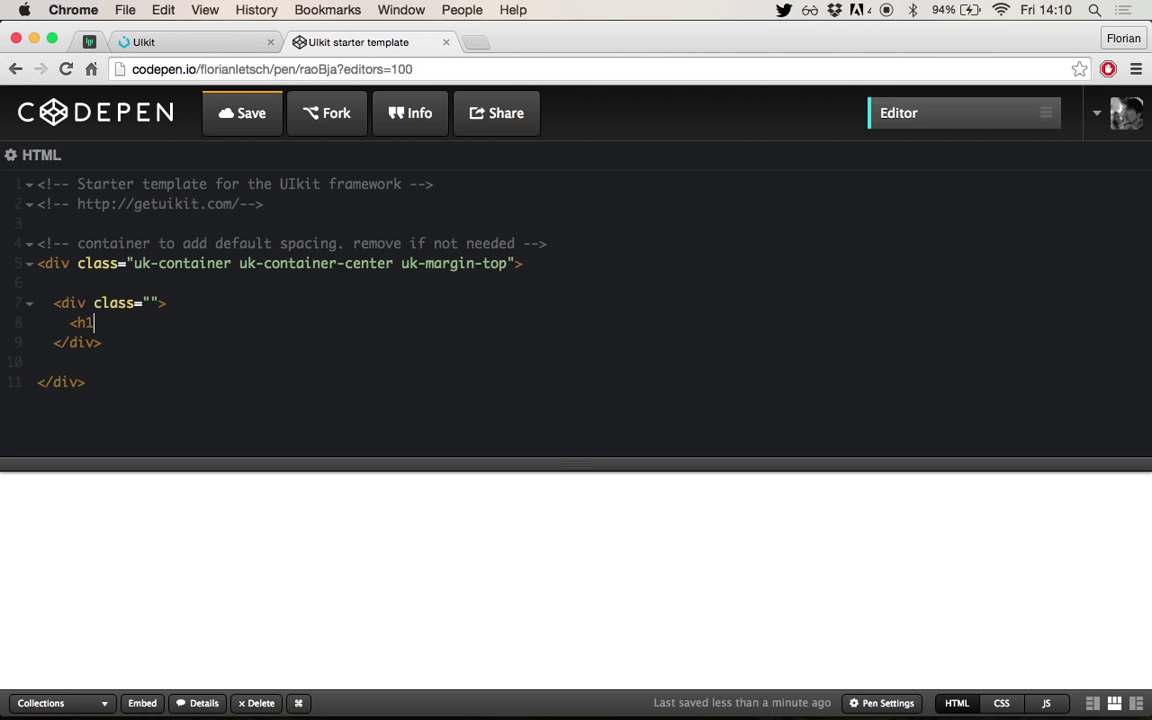
{"action": "type", "text": "></h2>"}
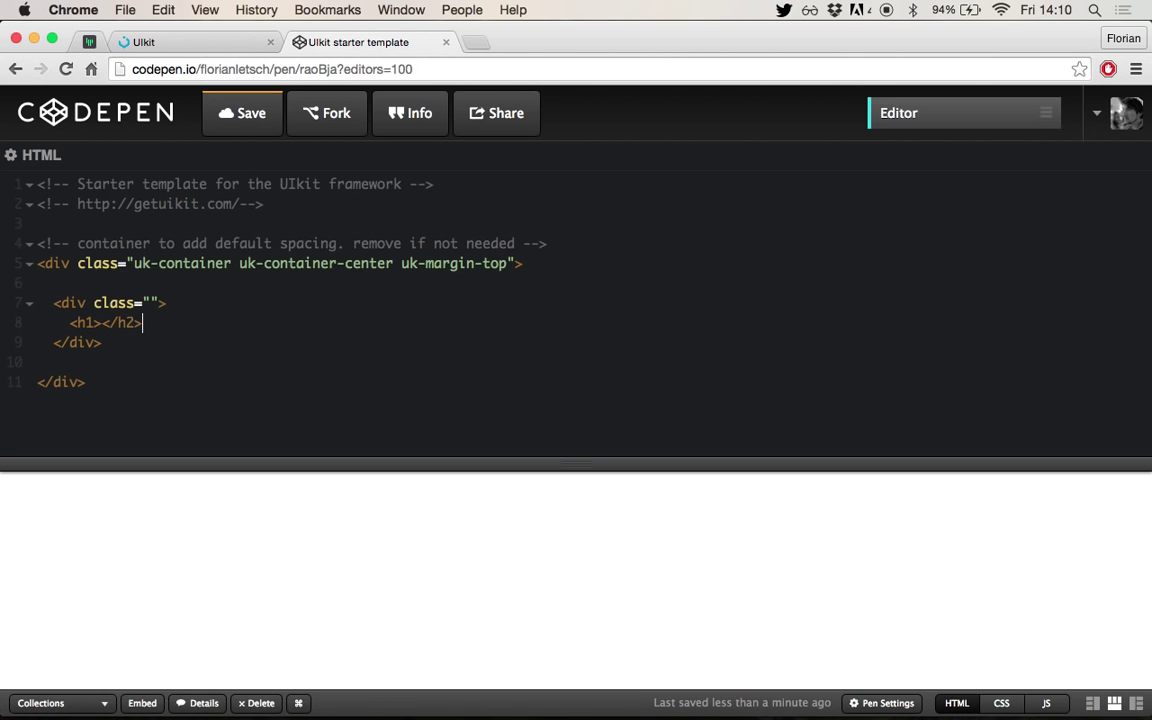
{"action": "type", "text": "Hel"}
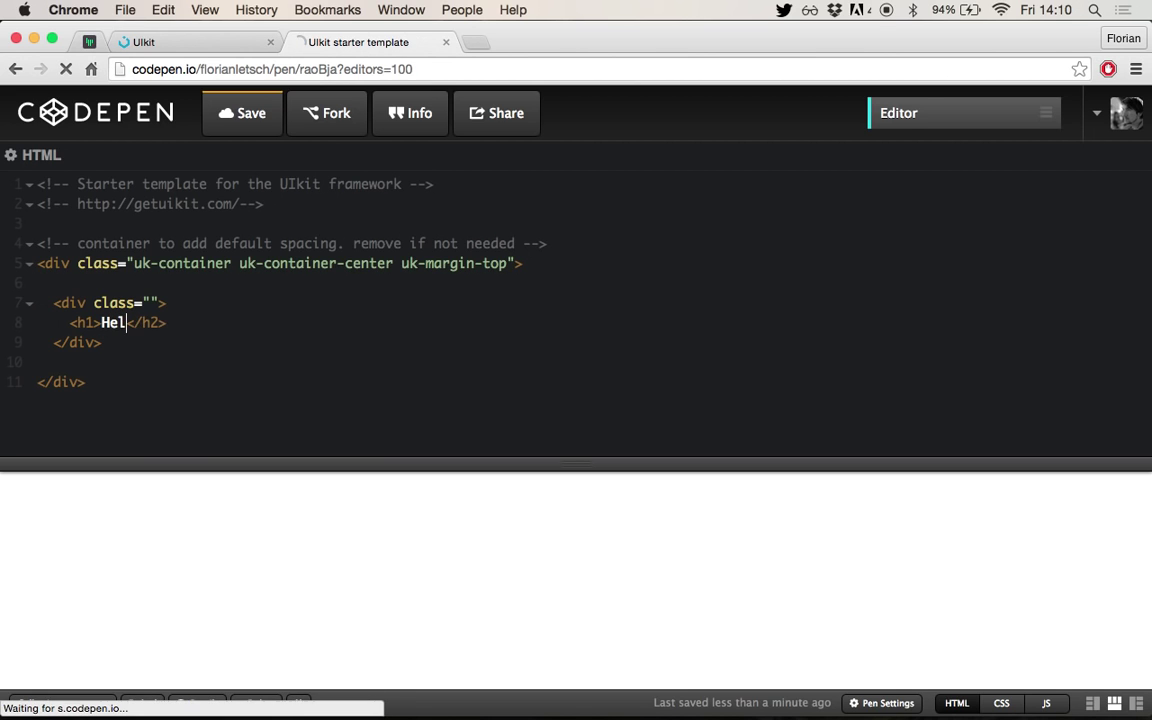
{"action": "type", "text": "lo Universe"}
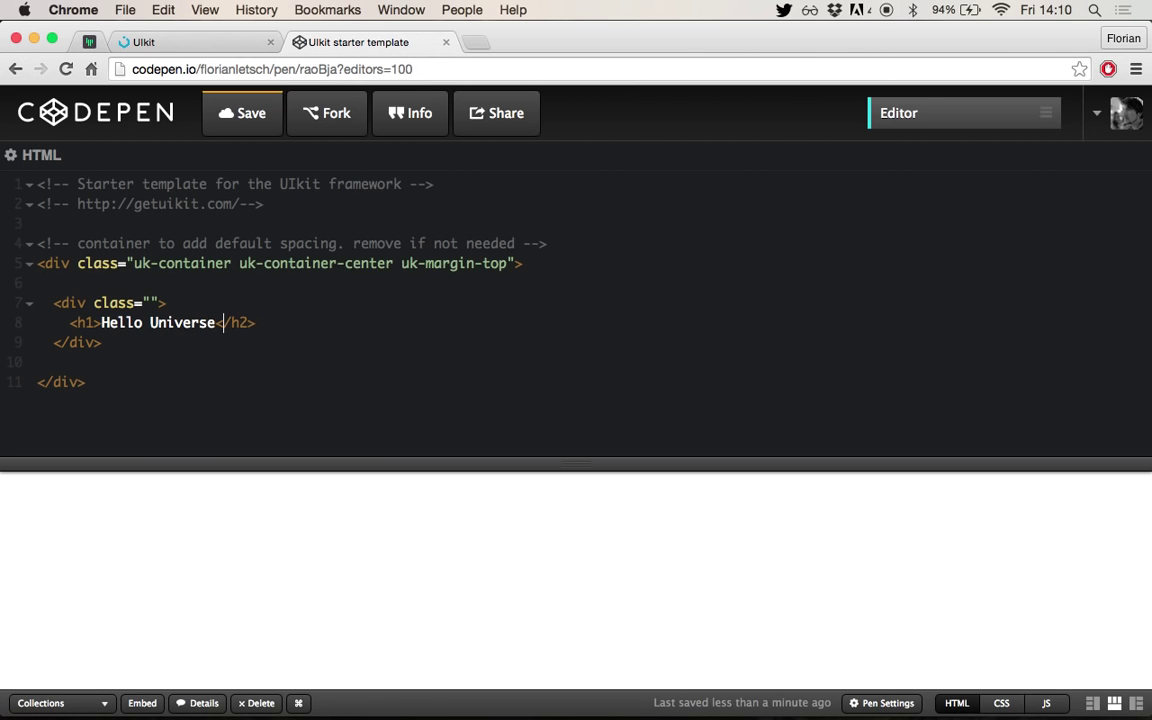
{"action": "type", "text": "<p>"}
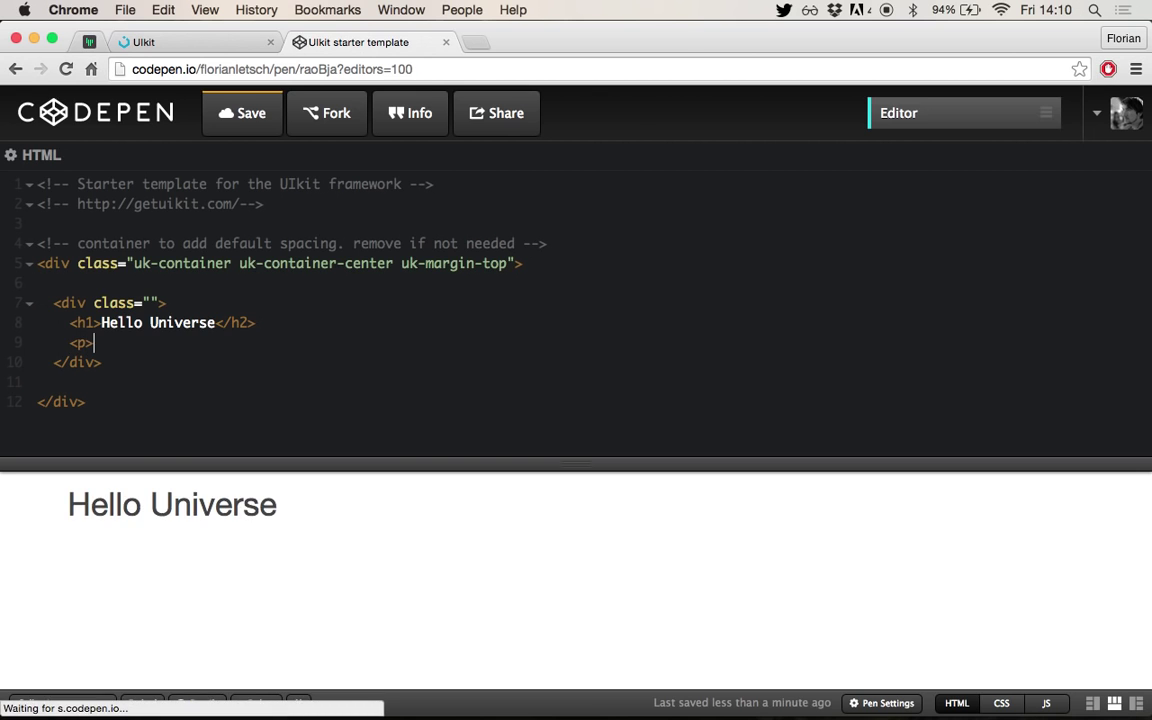
{"action": "type", "text": "</p>"}
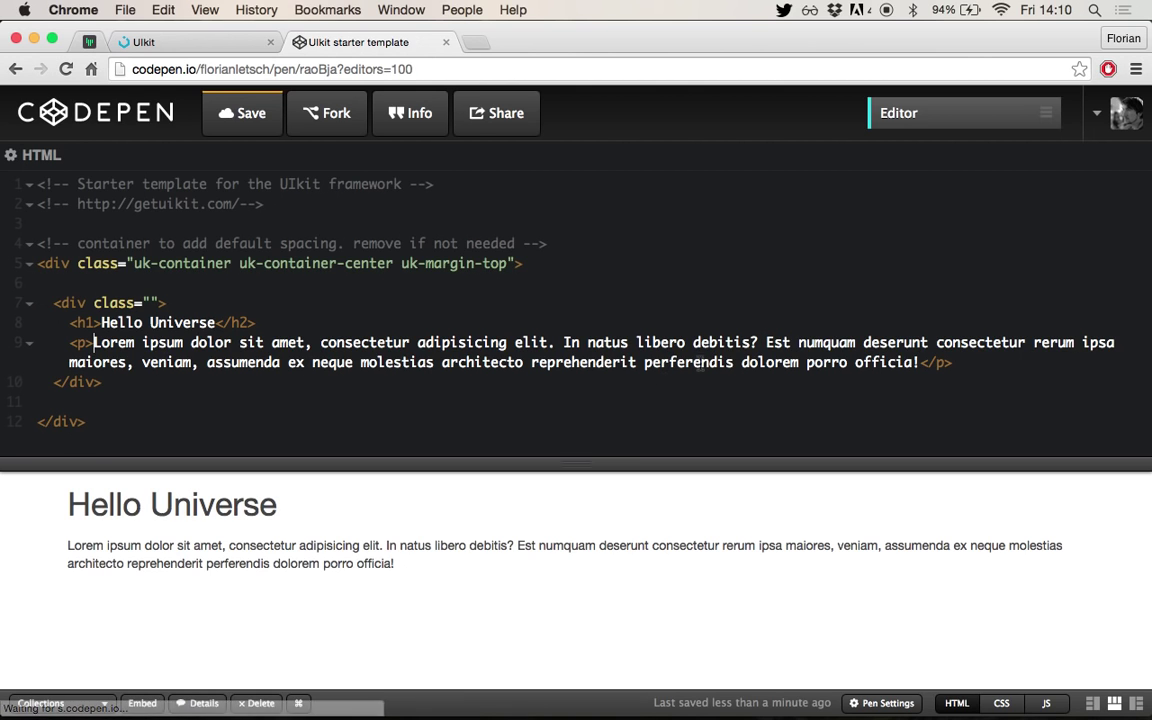
- Add an anchor reading 'Buy the universe now' below the paragraph
{"action": "type", "text": "<a href=\"\">"}
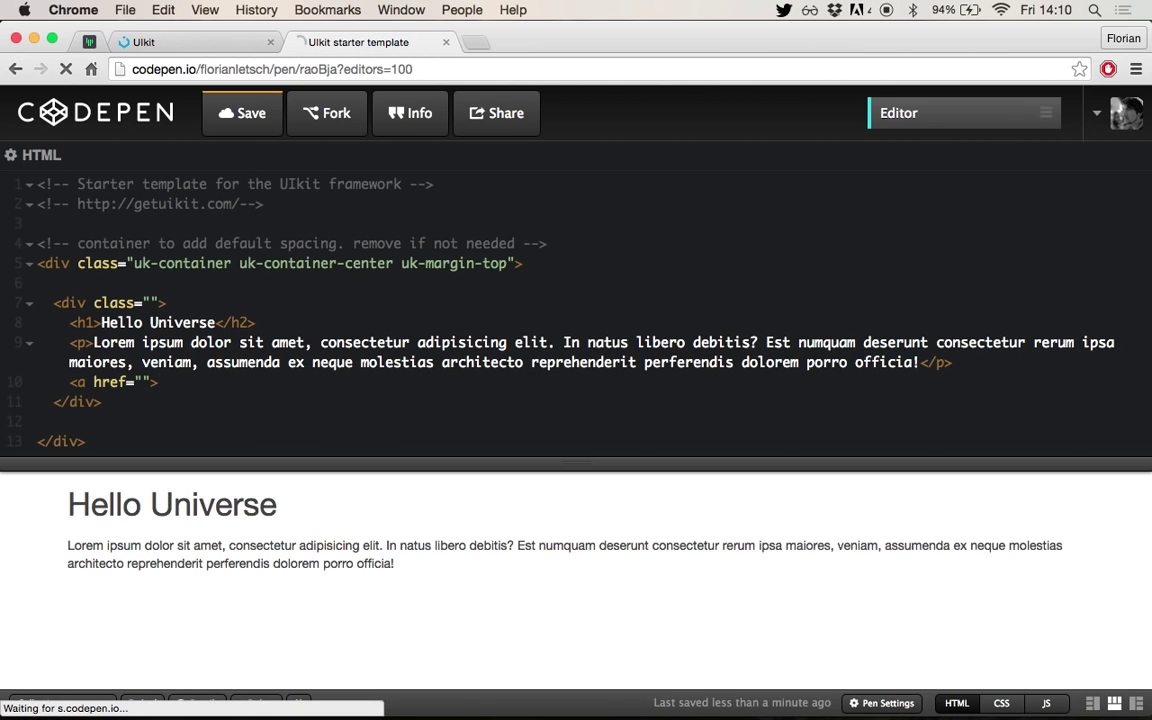
{"action": "type", "text": "Buy the"}
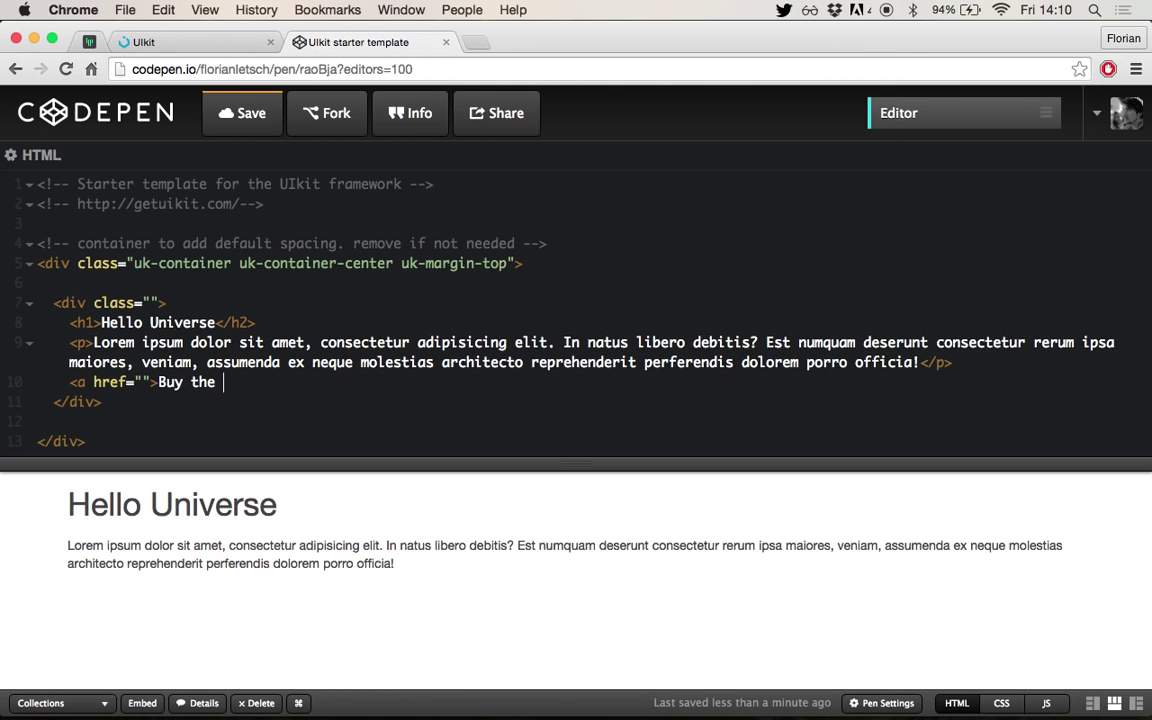
{"action": "type", "text": "universe"}
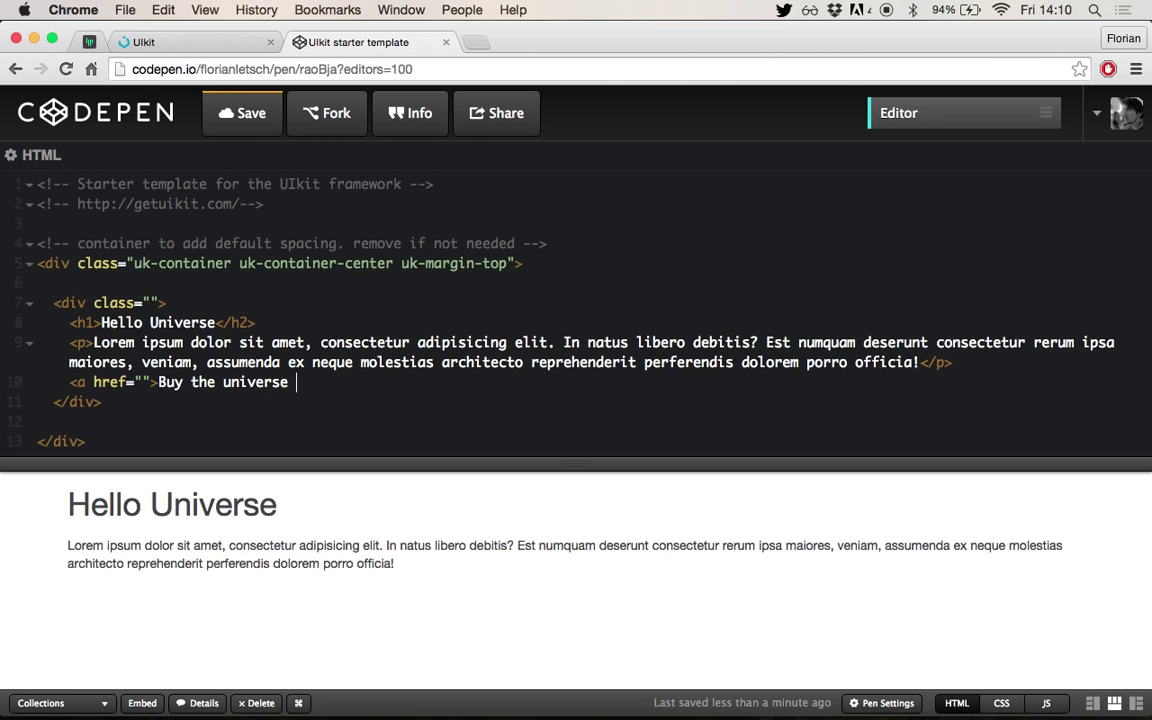
{"action": "type", "text": "now</a>"}
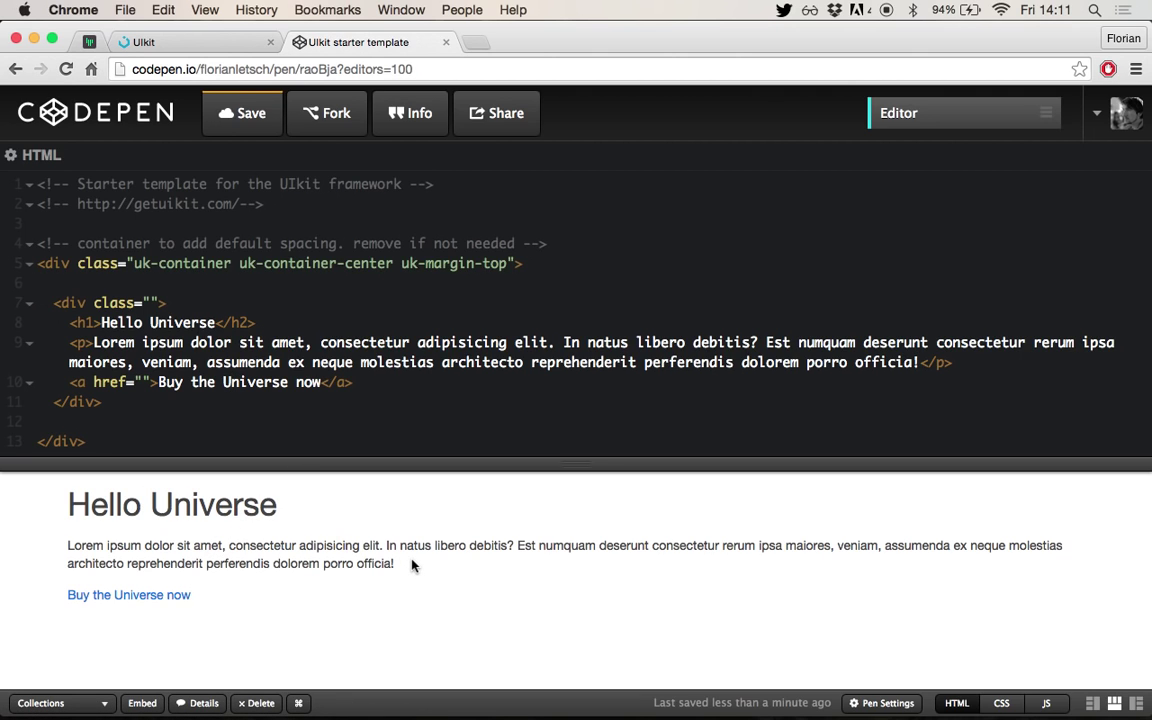
{"action": "mouse_move", "coordinate": [196, 528]}
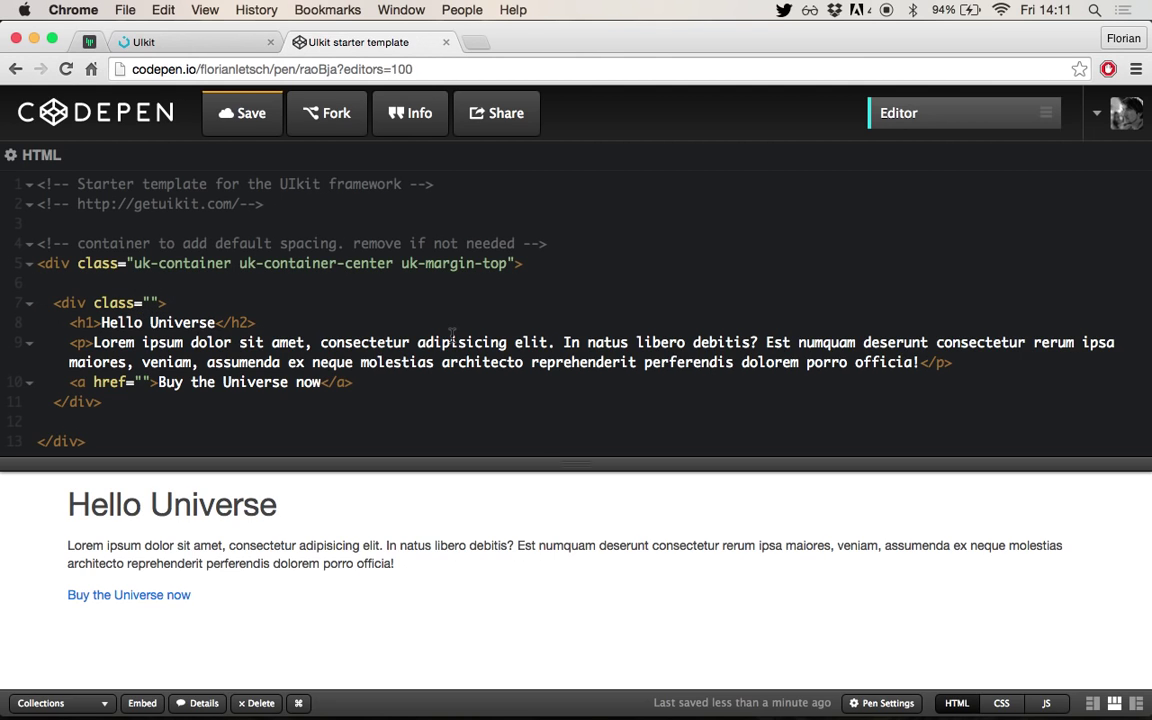
- Give the inner div the classes uk-panel uk-panel-box so the content shows in a boxed panel
{"action": "type", "text": "u"}
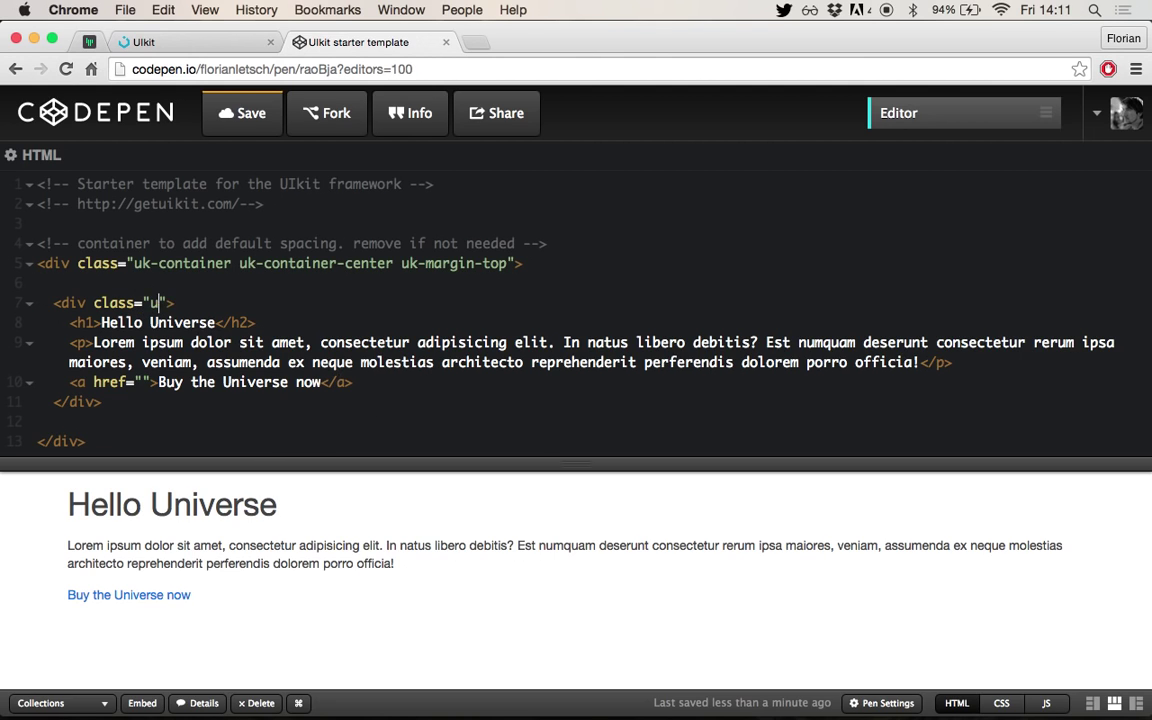
{"action": "type", "text": "k-panel"}
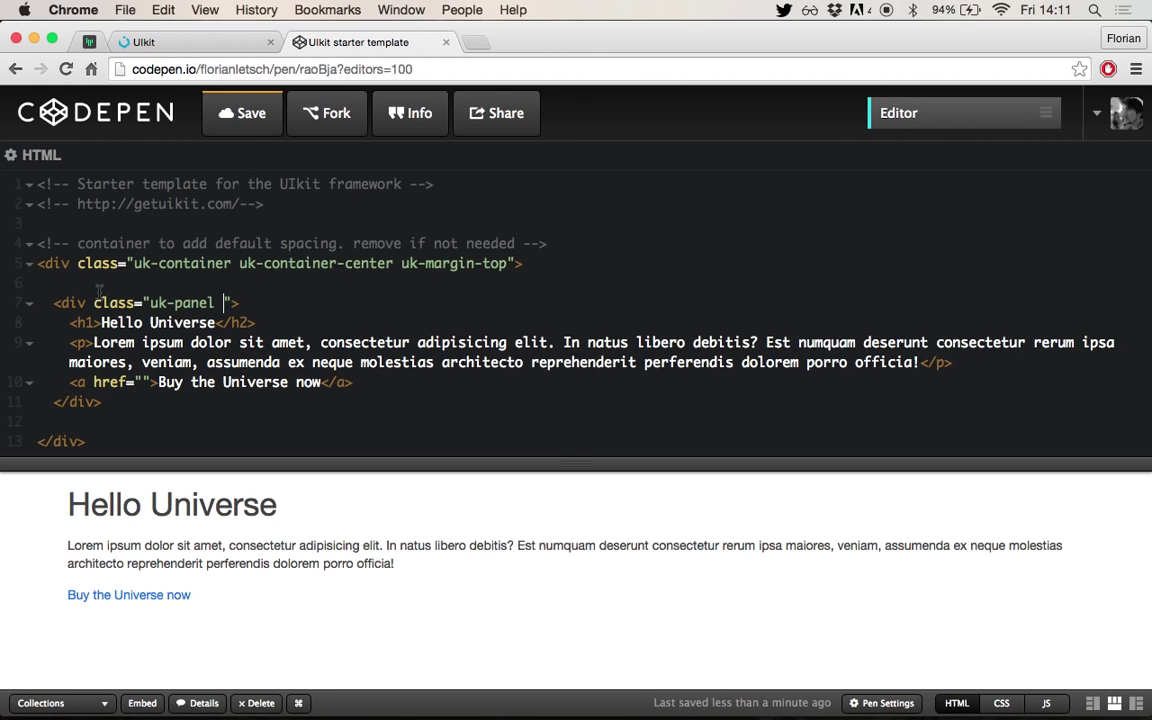
{"action": "type", "text": "uk-"}
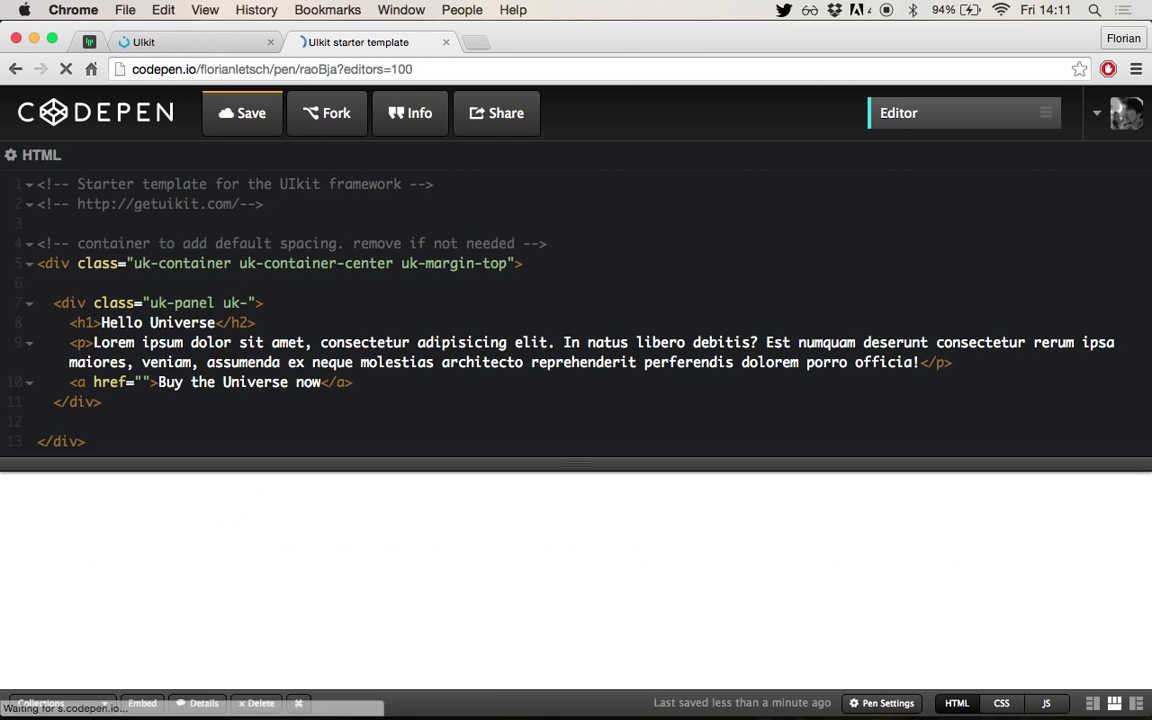
{"action": "type", "text": "panel-box"}
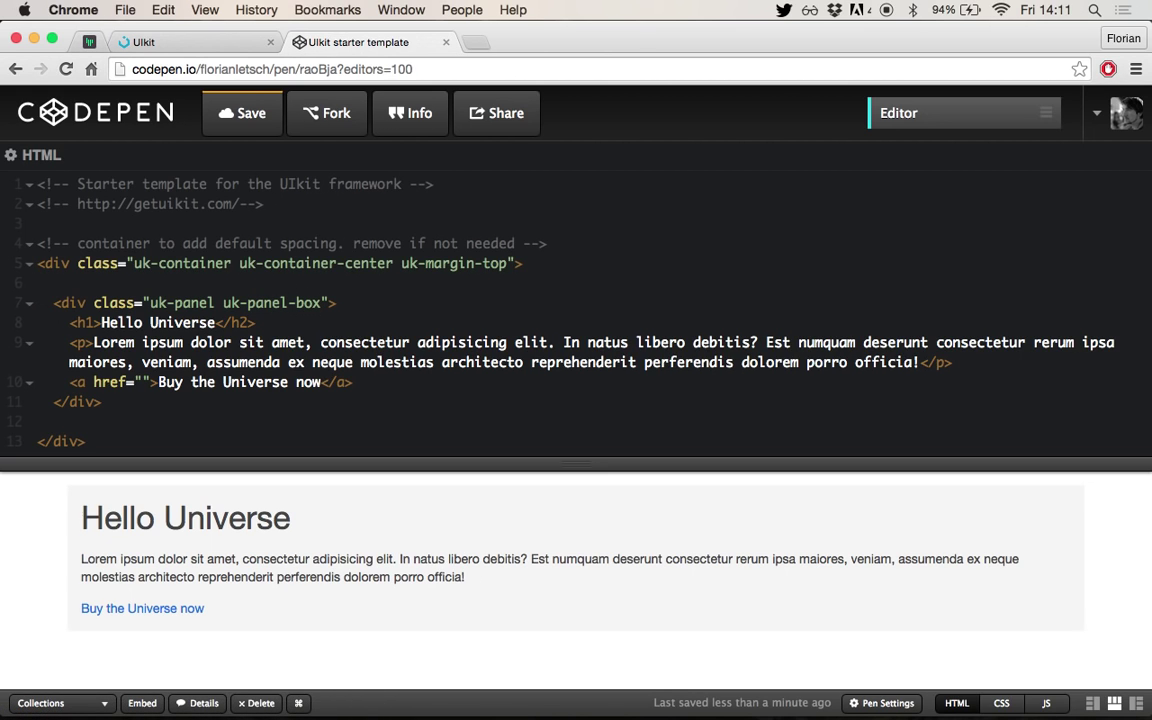
{"action": "mouse_move", "coordinate": [432, 576]}
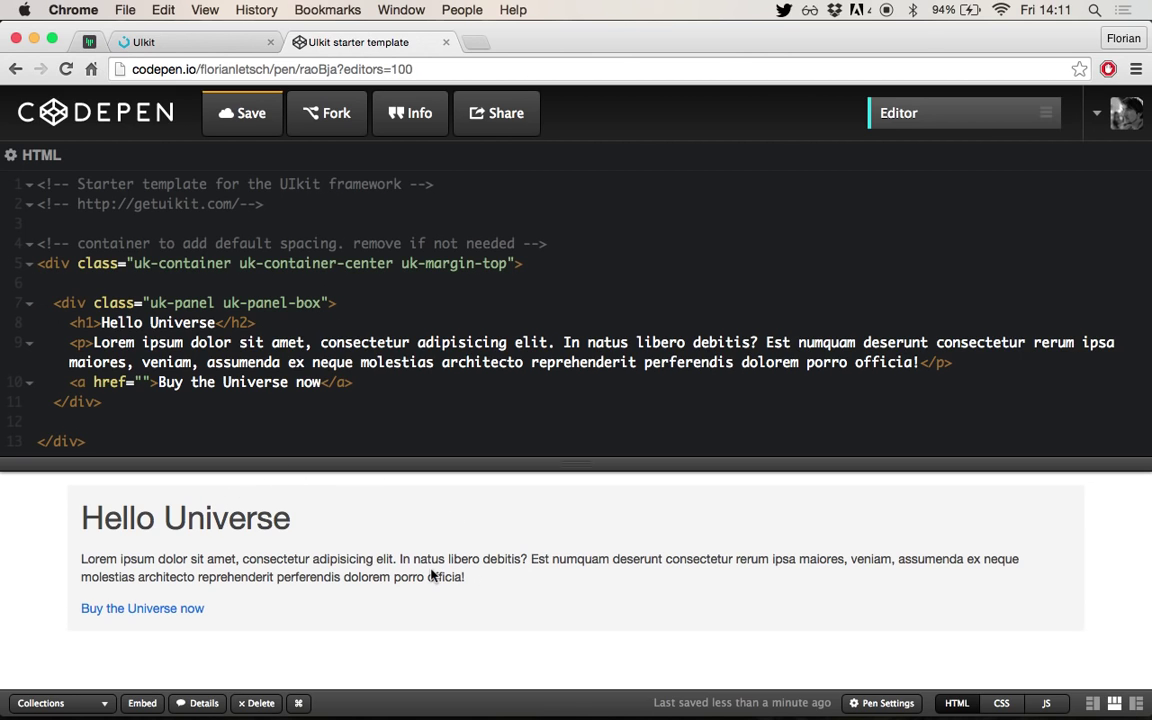
{"action": "mouse_move", "coordinate": [804, 508]}
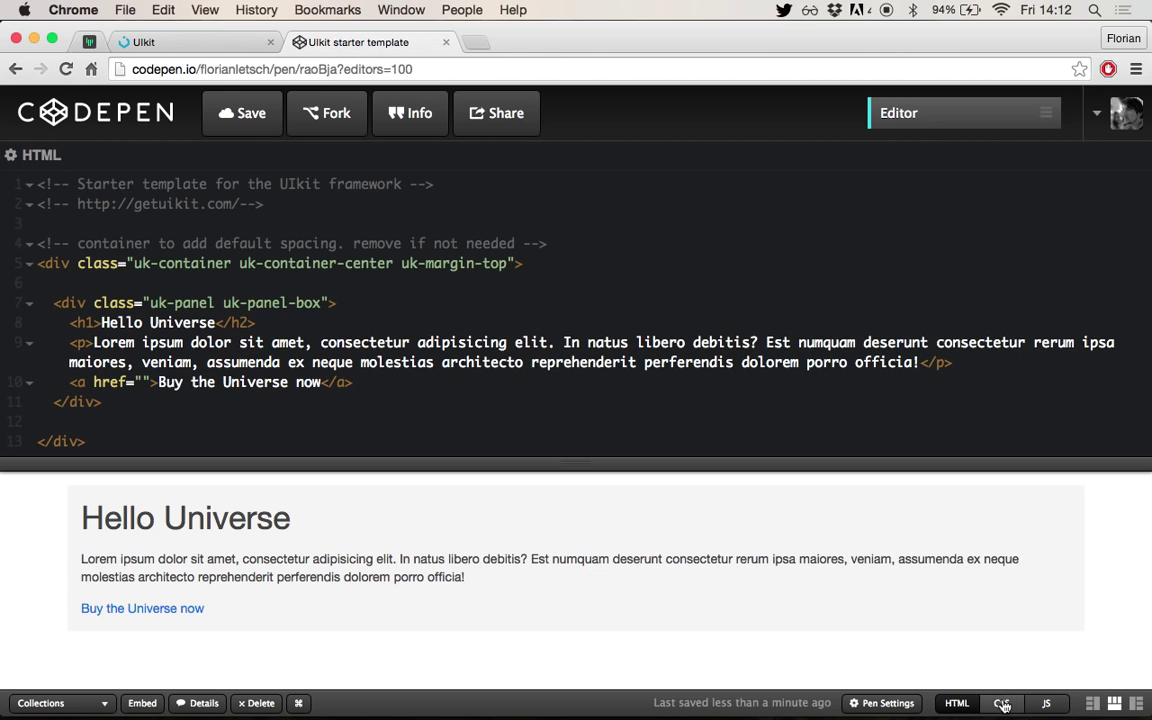
- Check in CSS settings that the pen loads UIkit's almost-flat stylesheet, then hide the CSS pane
{"action": "left_click", "coordinate": [1000, 700]}
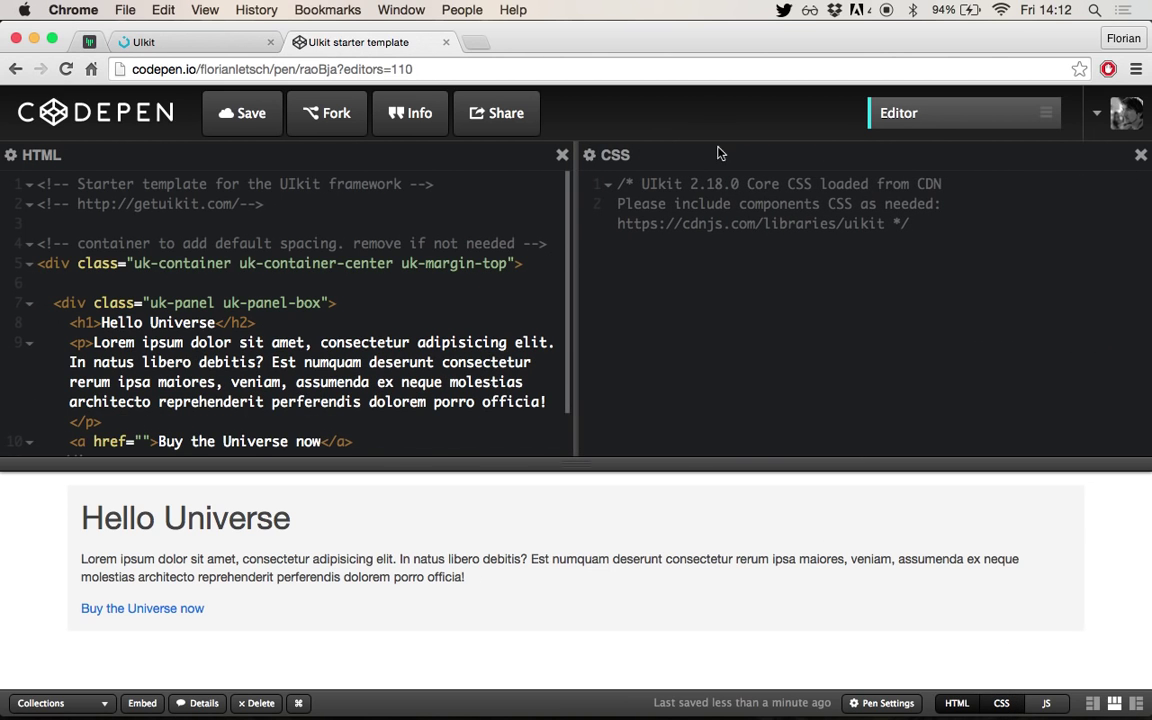
{"action": "left_click", "coordinate": [586, 156]}
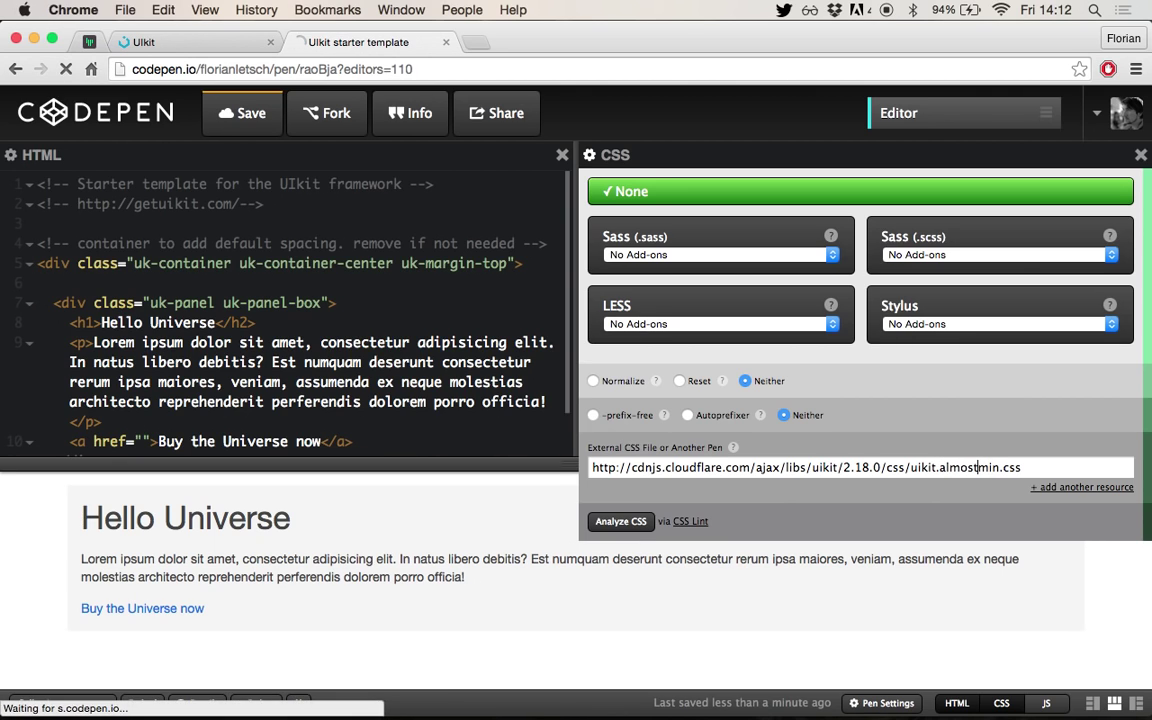
{"action": "type", "text": "-flat."}
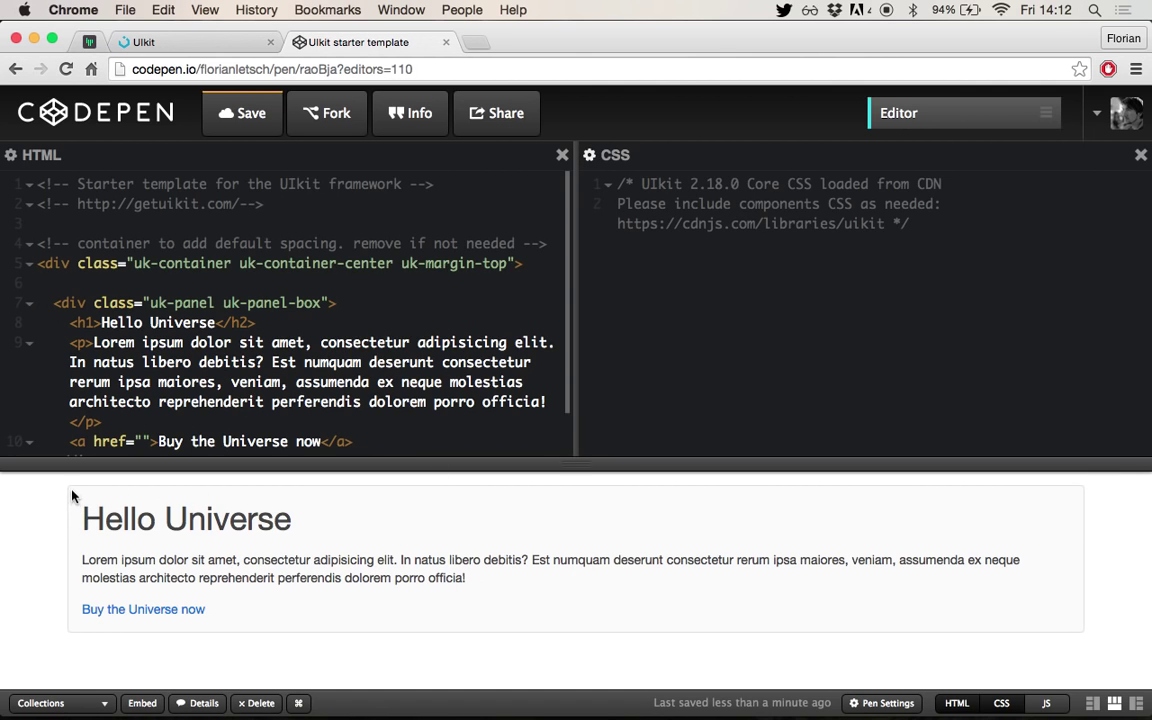
{"action": "mouse_move", "coordinate": [644, 492]}
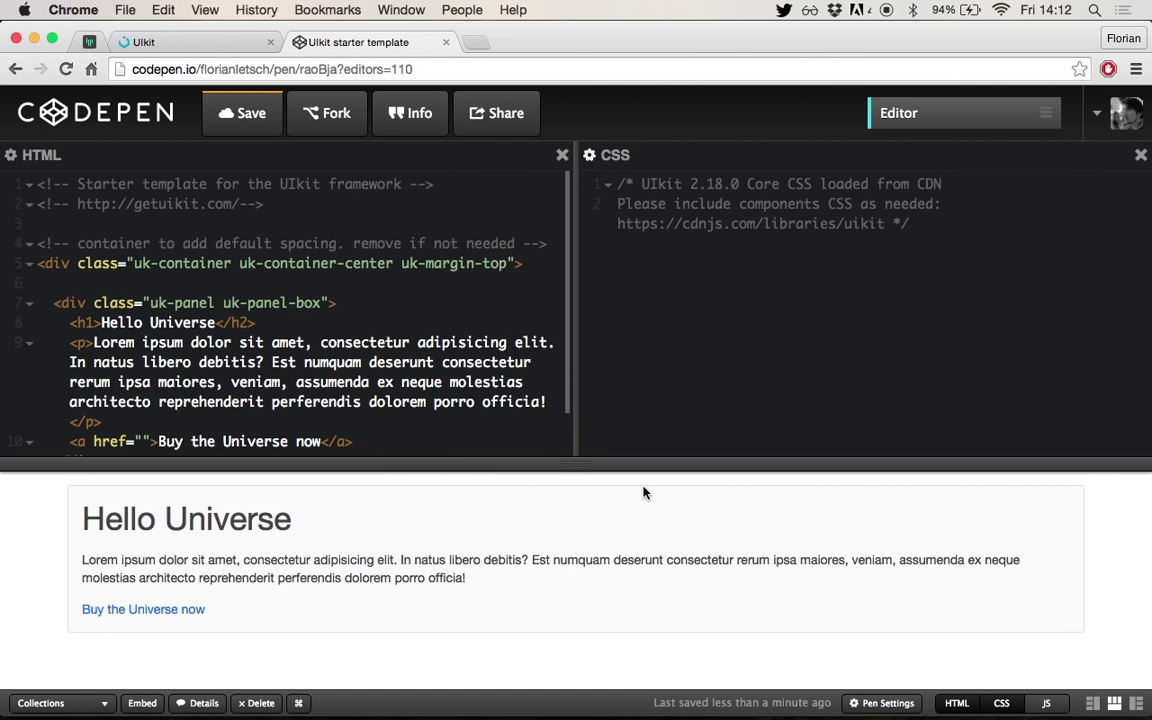
{"action": "mouse_move", "coordinate": [60, 482]}
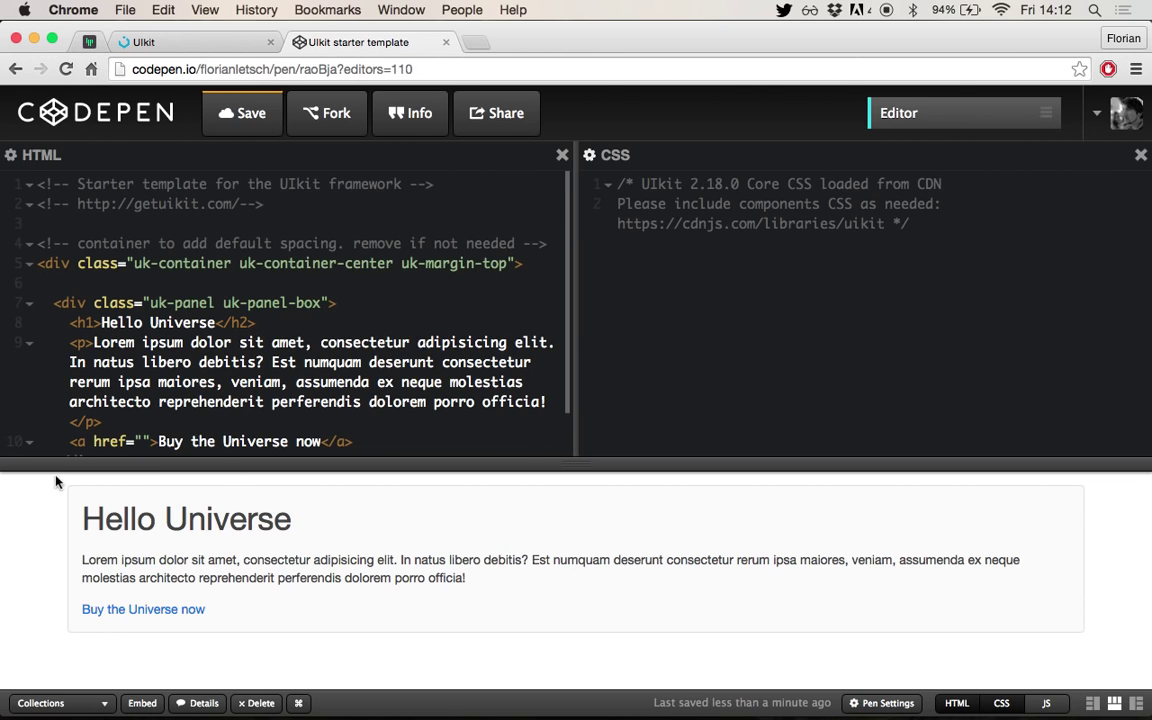
{"action": "mouse_move", "coordinate": [884, 266]}
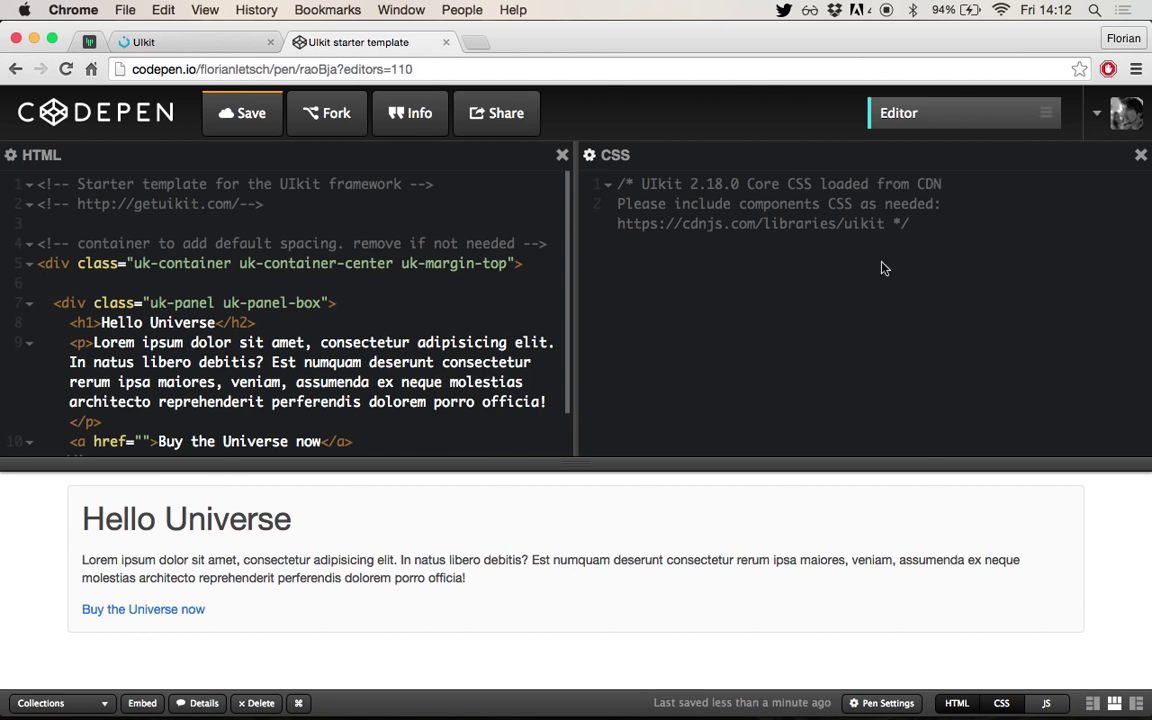
{"action": "left_click", "coordinate": [1000, 700]}
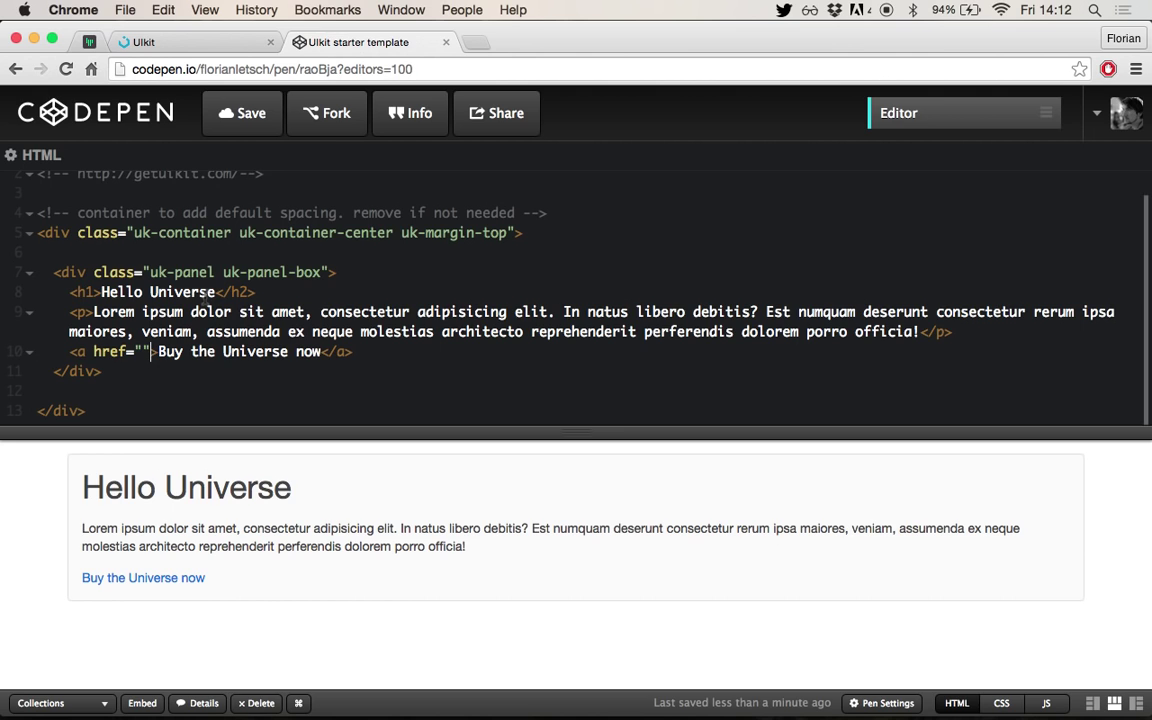
- Give the link class="uk-button uk-button-primary" so it renders as a blue button
{"action": "type", "text": "class"}
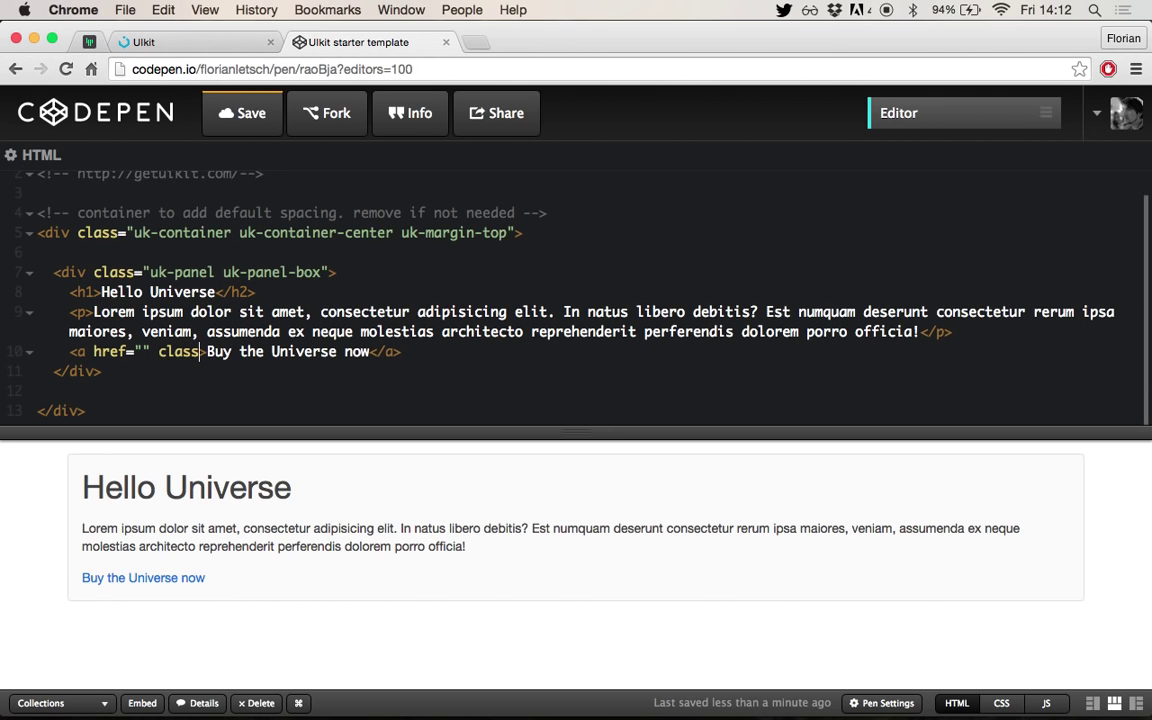
{"action": "type", "text": "u\""}
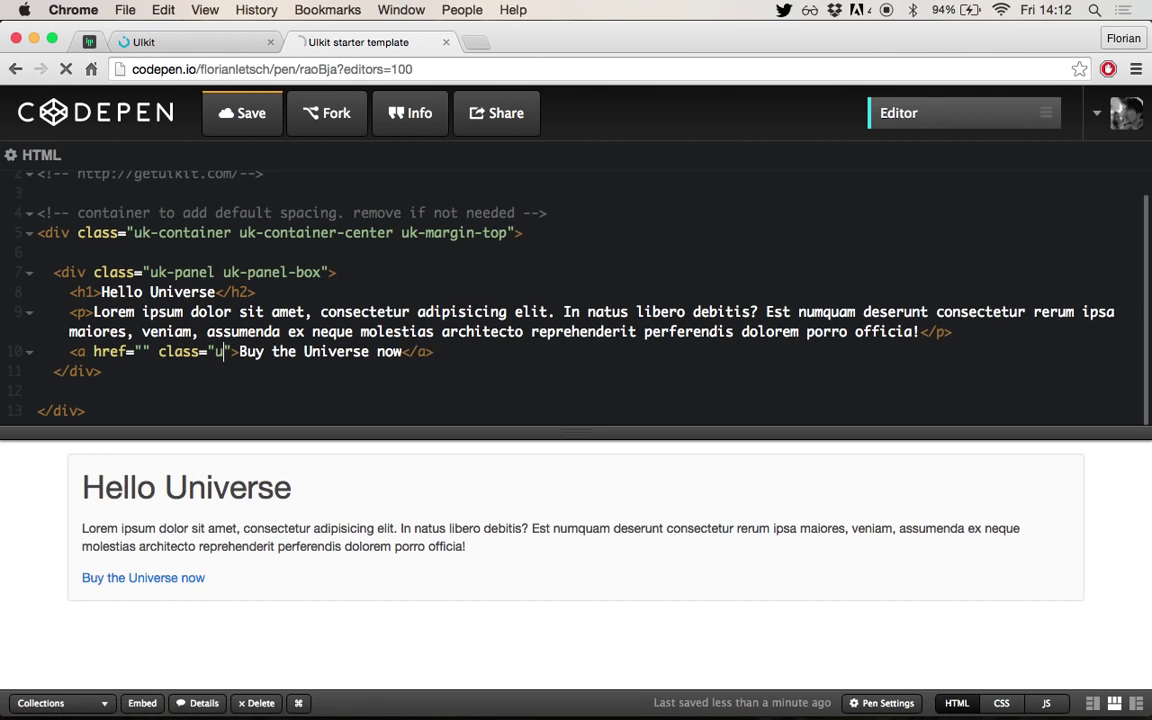
{"action": "type", "text": "k-"}
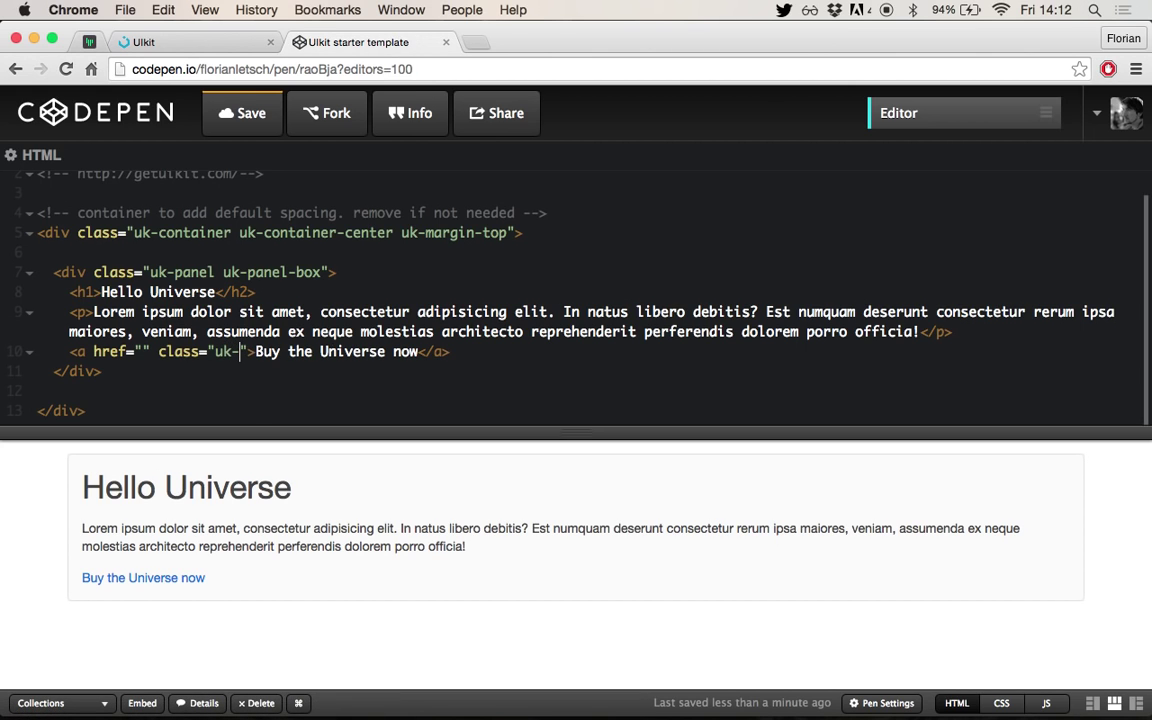
{"action": "type", "text": "button"}
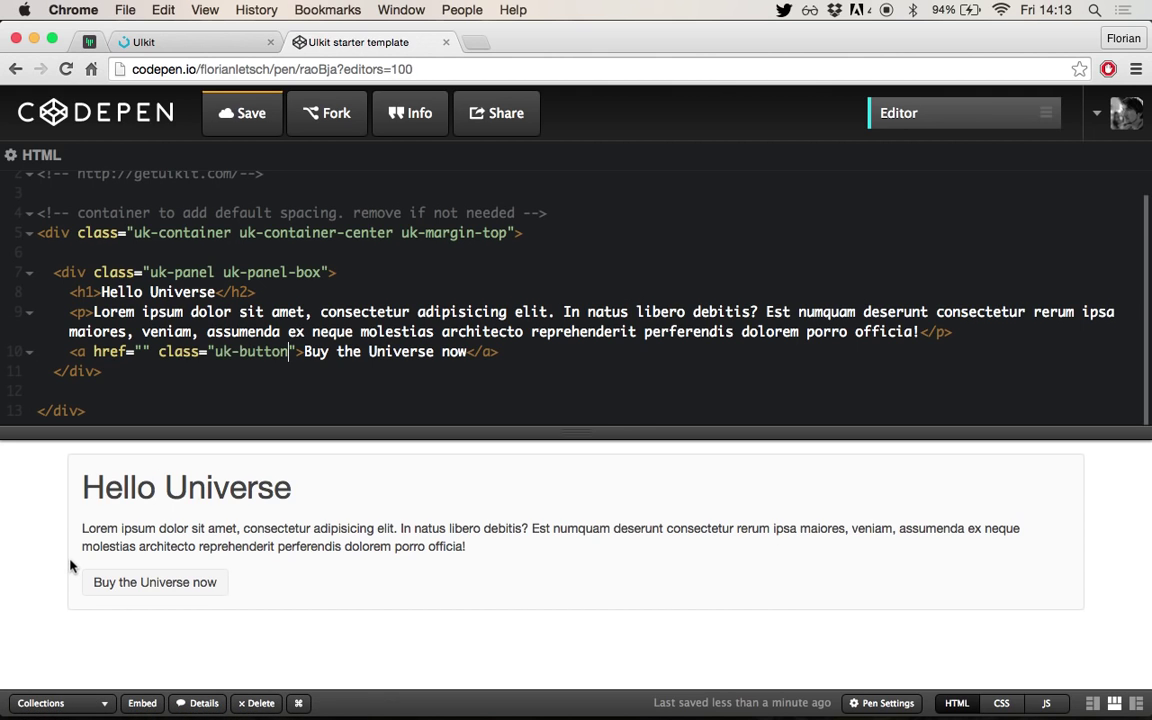
{"action": "mouse_move", "coordinate": [184, 600]}
{"action": "type", "text": " uk-butto"}
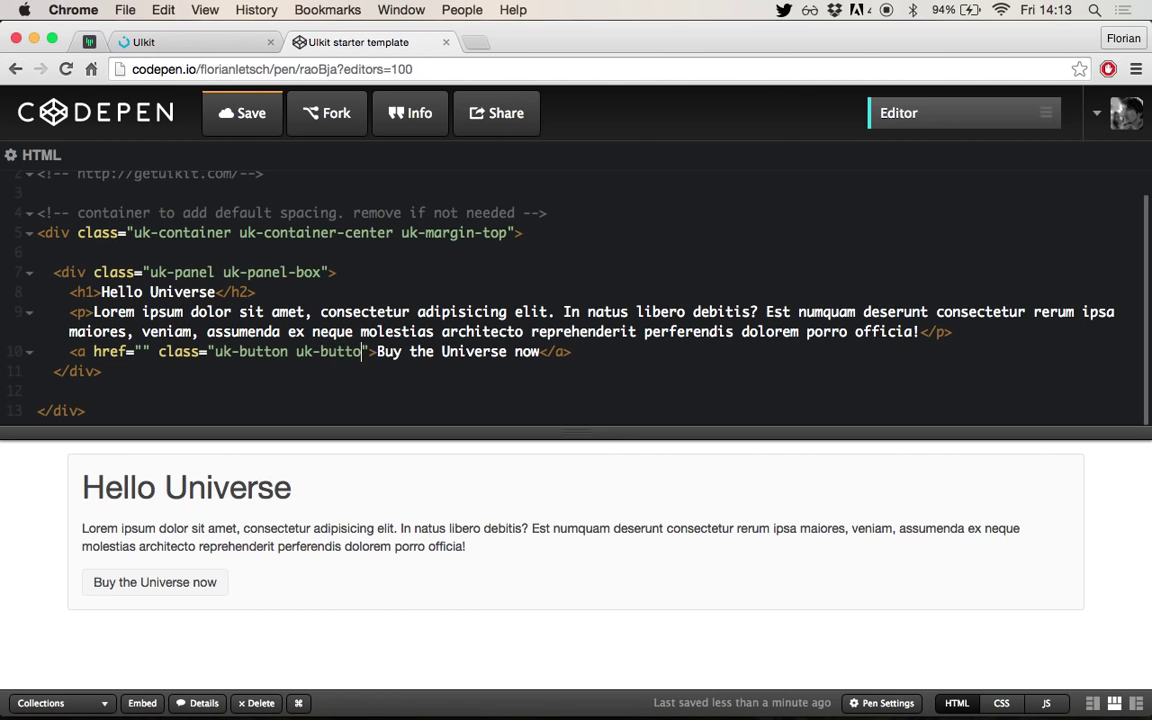
{"action": "type", "text": "-"}
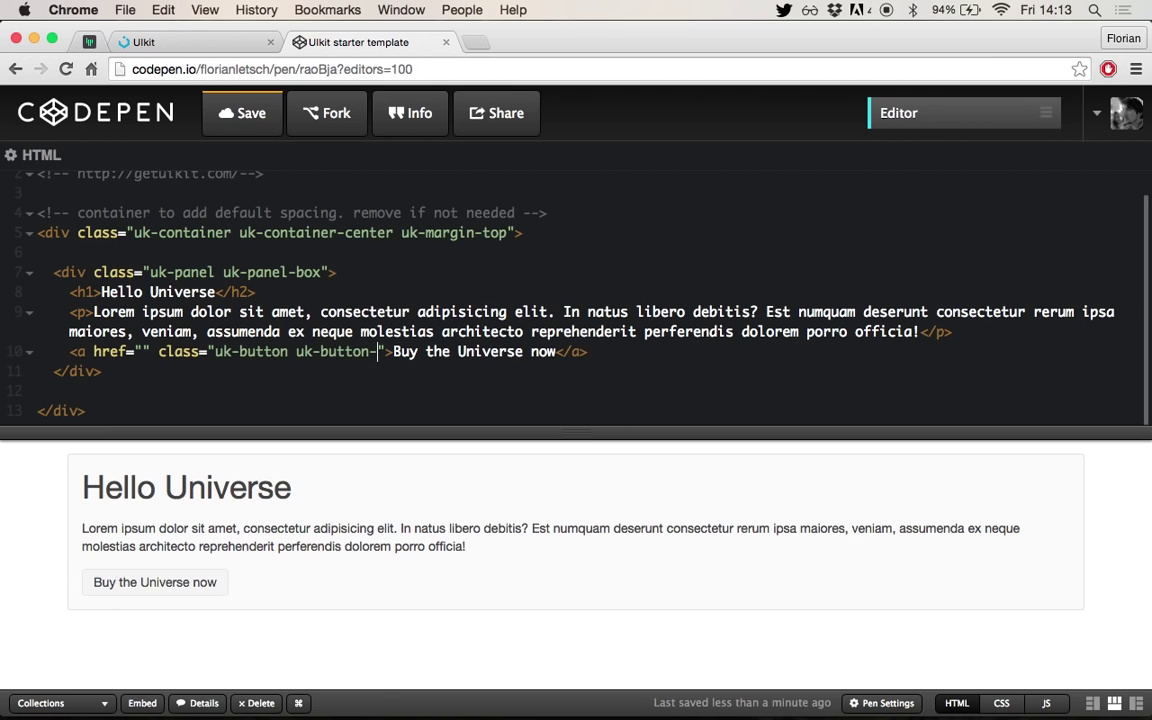
{"action": "type", "text": "pr"}
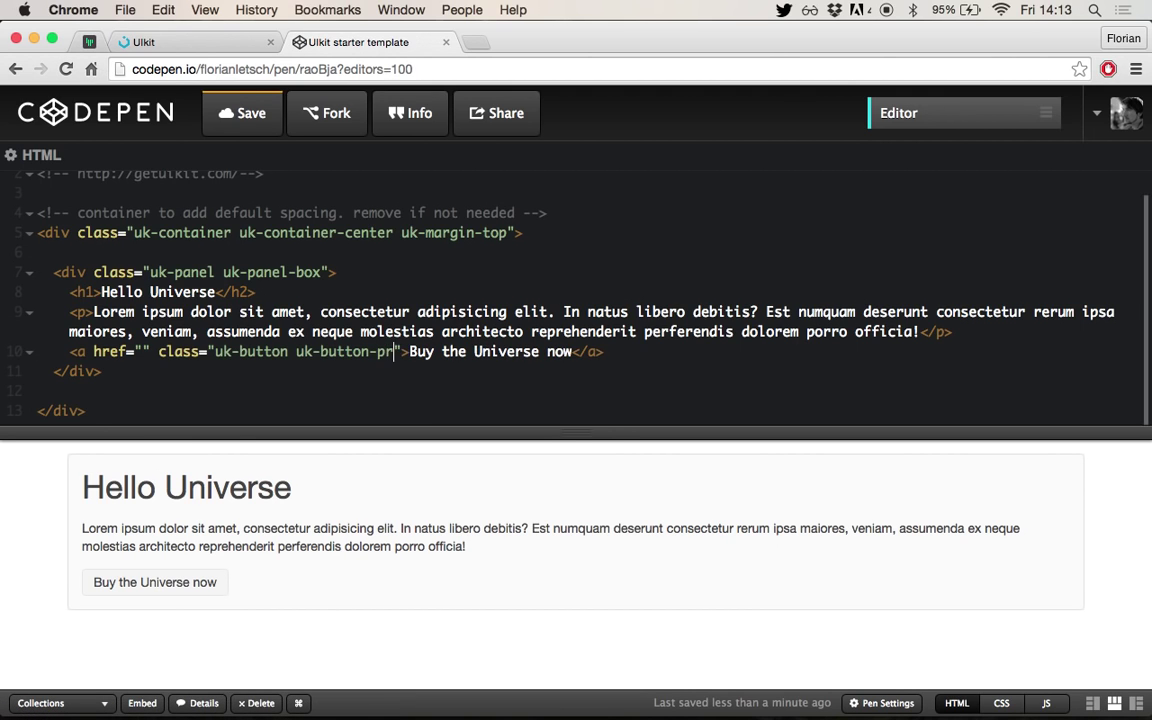
{"action": "type", "text": "imary"}
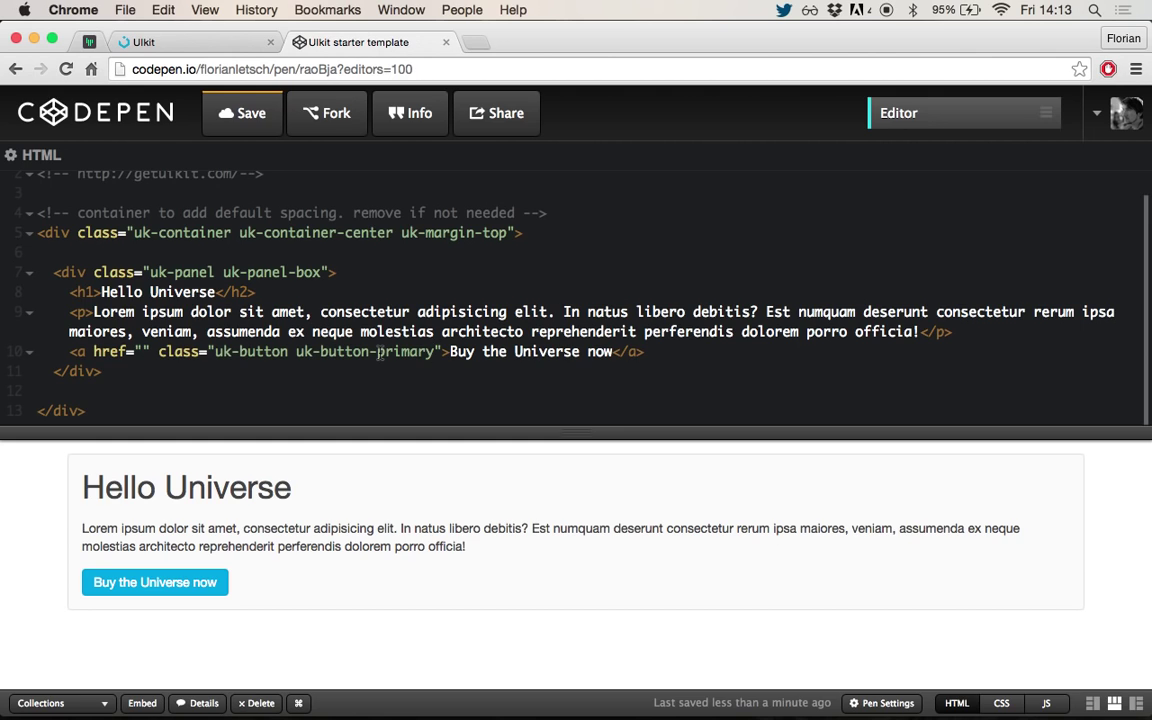
{"action": "left_click", "coordinate": [430, 352]}
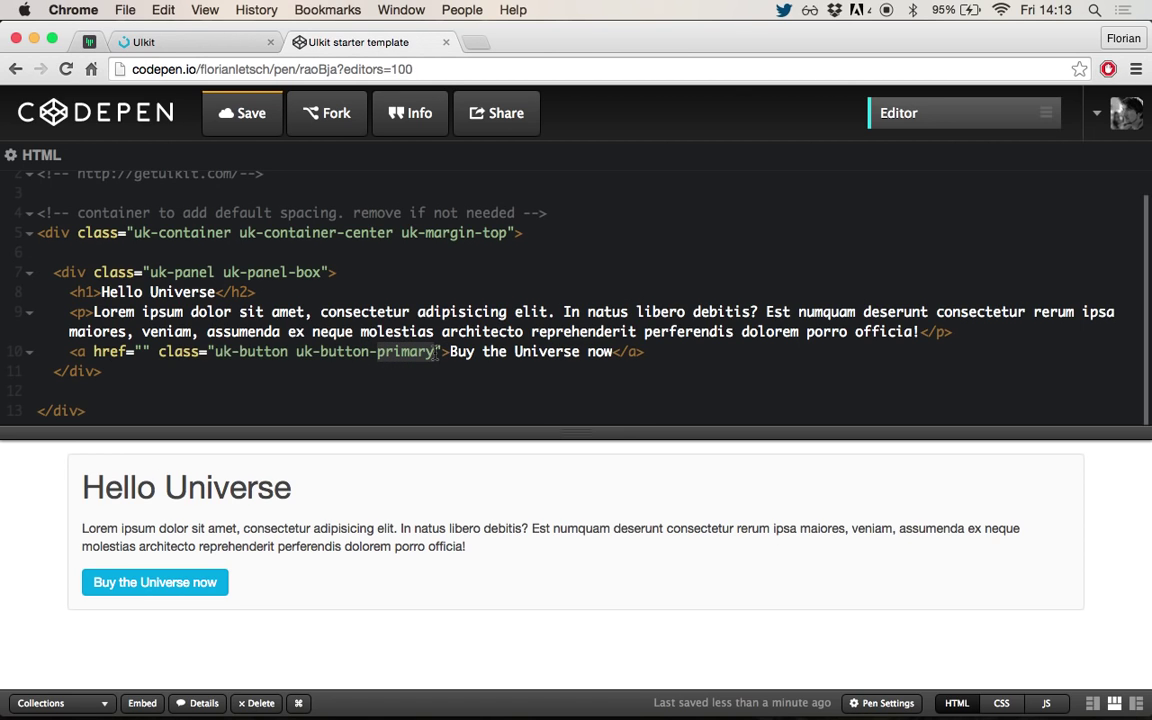
{"action": "mouse_move", "coordinate": [166, 582]}
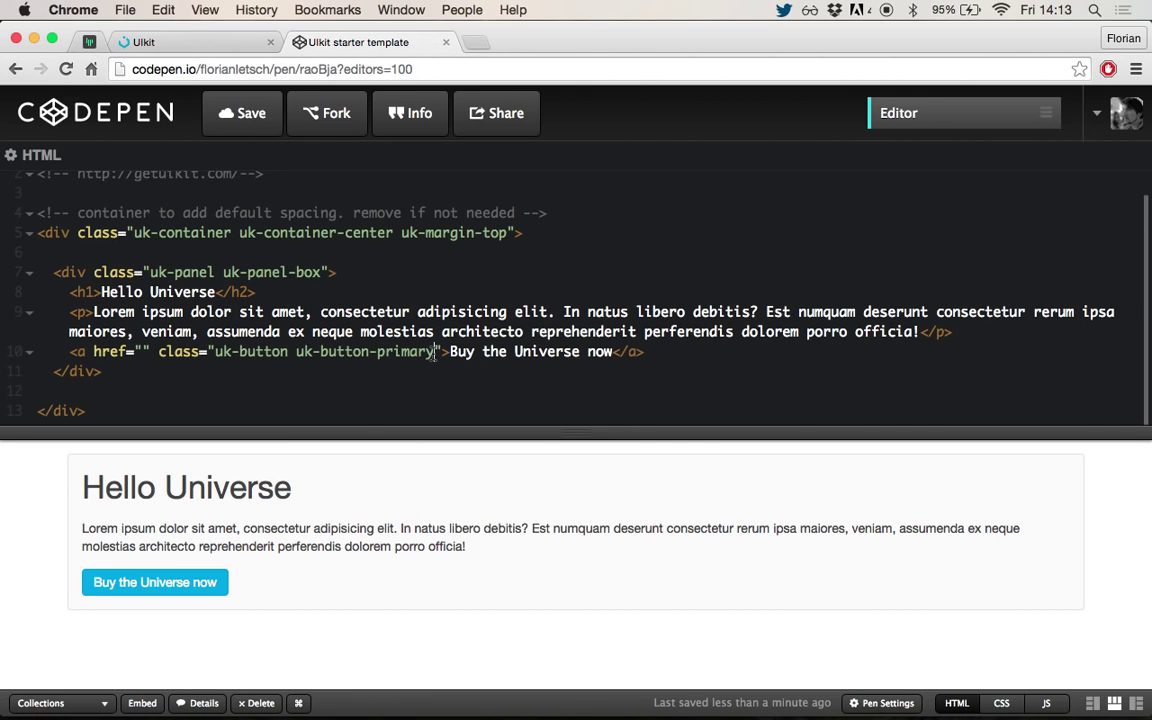
- Add uk-button-large to the link and uk-text-center to the panel div
{"action": "type", "text": "u"}
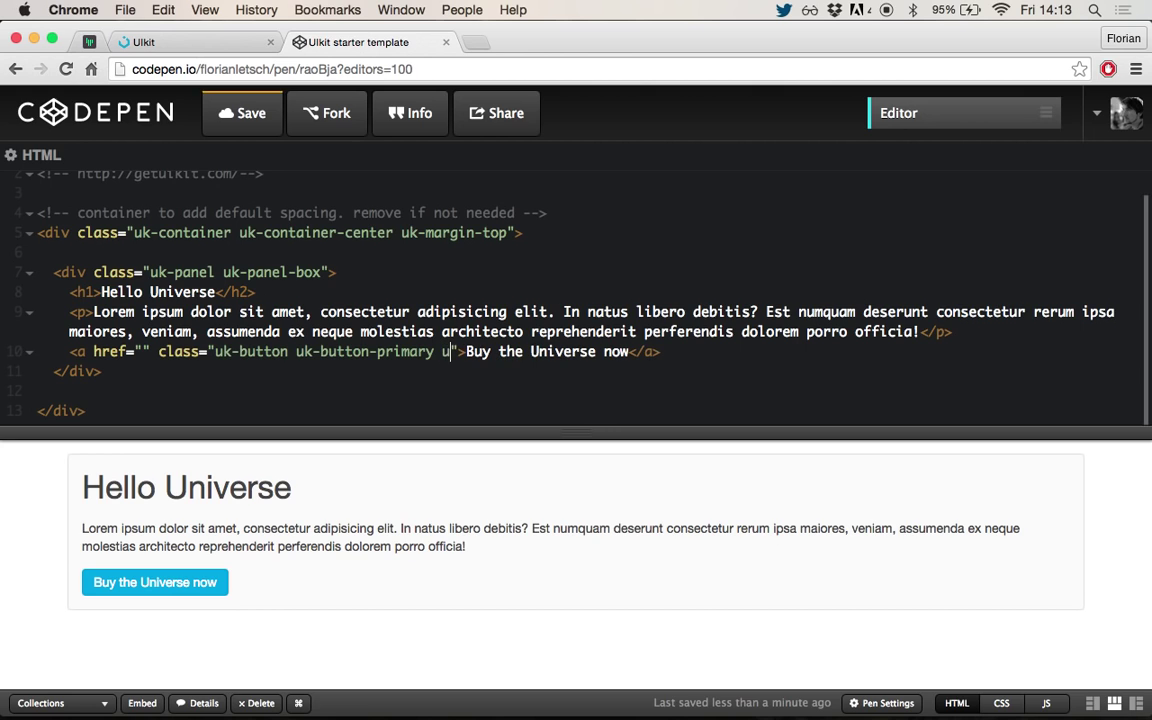
{"action": "type", "text": "-button-large"}
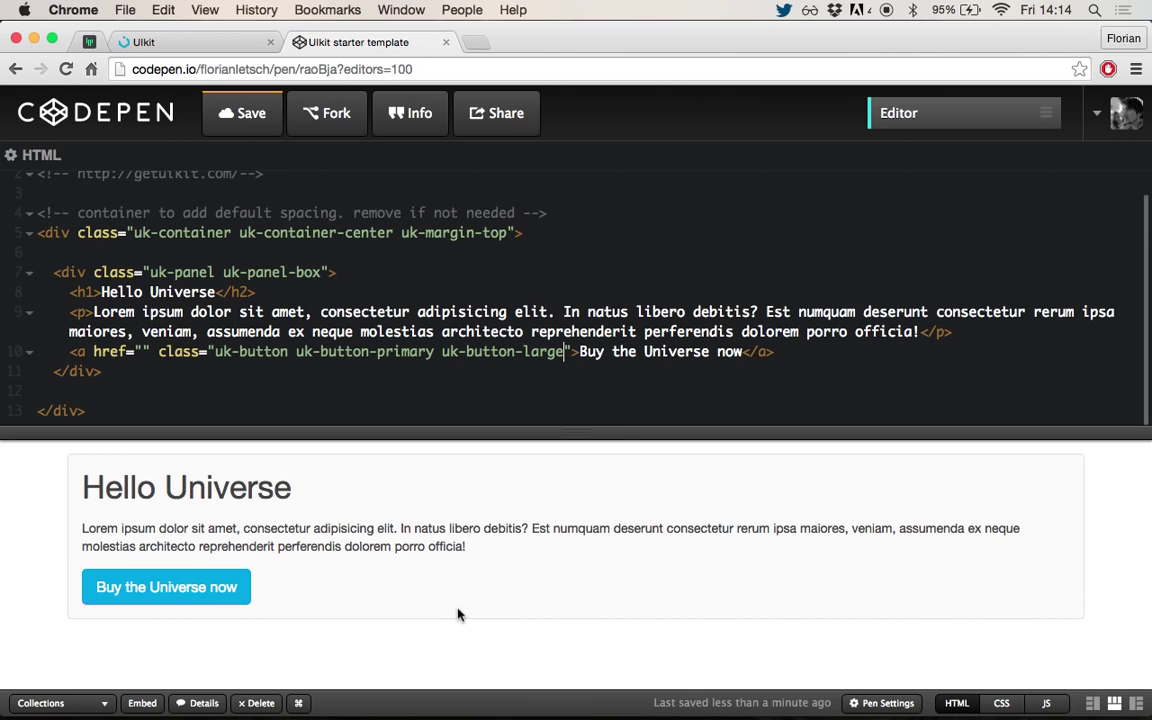
{"action": "mouse_move", "coordinate": [376, 512]}
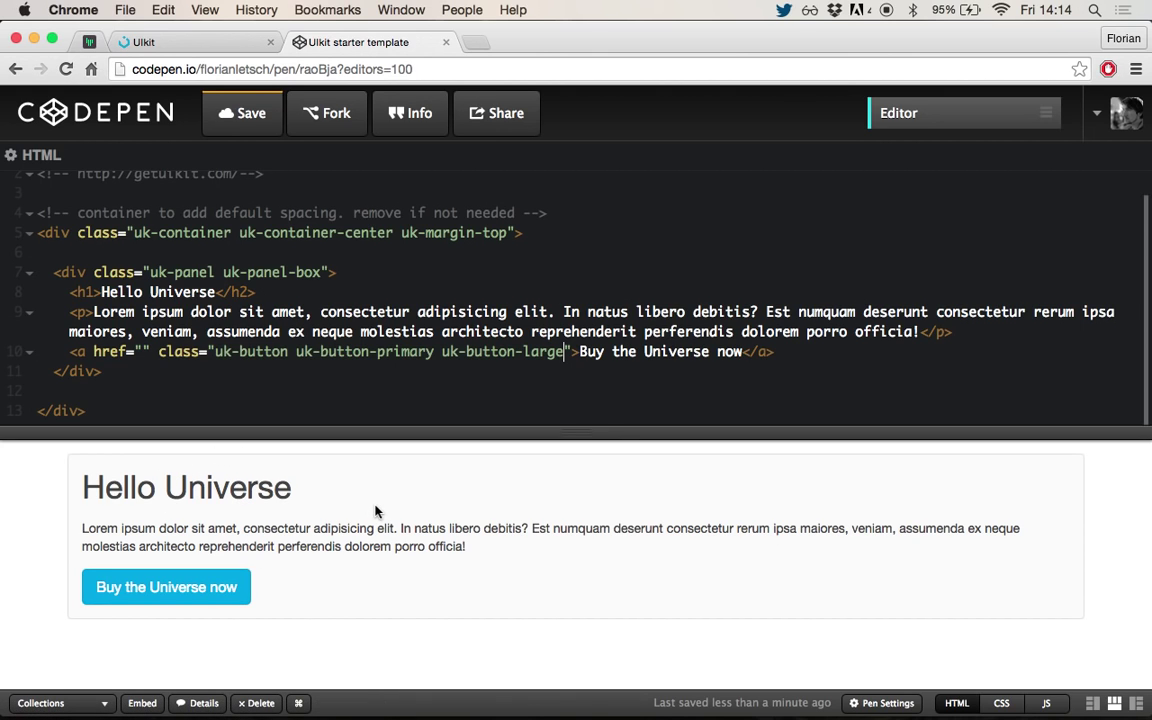
{"action": "mouse_move", "coordinate": [340, 404]}
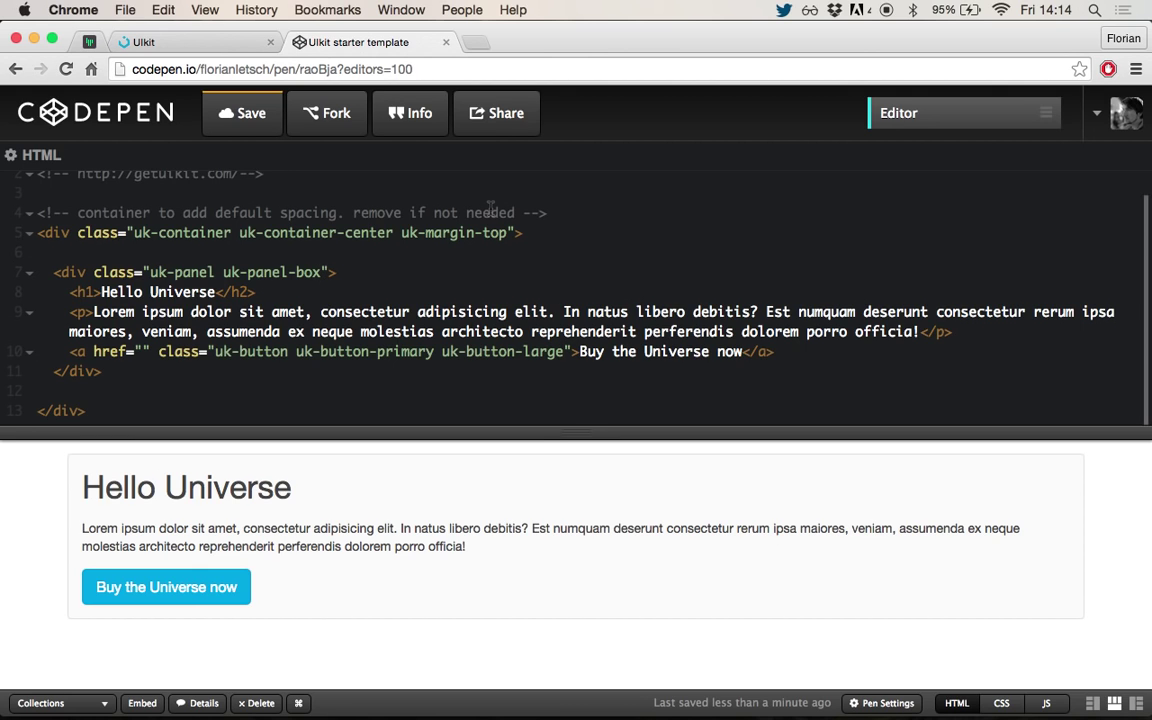
{"action": "type", "text": "uk-tex"}
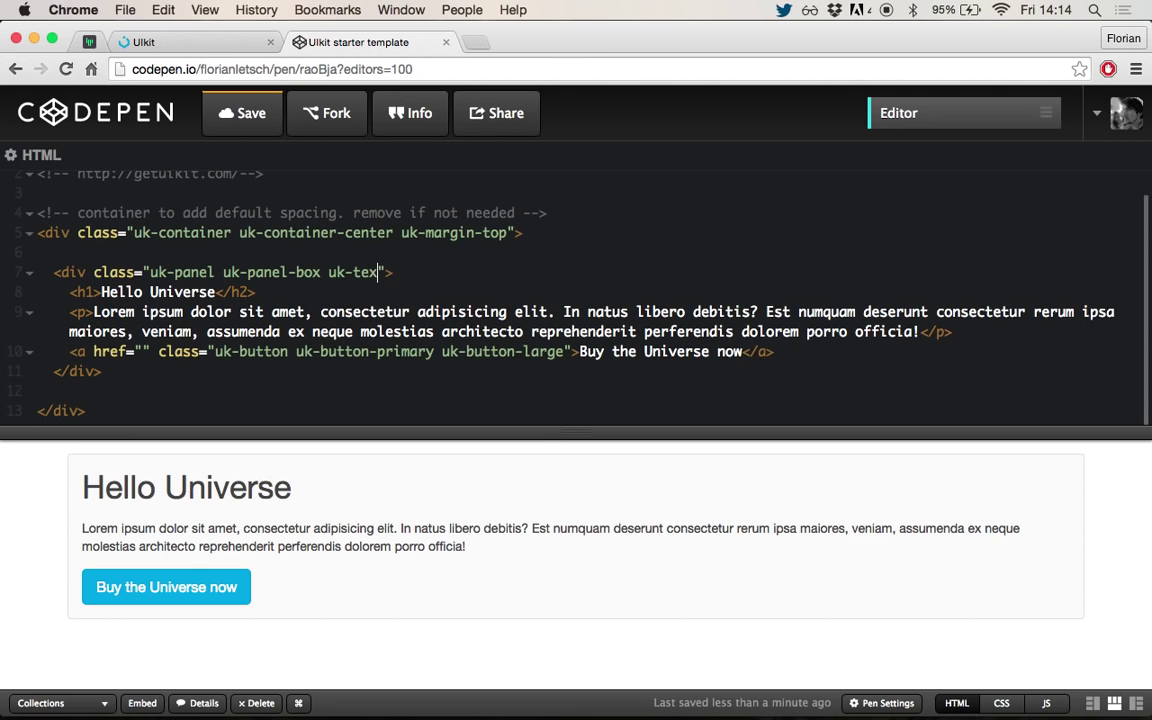
{"action": "type", "text": "-ce"}
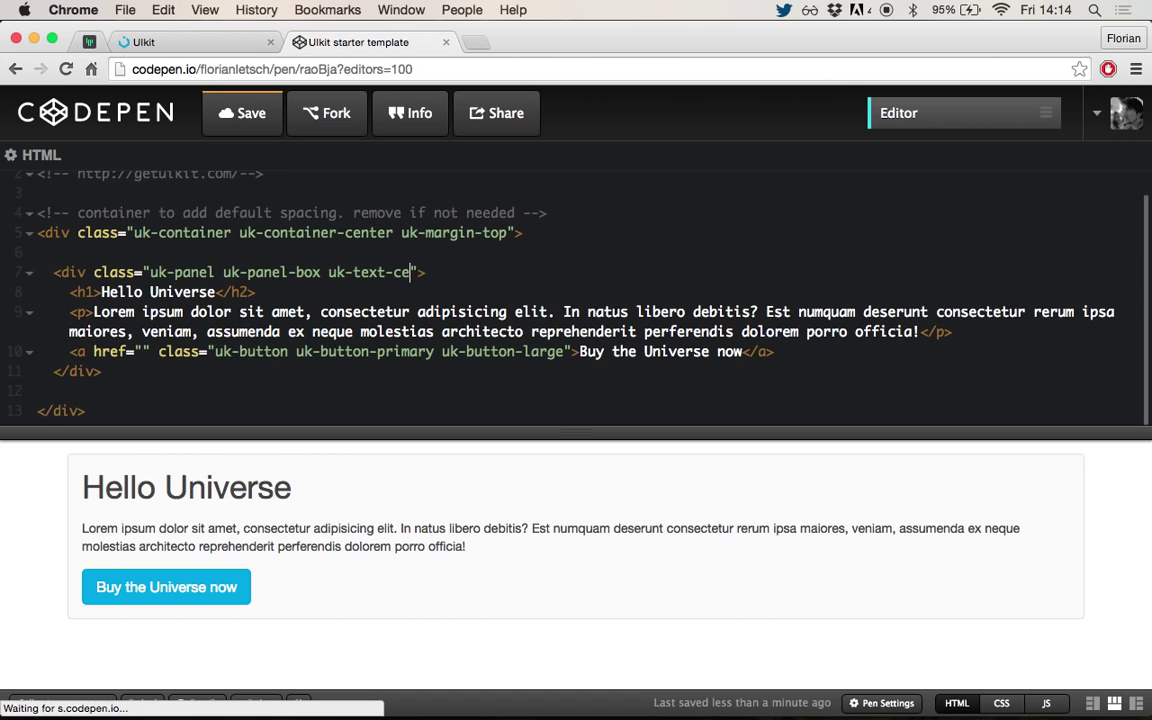
{"action": "type", "text": "nter"}
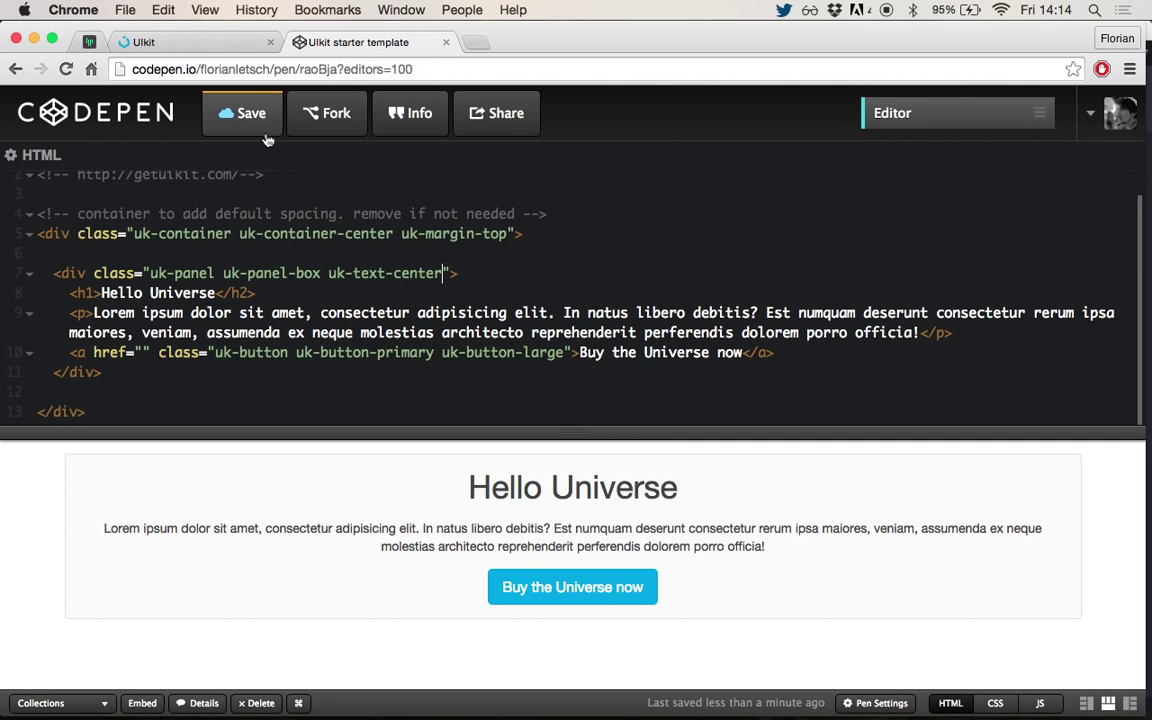
{"action": "mouse_move", "coordinate": [316, 120]}
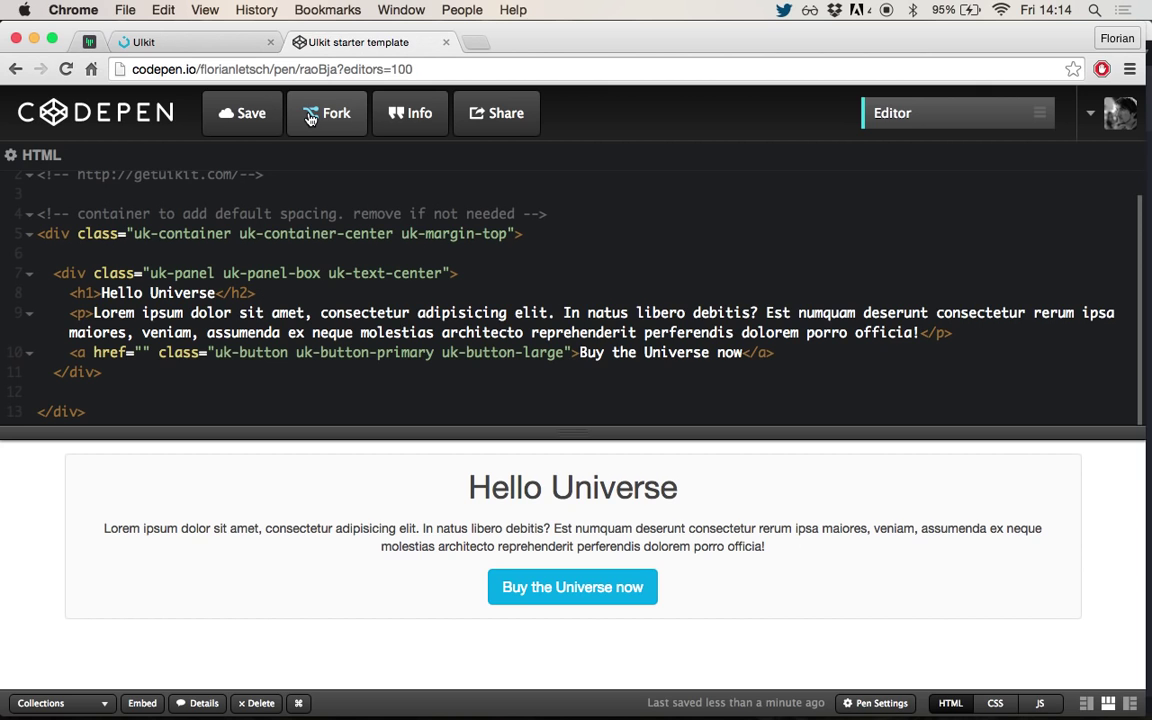
- Fork the pen into a new copy
{"action": "left_click", "coordinate": [326, 112]}
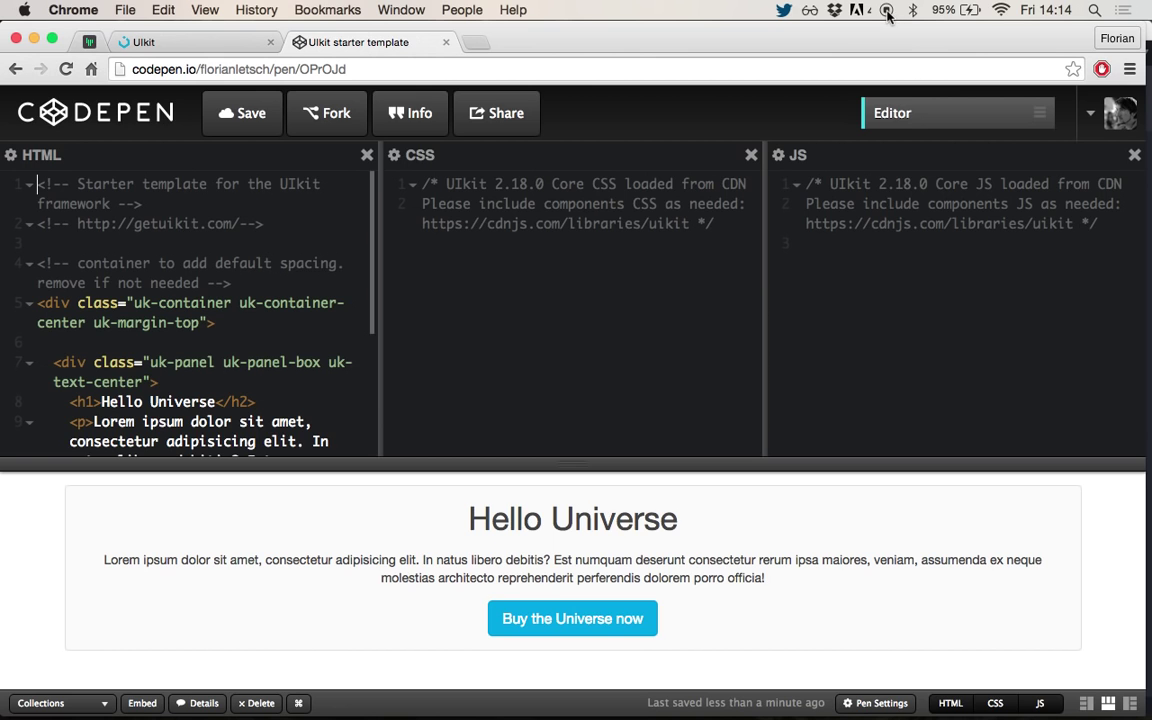
{"action": "mouse_move", "coordinate": [738, 688]}
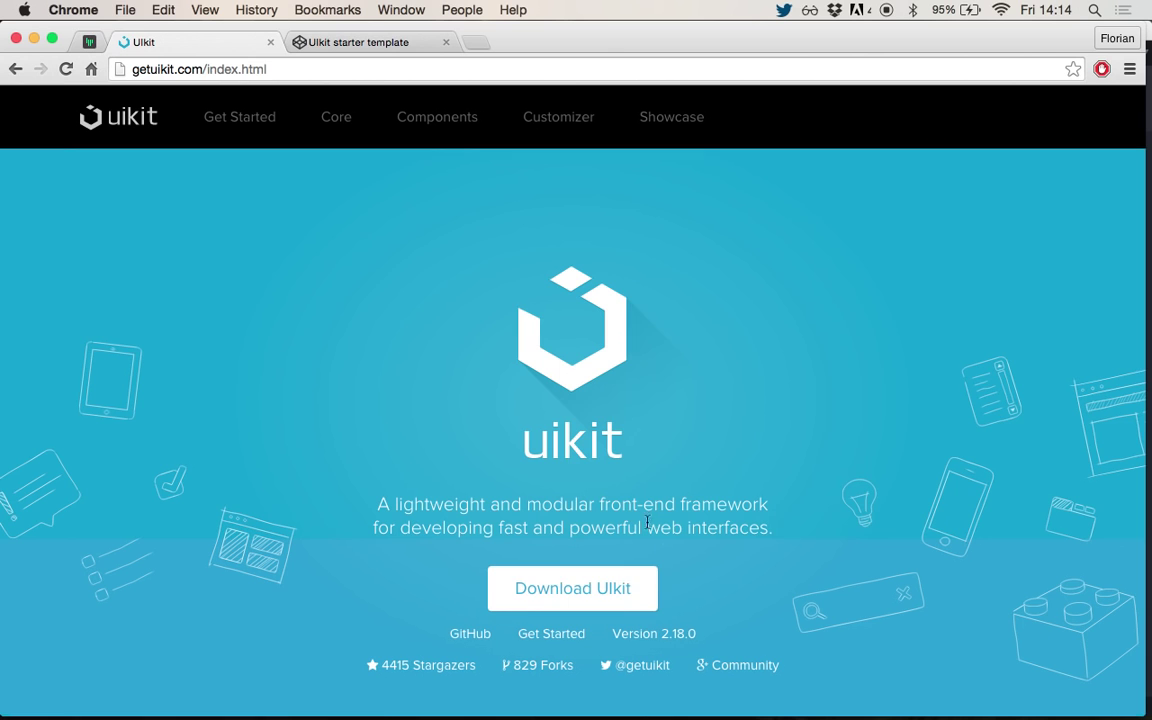
{"action": "mouse_move", "coordinate": [572, 588]}
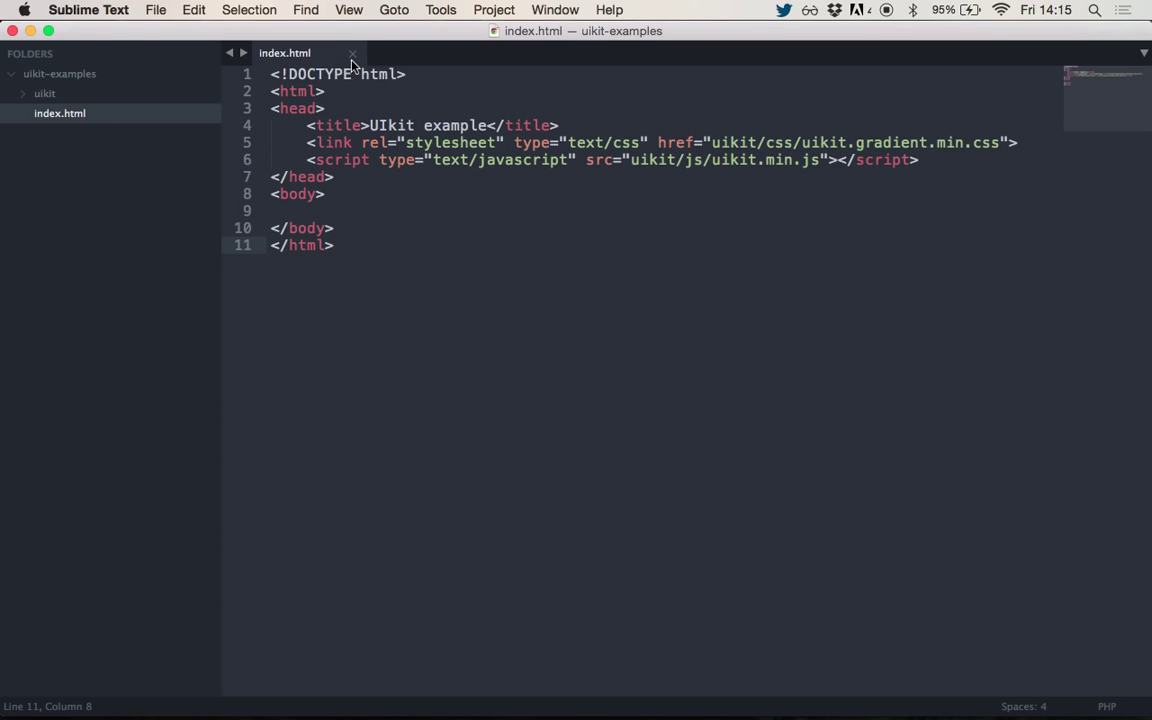
{"action": "left_click", "coordinate": [352, 52]}
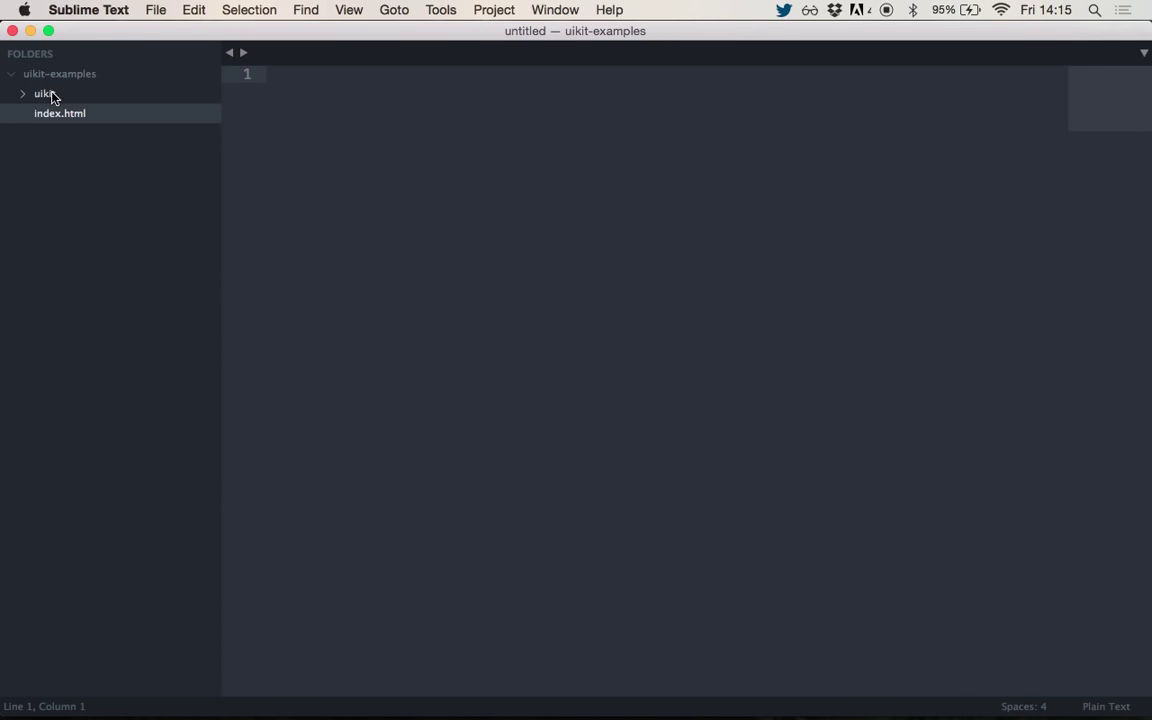
{"action": "left_click", "coordinate": [40, 94]}
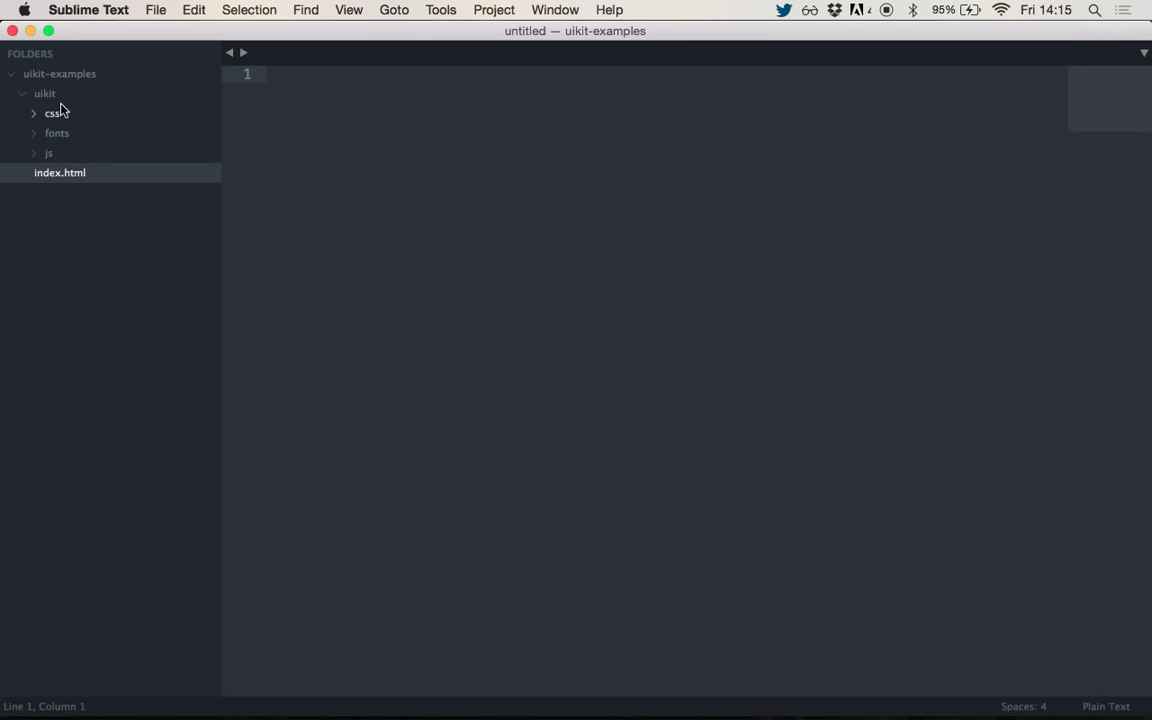
{"action": "mouse_move", "coordinate": [80, 116]}
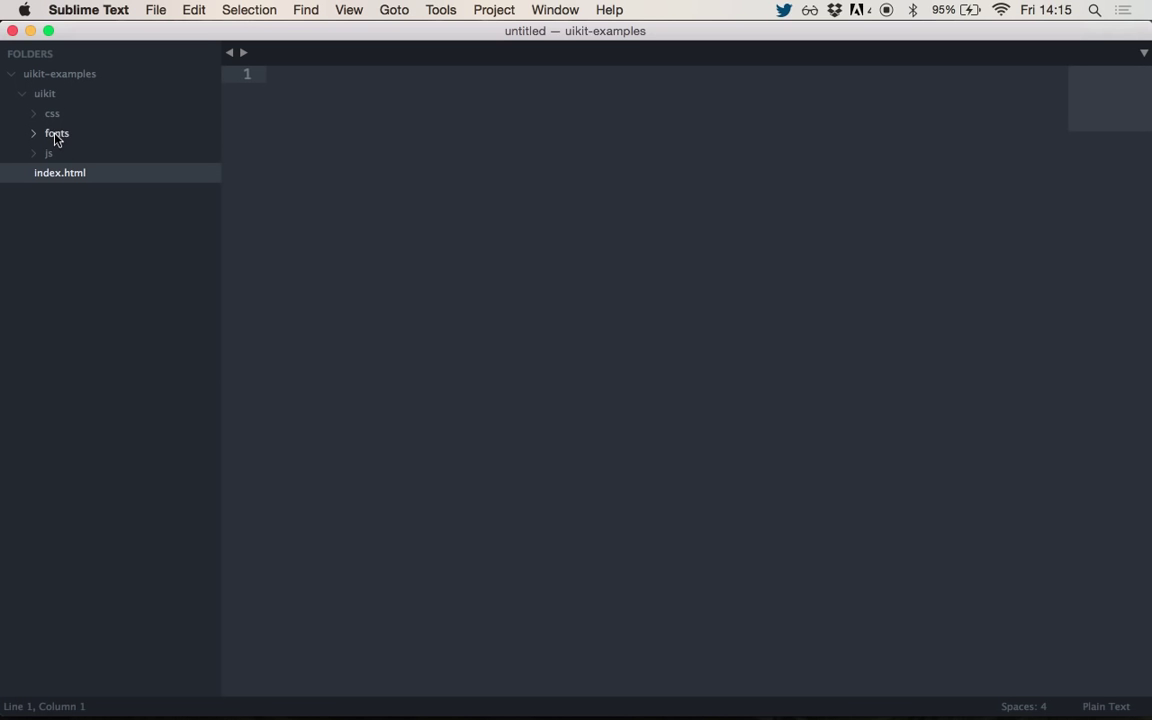
{"action": "mouse_move", "coordinate": [62, 142]}
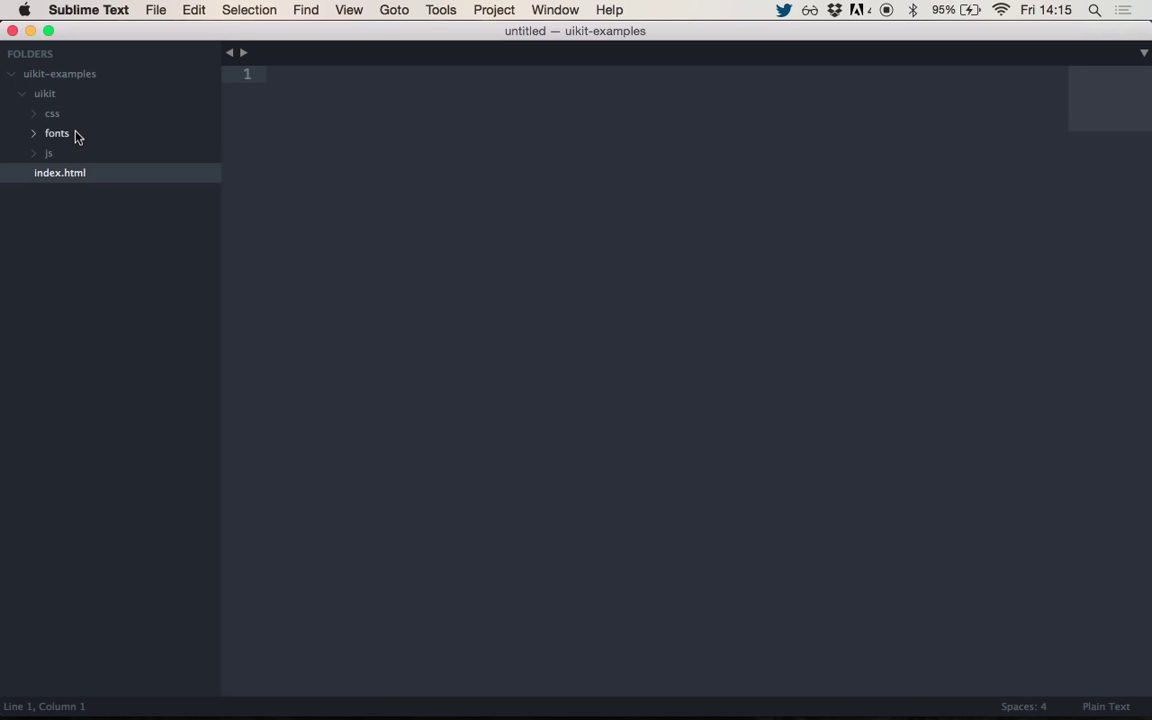
{"action": "mouse_move", "coordinate": [62, 124]}
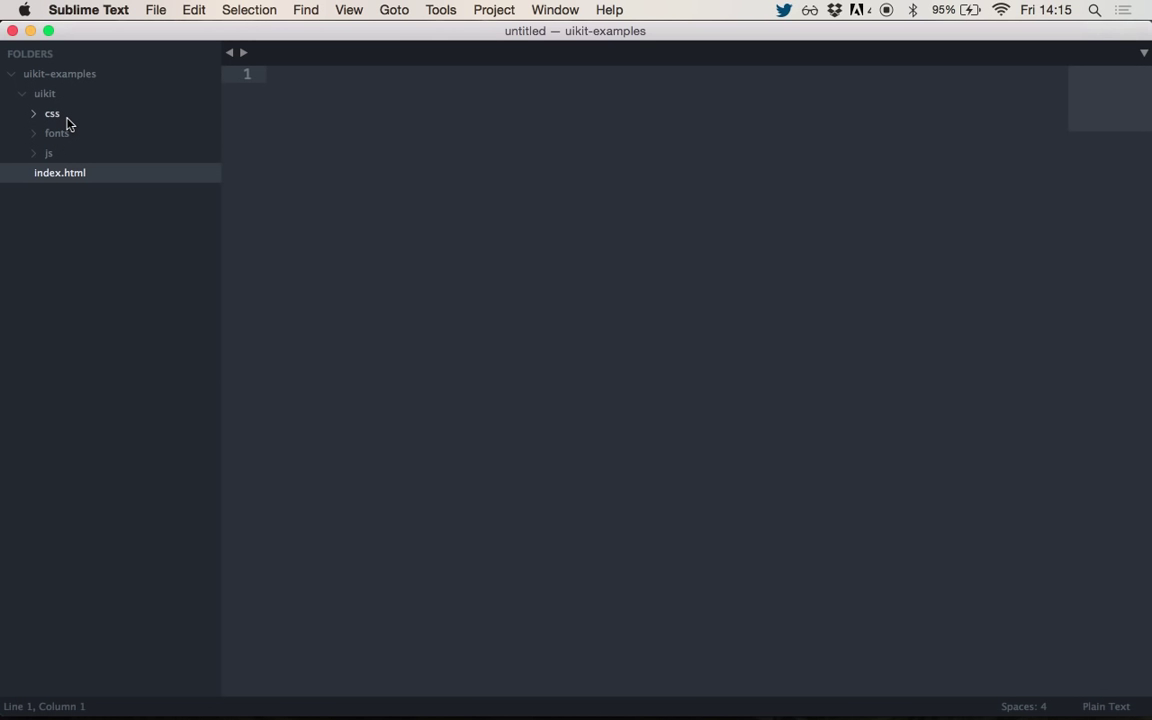
{"action": "left_click", "coordinate": [48, 112]}
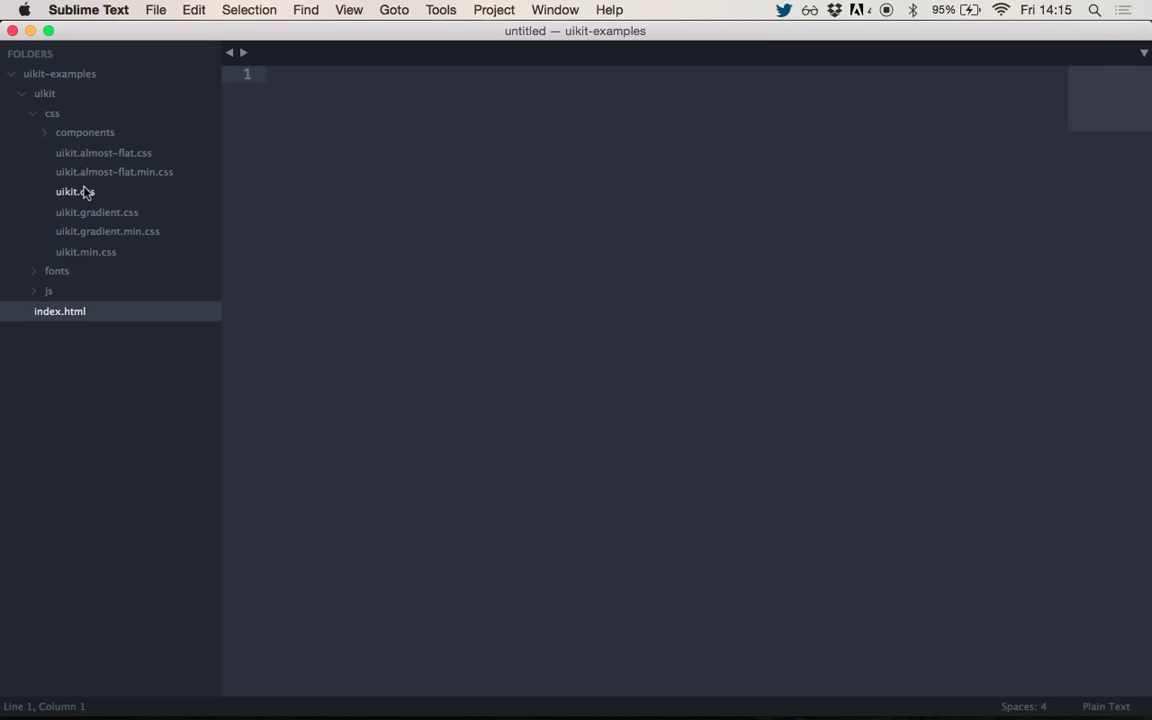
{"action": "mouse_move", "coordinate": [164, 198]}
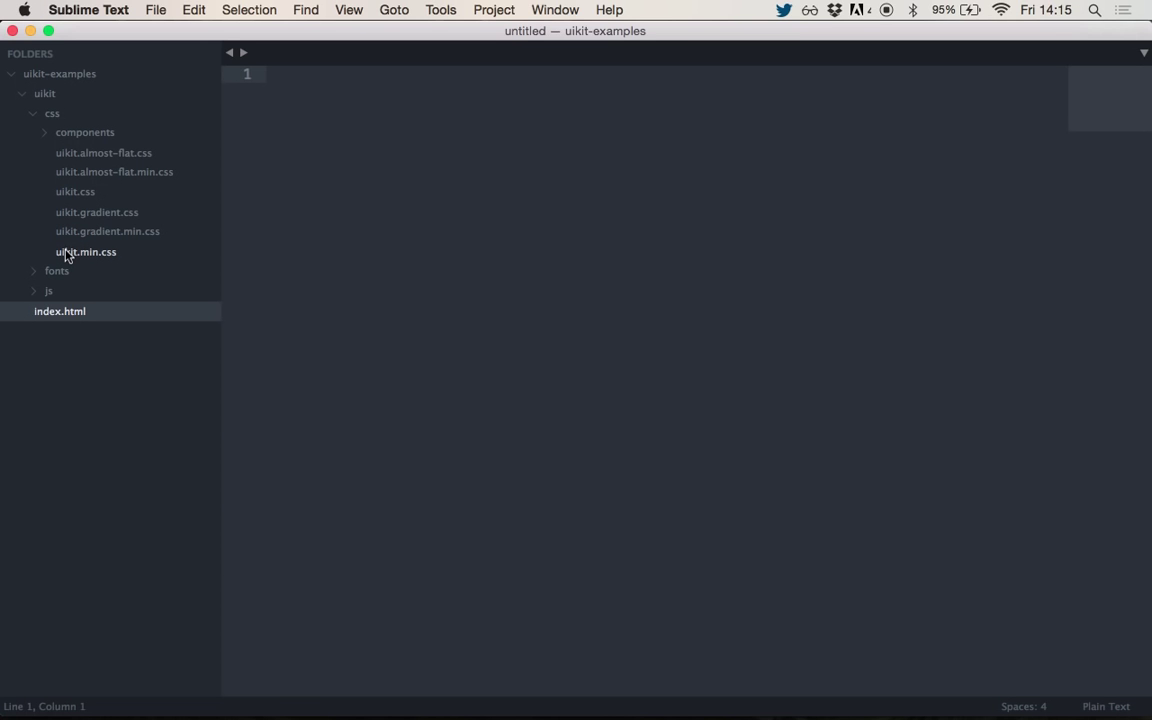
{"action": "mouse_move", "coordinate": [104, 260]}
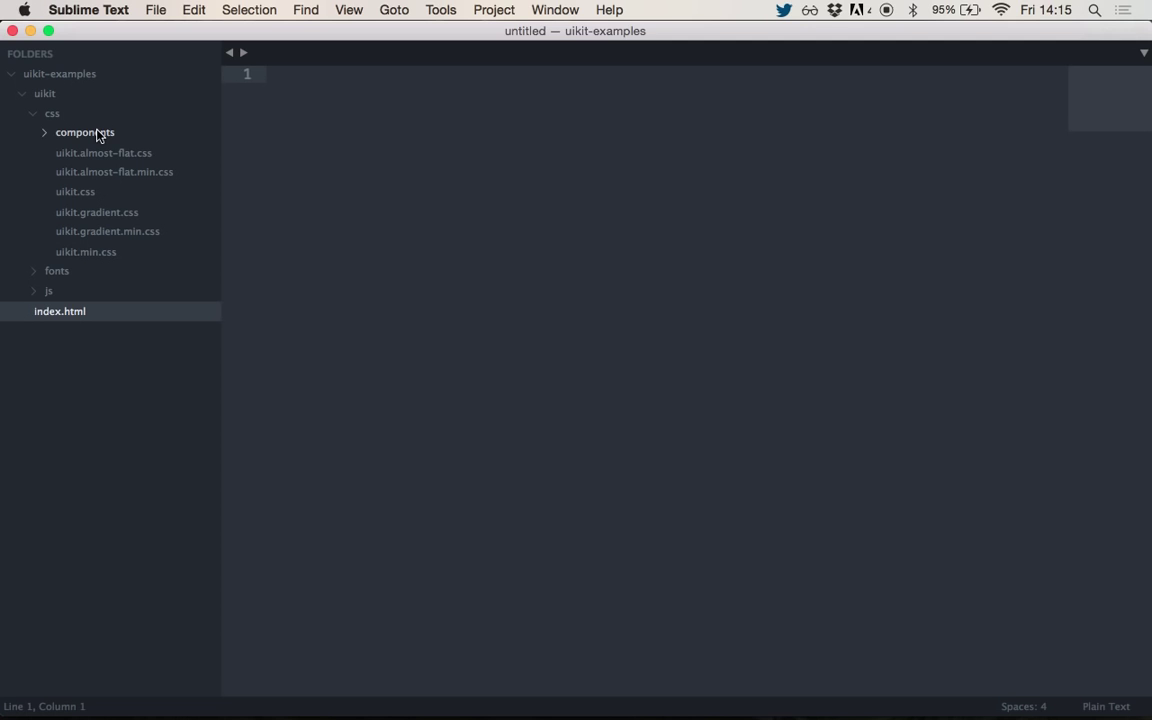
{"action": "left_click", "coordinate": [84, 132]}
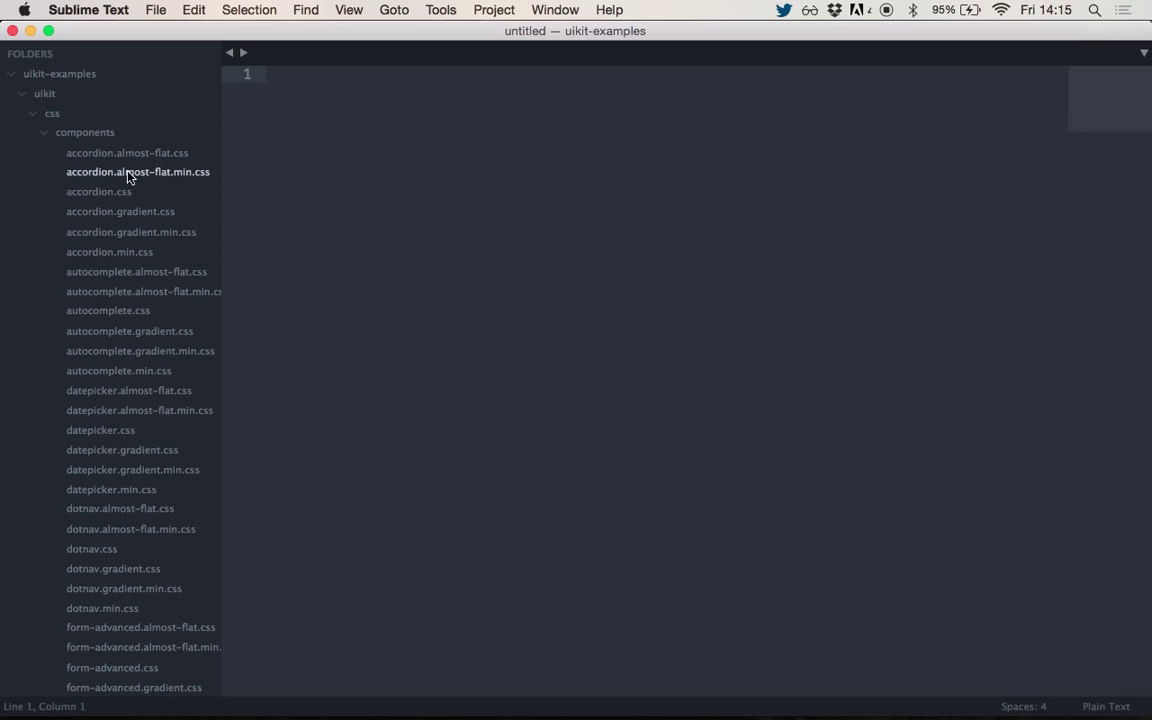
{"action": "left_click", "coordinate": [52, 112]}
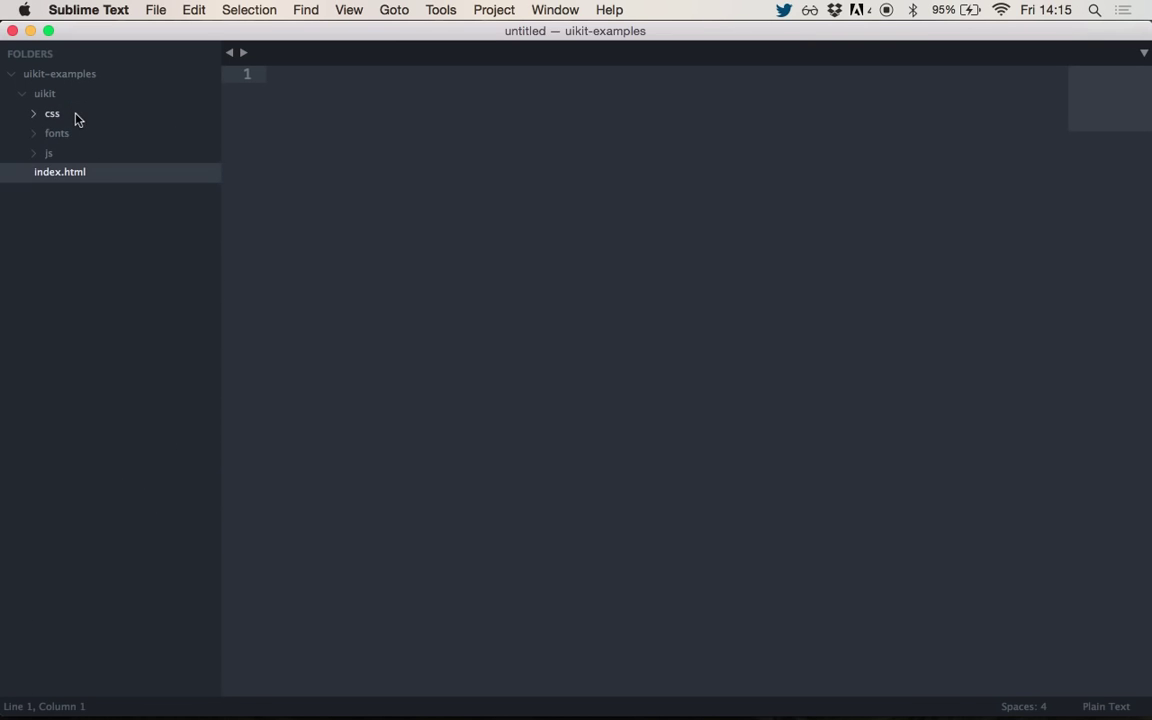
{"action": "left_click", "coordinate": [48, 152]}
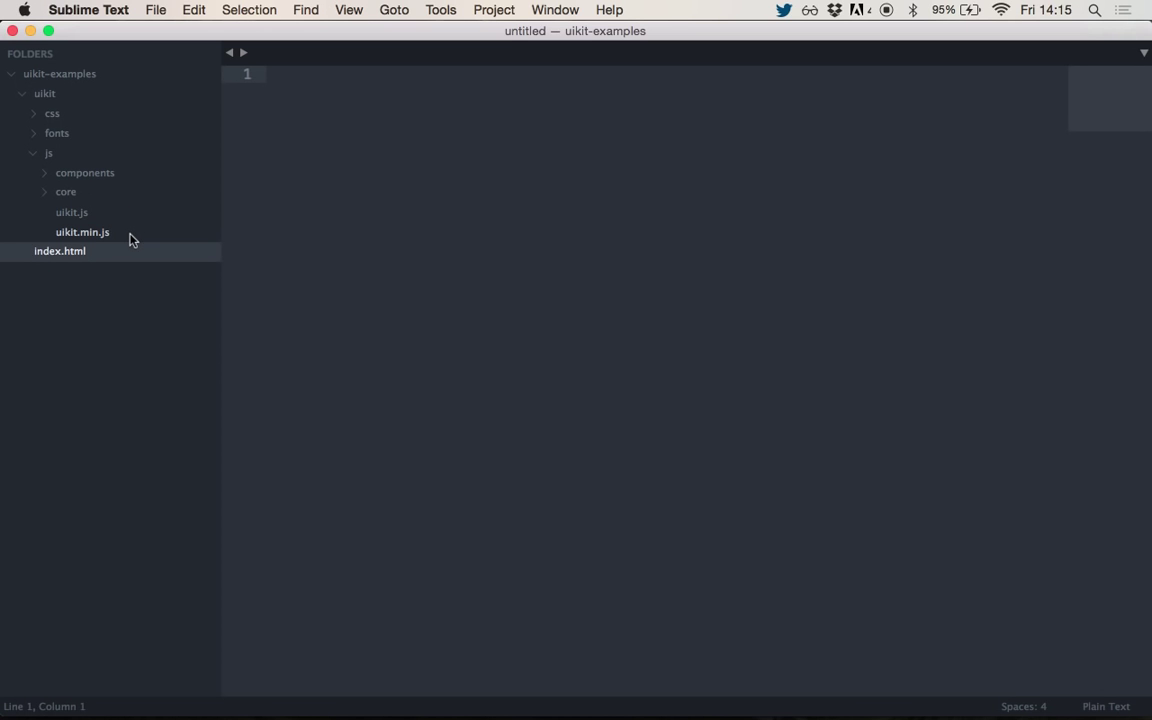
{"action": "mouse_move", "coordinate": [112, 220]}
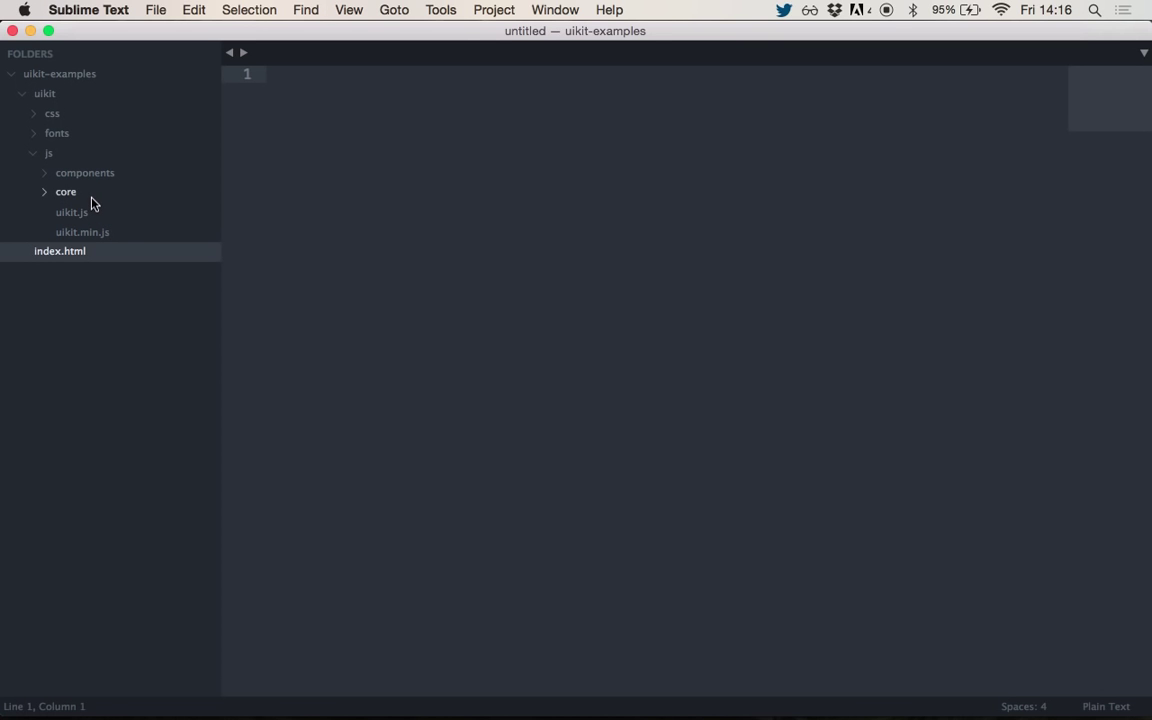
{"action": "left_click", "coordinate": [66, 192]}
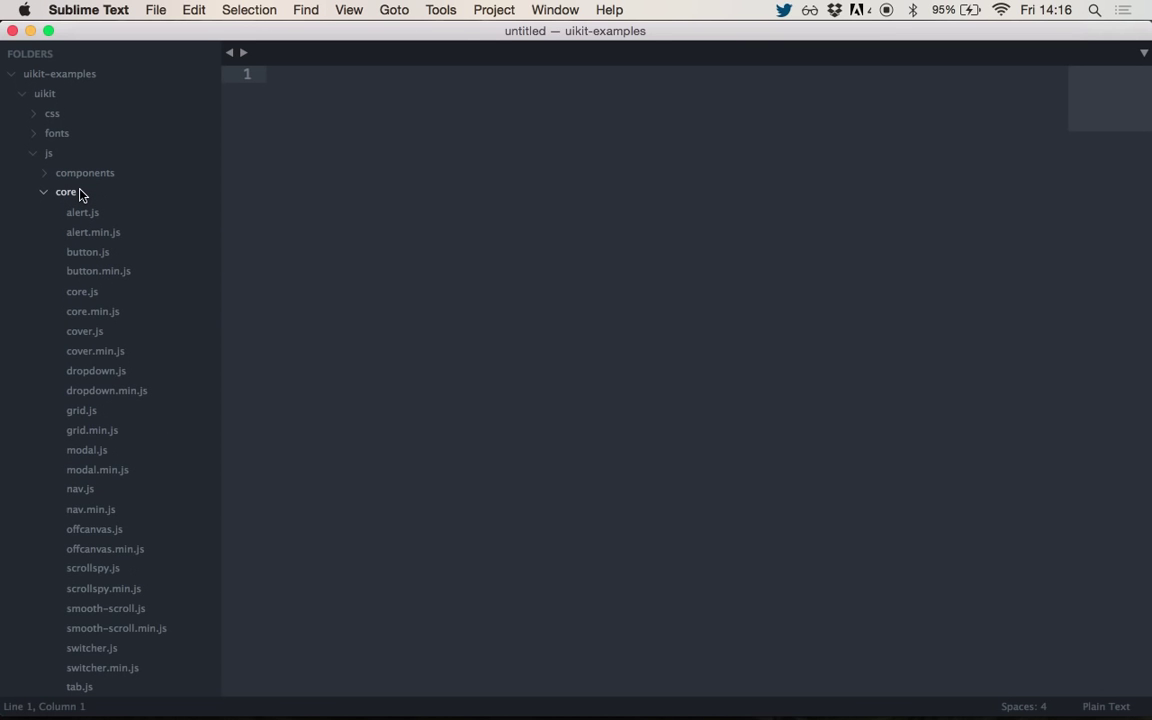
{"action": "scroll", "scroll_direction": "down", "scroll_amount": 3}
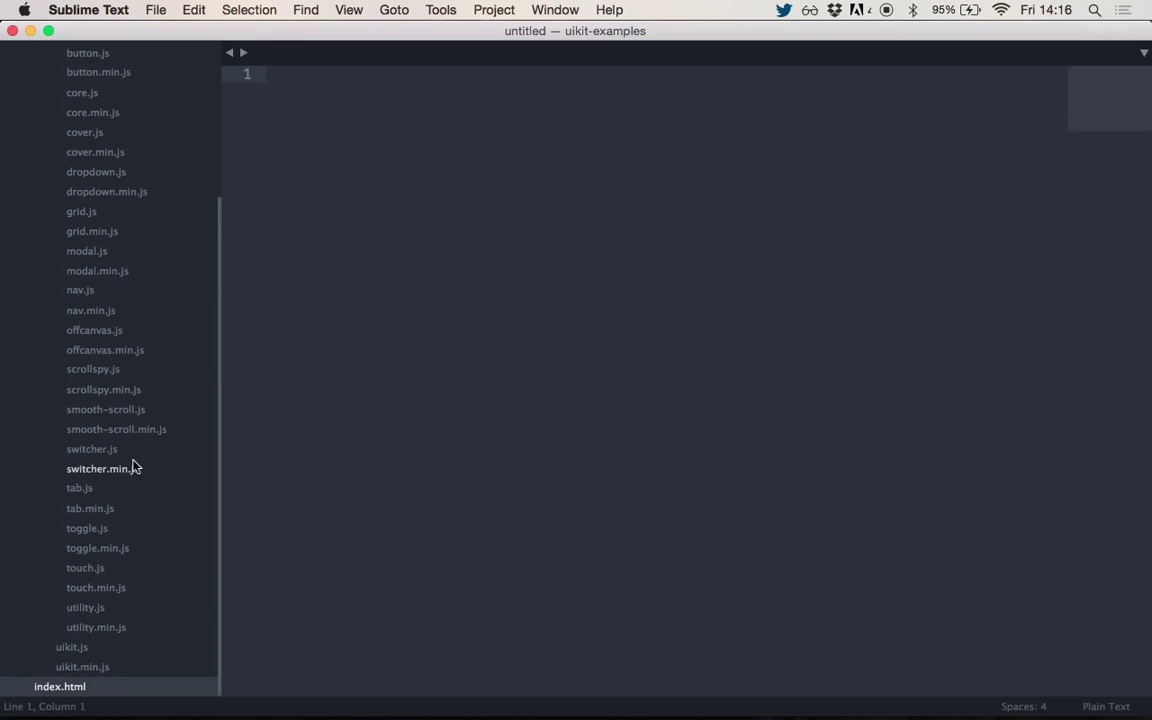
{"action": "mouse_move", "coordinate": [172, 428]}
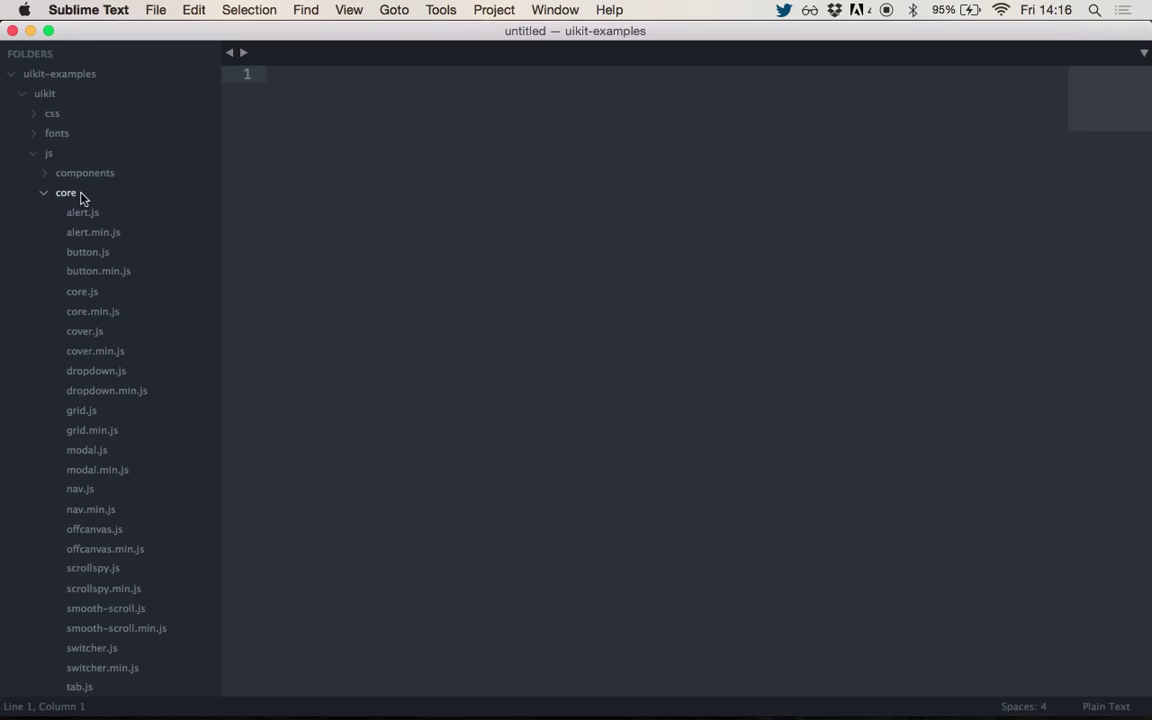
{"action": "left_click", "coordinate": [64, 192]}
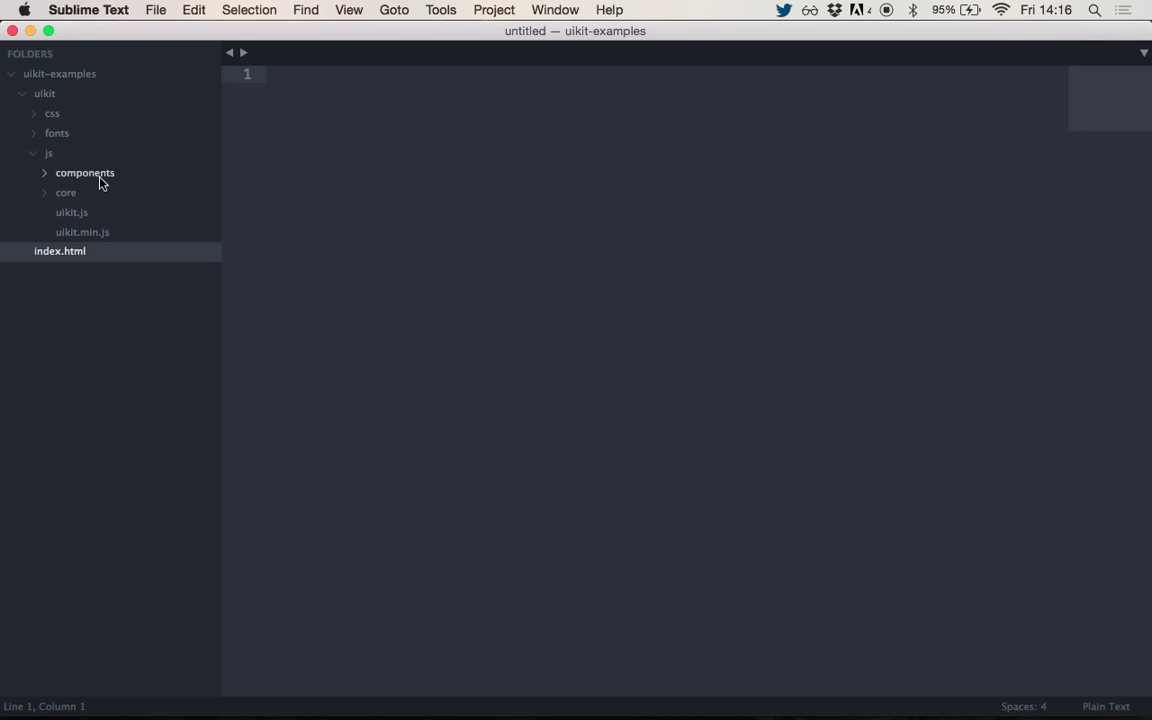
{"action": "left_click", "coordinate": [84, 172]}
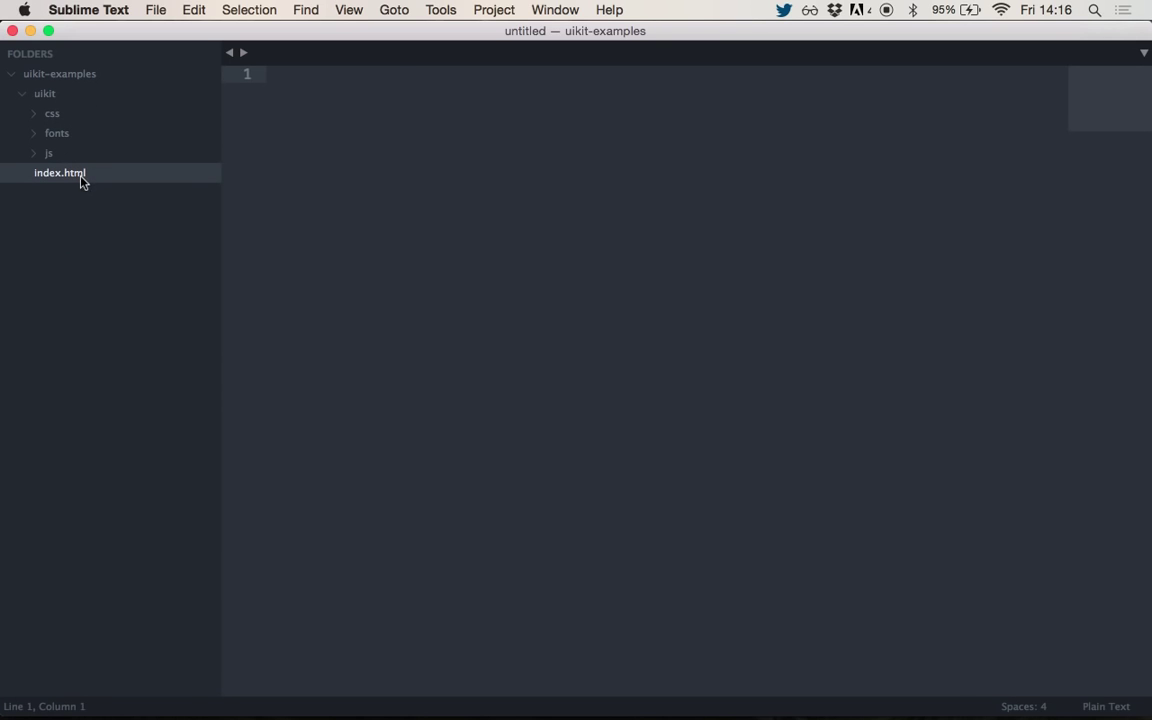
- Open index.html from the sidebar, then switch over to Chrome
{"action": "double_click", "coordinate": [60, 172]}
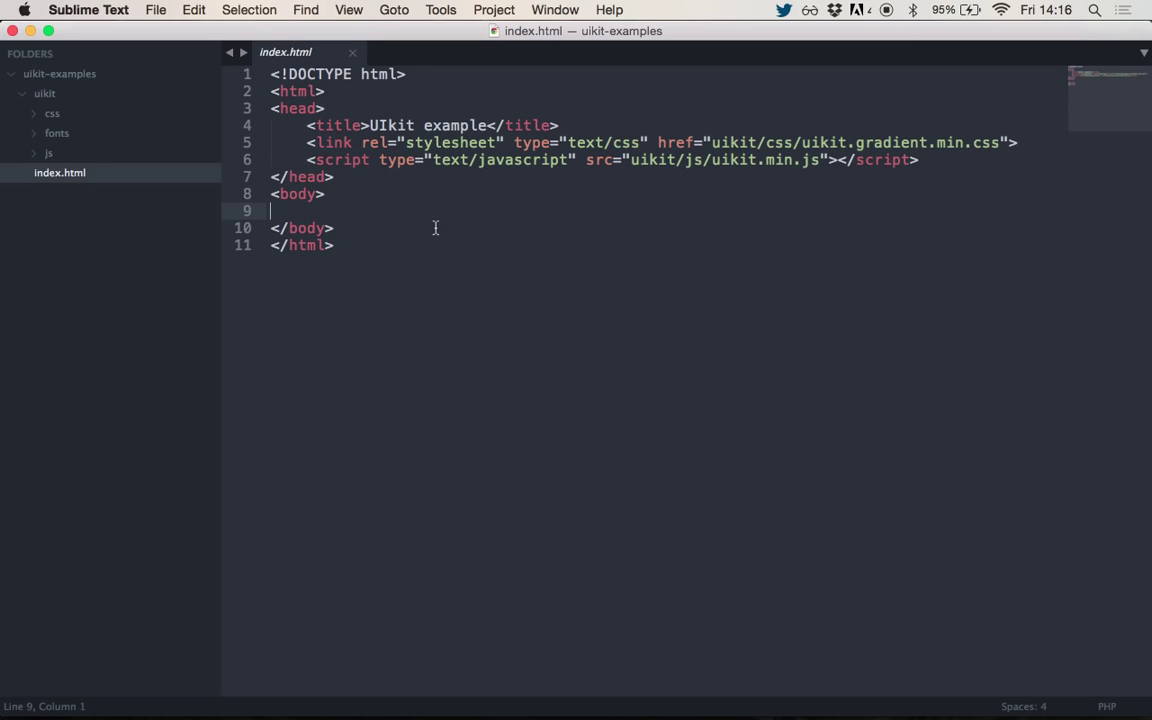
{"action": "mouse_move", "coordinate": [396, 80]}
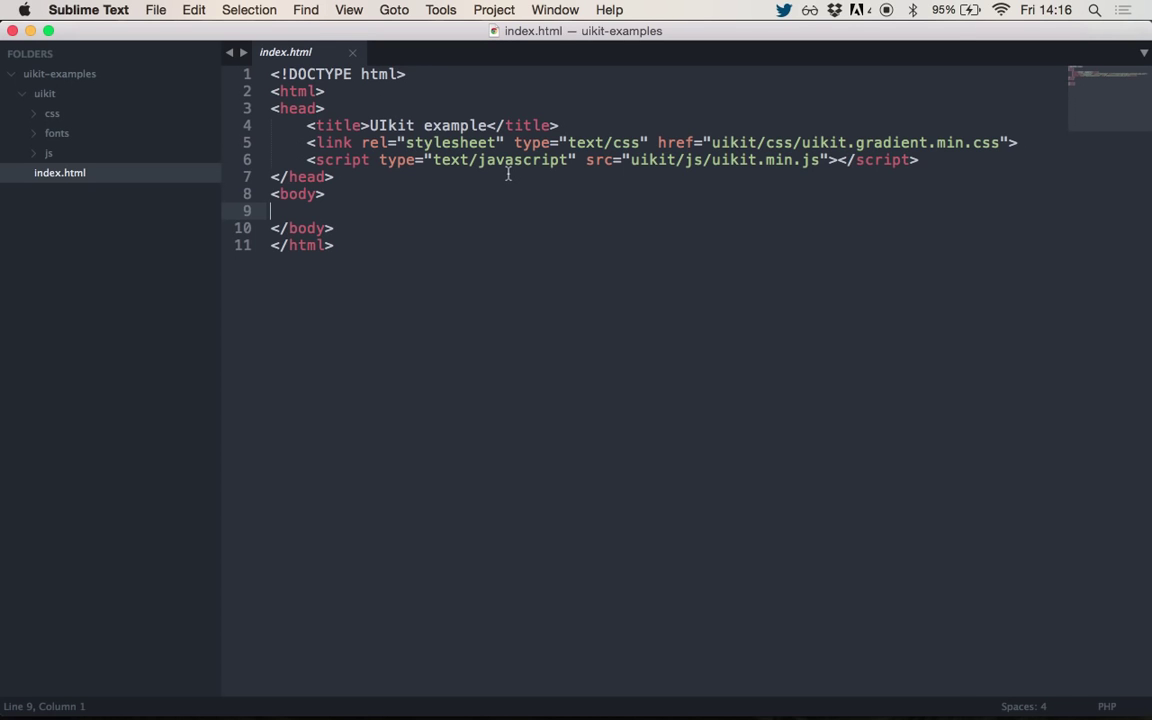
{"action": "mouse_move", "coordinate": [848, 146]}
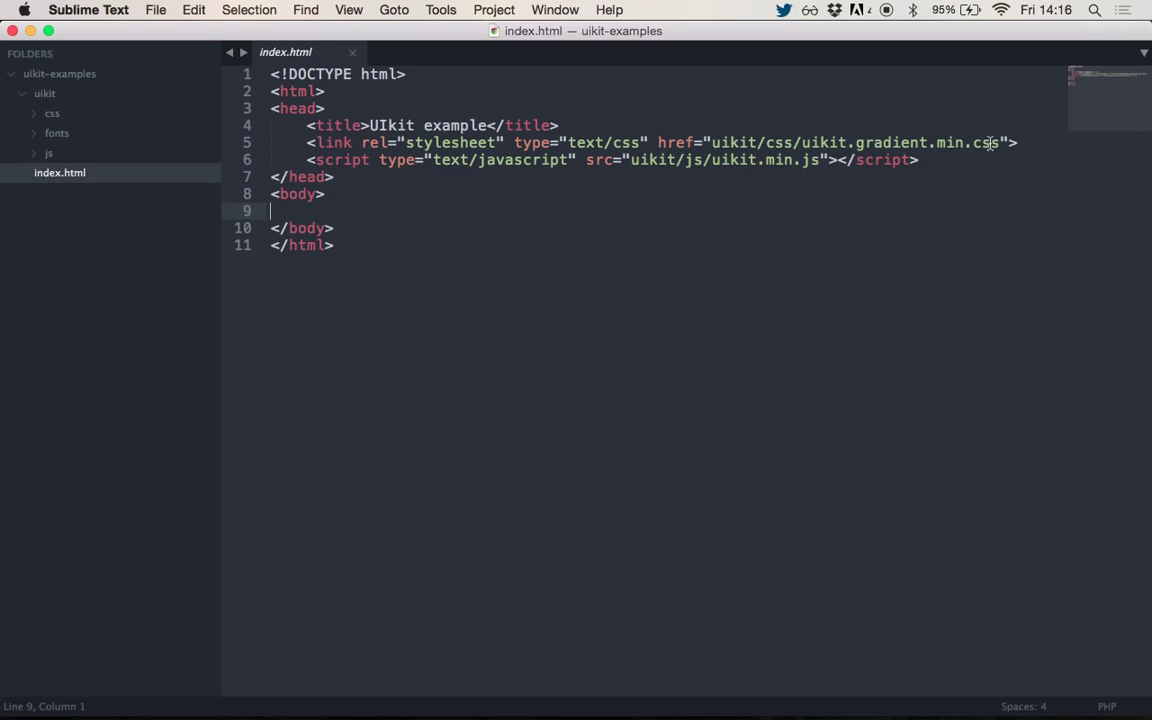
{"action": "mouse_move", "coordinate": [904, 140]}
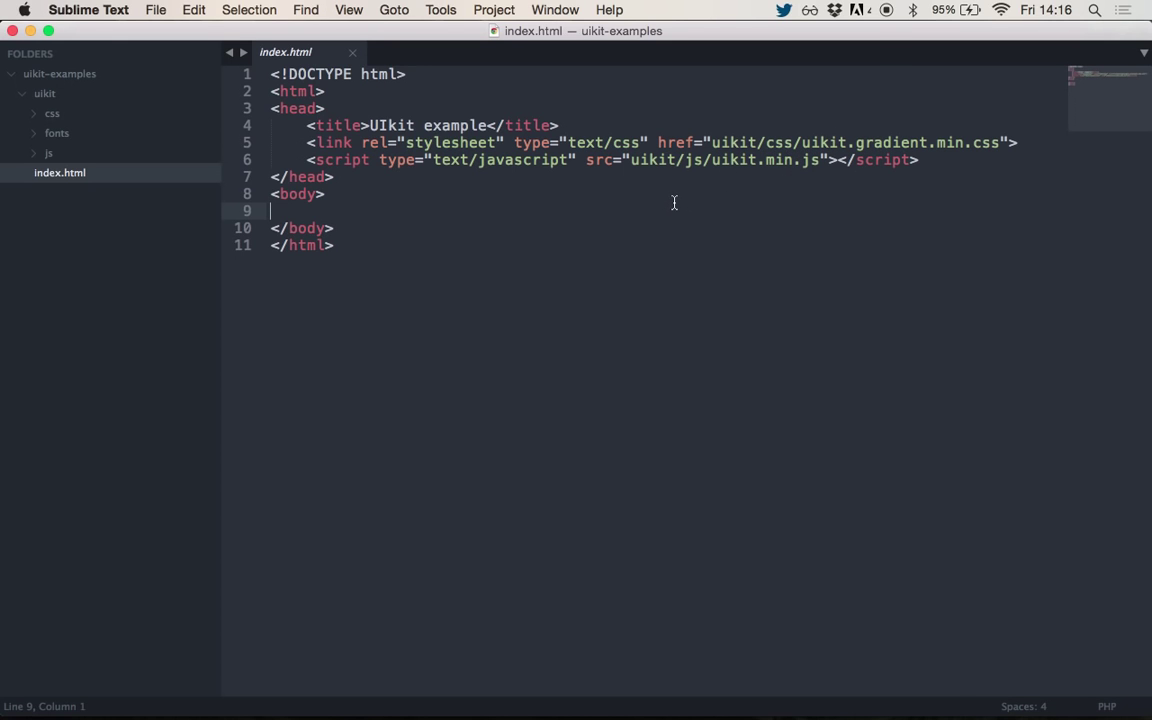
{"action": "mouse_move", "coordinate": [408, 260]}
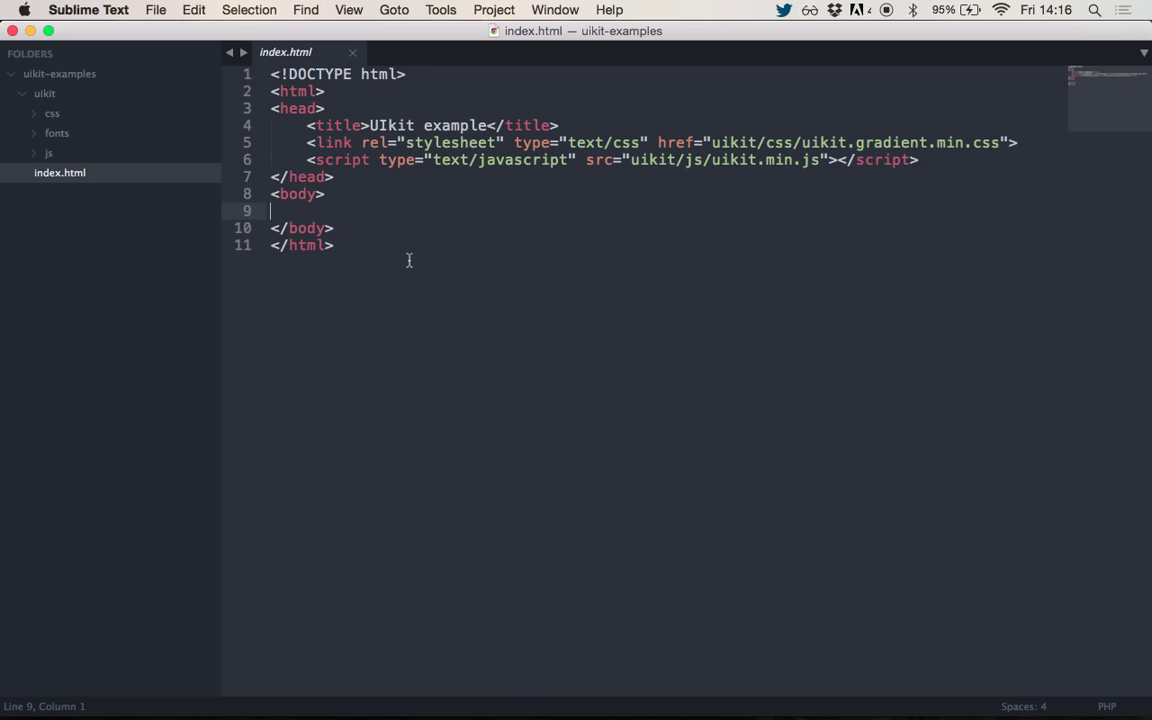
{"action": "key", "text": "cmd+tab"}
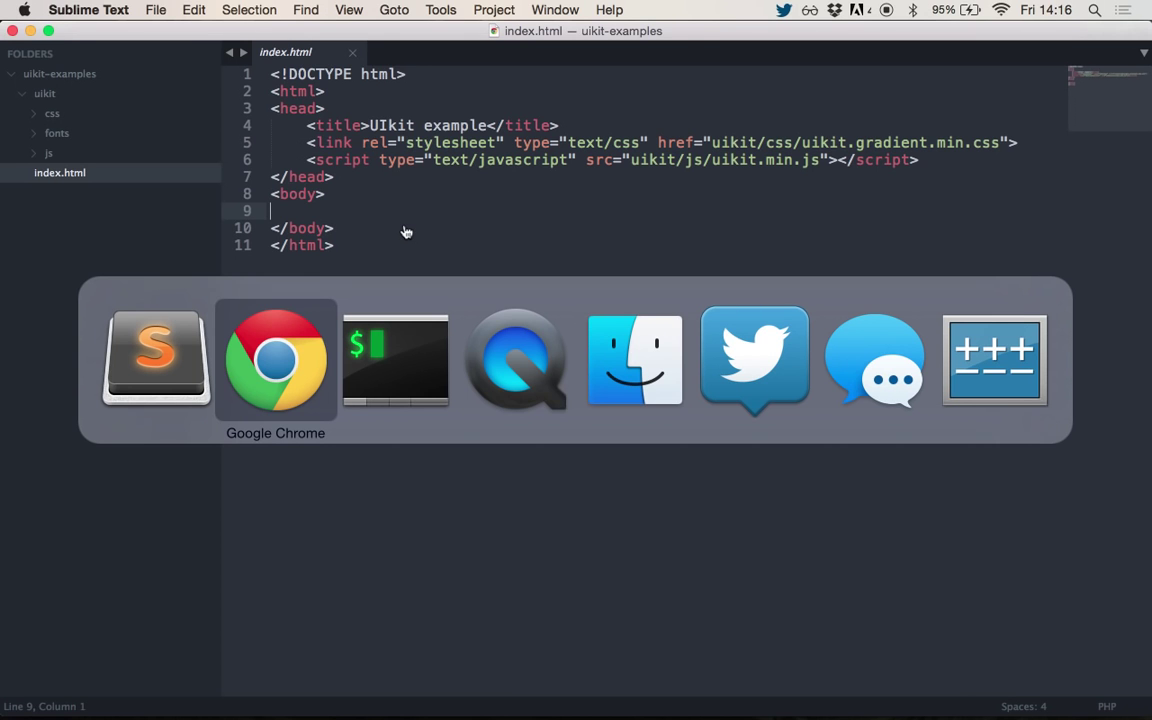
- Bring Chrome forward and view the local index.html tab with the Hello Universe panel
{"action": "left_click", "coordinate": [276, 360]}
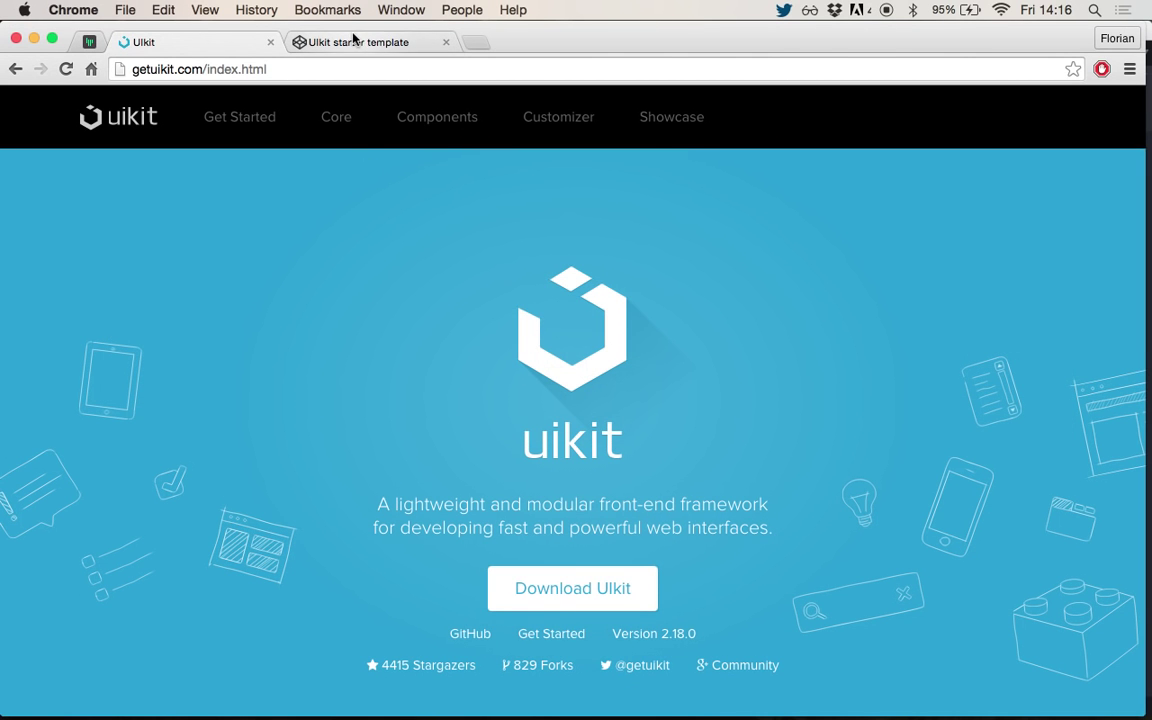
{"action": "left_click", "coordinate": [356, 42]}
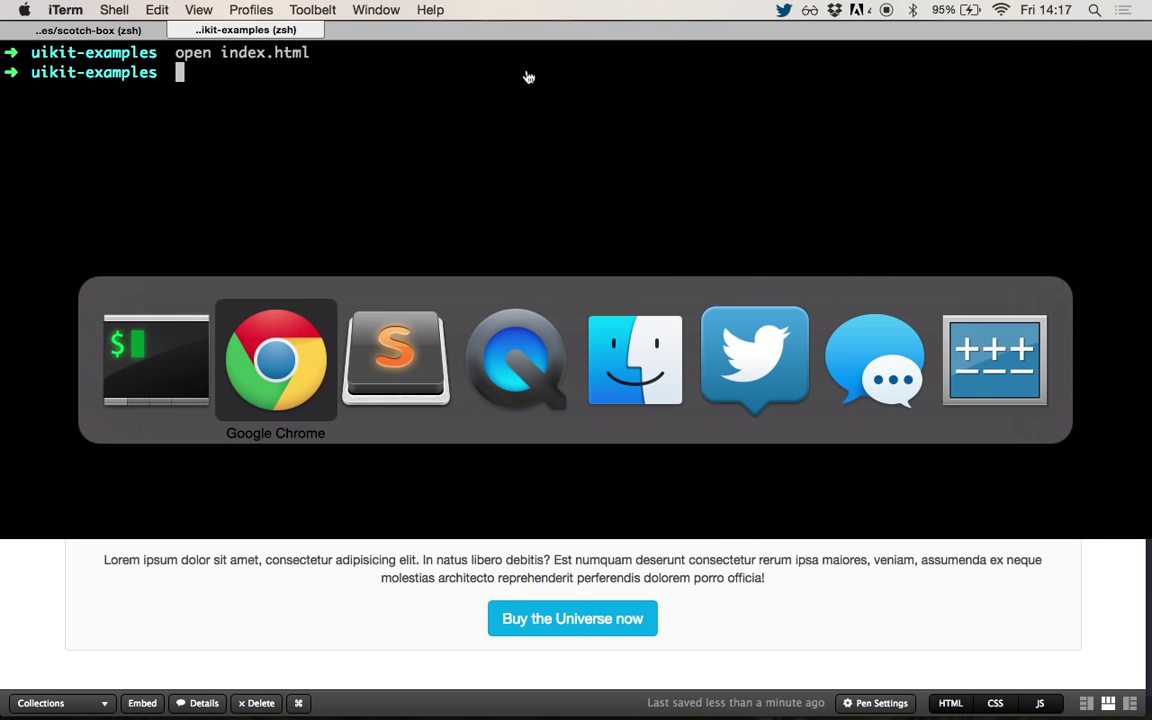
{"action": "left_click", "coordinate": [396, 360]}
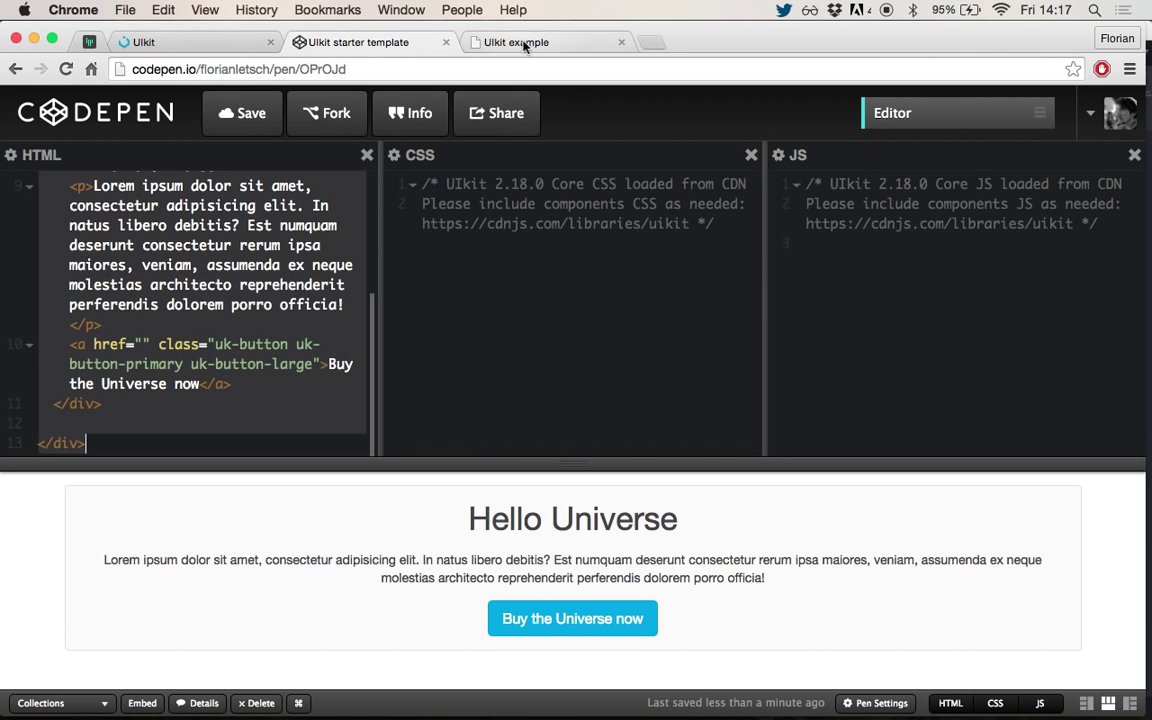
{"action": "left_click", "coordinate": [524, 42]}
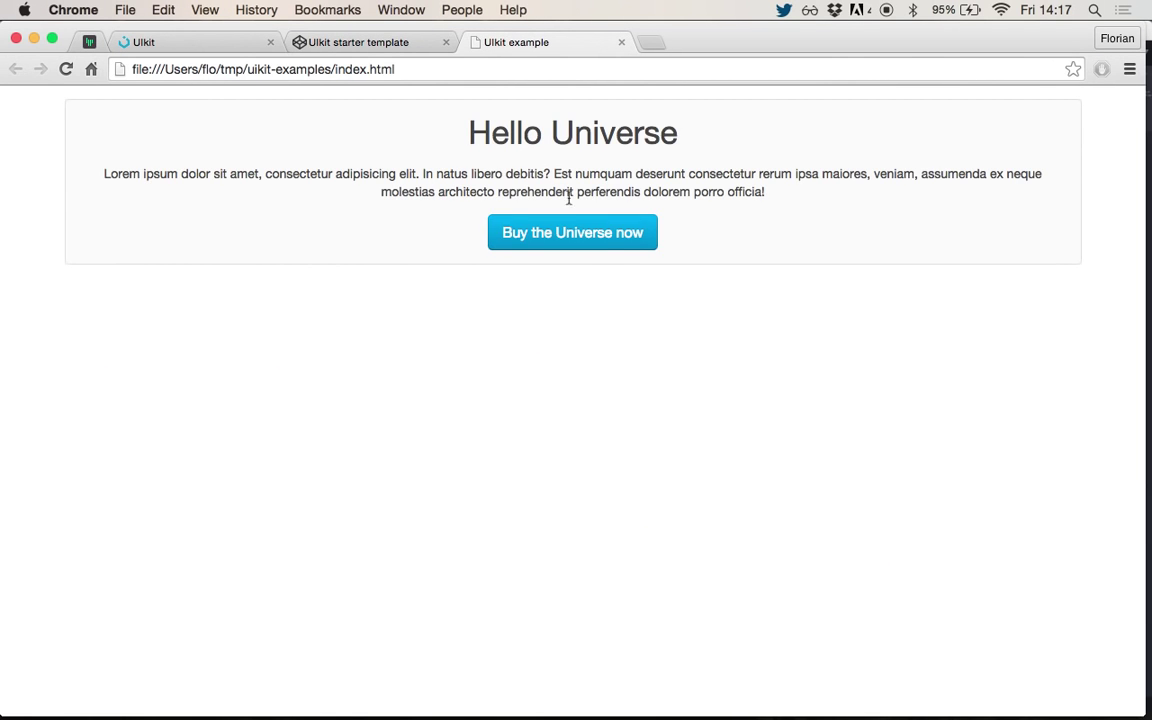
{"action": "mouse_move", "coordinate": [572, 248]}
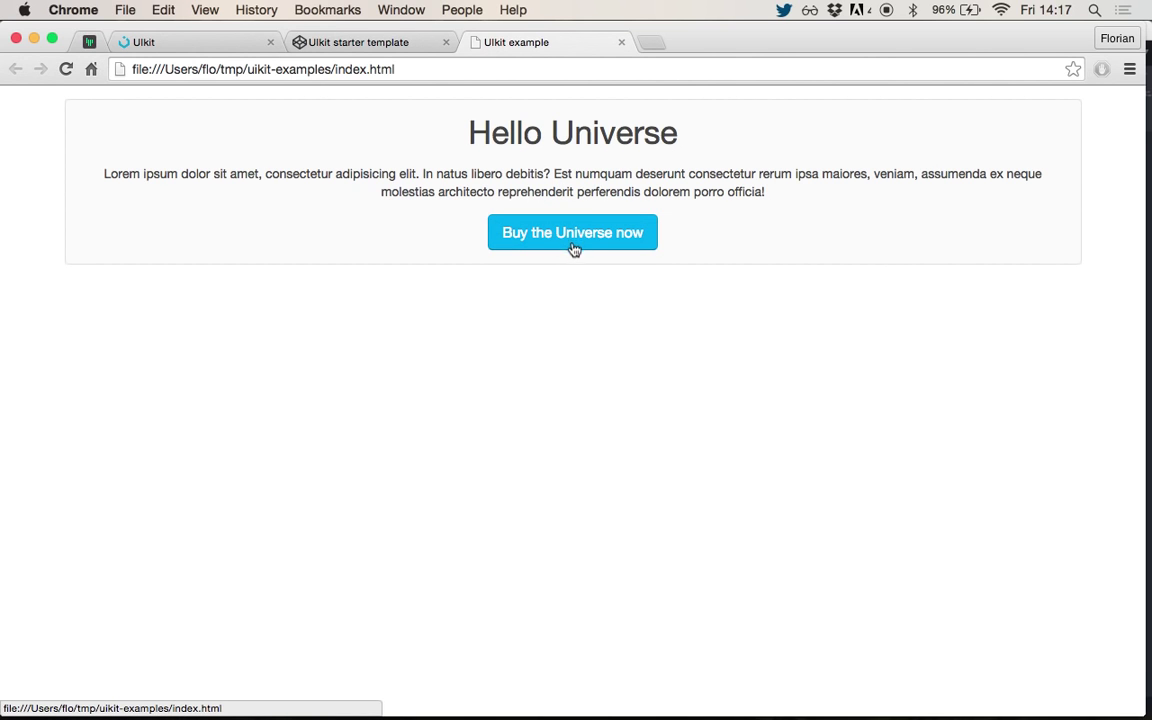
{"action": "mouse_move", "coordinate": [584, 304]}
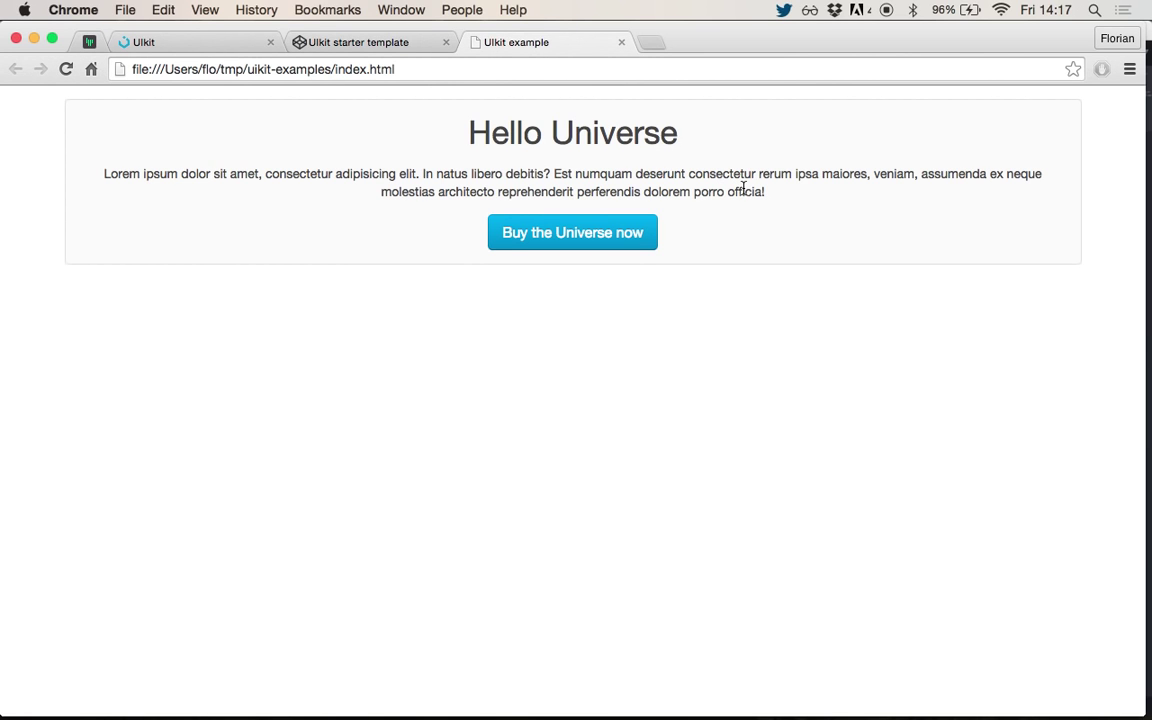
{"action": "mouse_move", "coordinate": [636, 206]}
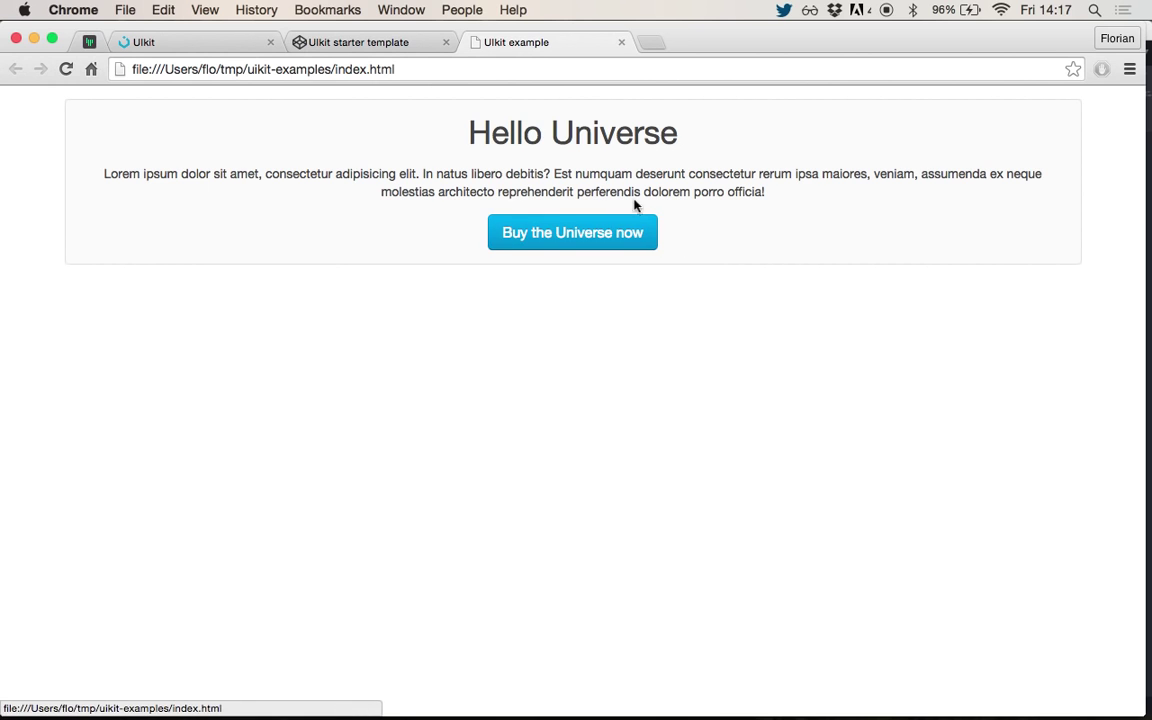
{"action": "mouse_move", "coordinate": [742, 188]}
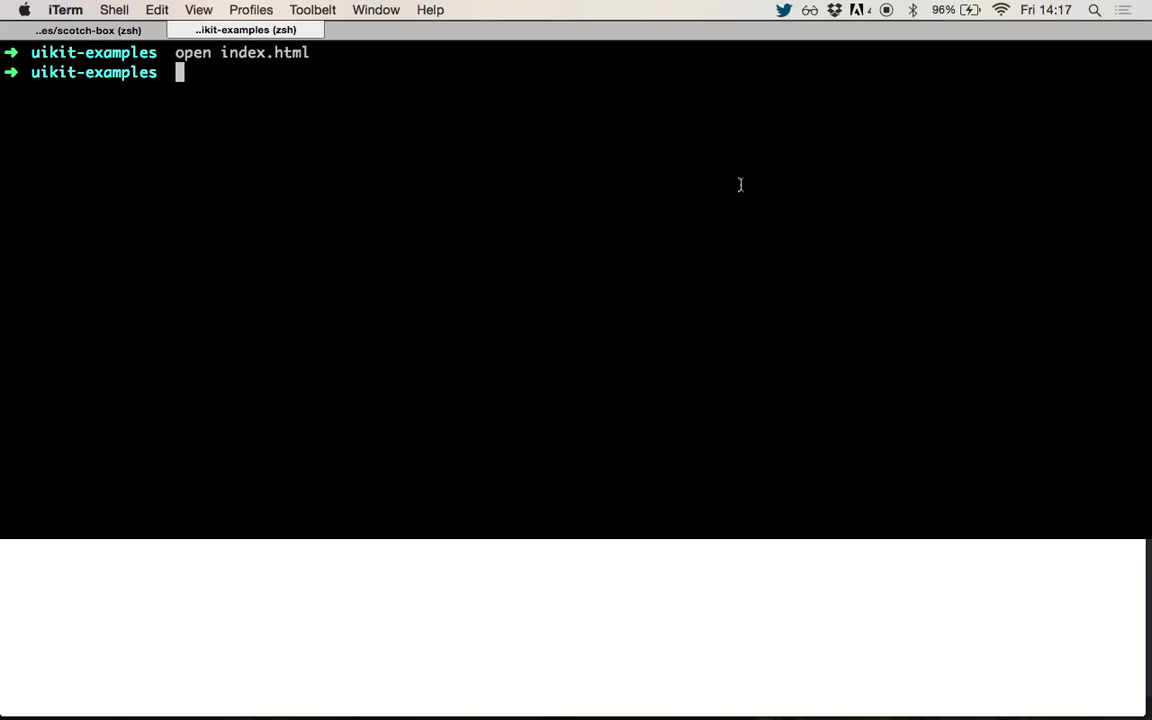
{"action": "mouse_move", "coordinate": [440, 168]}
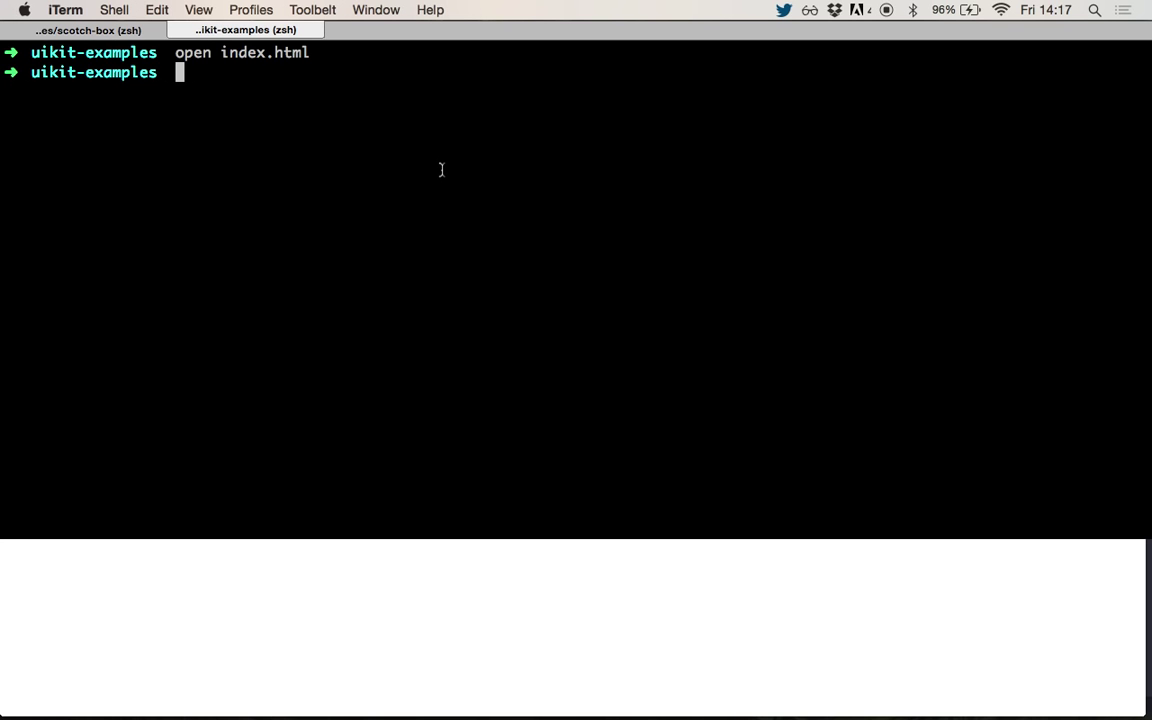
- Create a bower folder and run 'bower install uikit' there, pulling in uikit 2.18.0 and jQuery 2.1.3
{"action": "type", "text": "mkdir b"}
{"action": "type", "text": "bower install"}
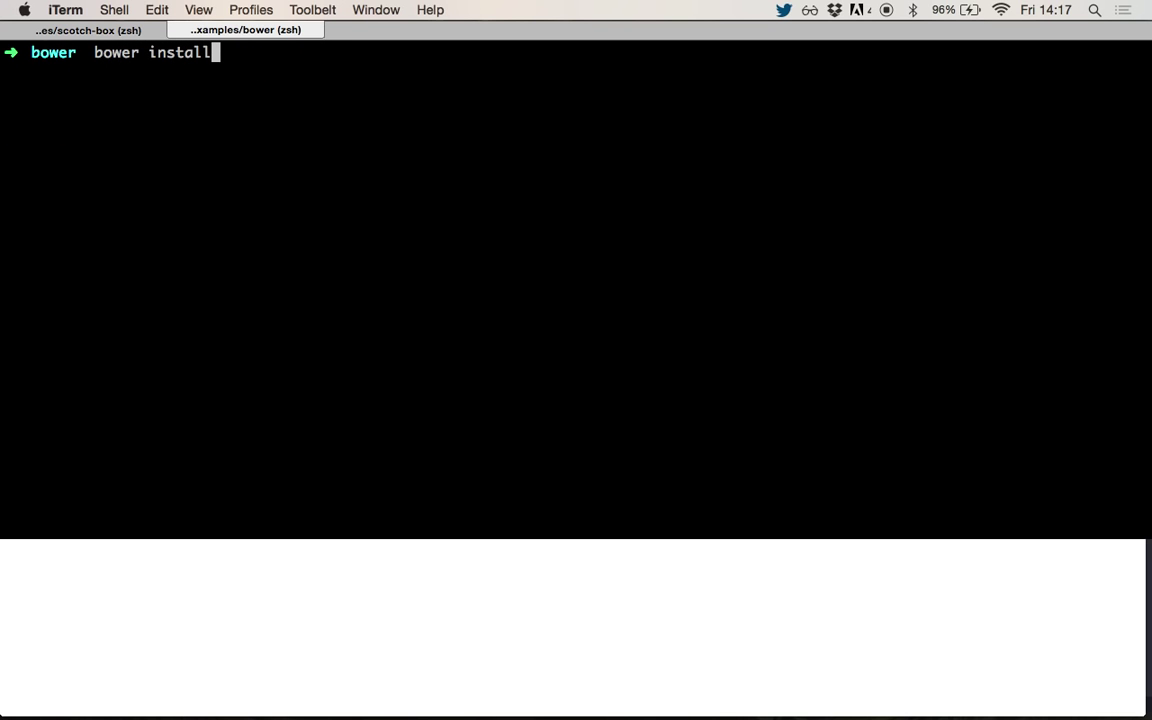
{"action": "type", "text": "uik"}
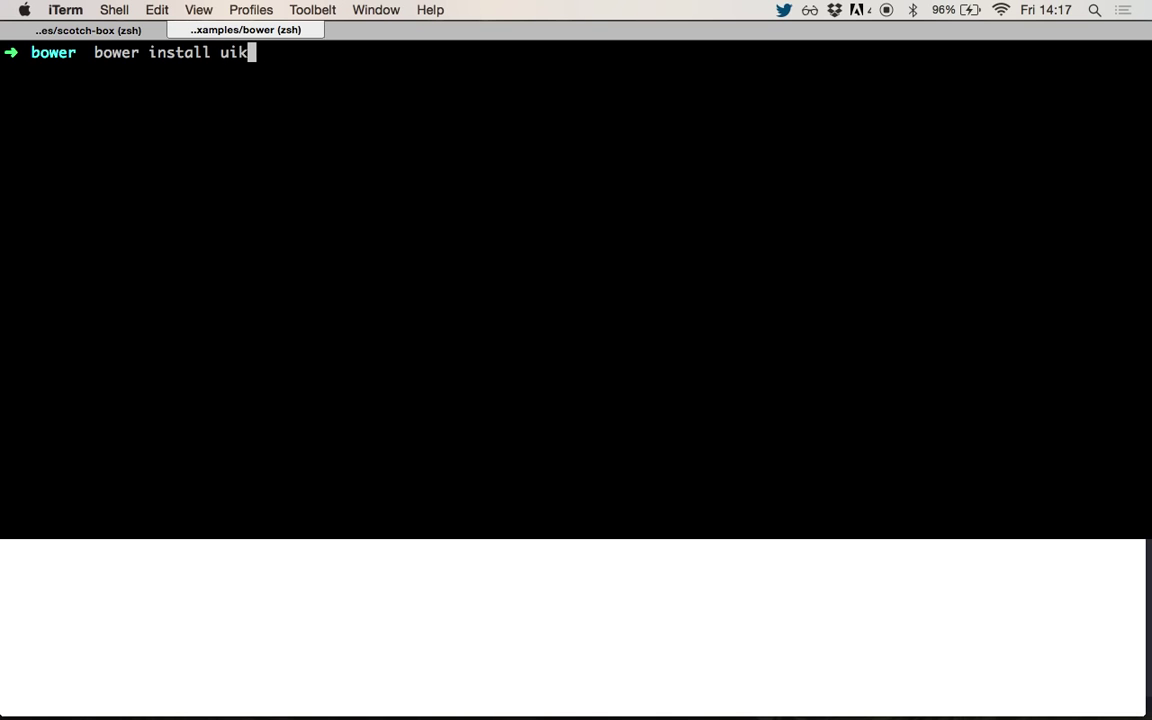
{"action": "key", "text": "Return"}
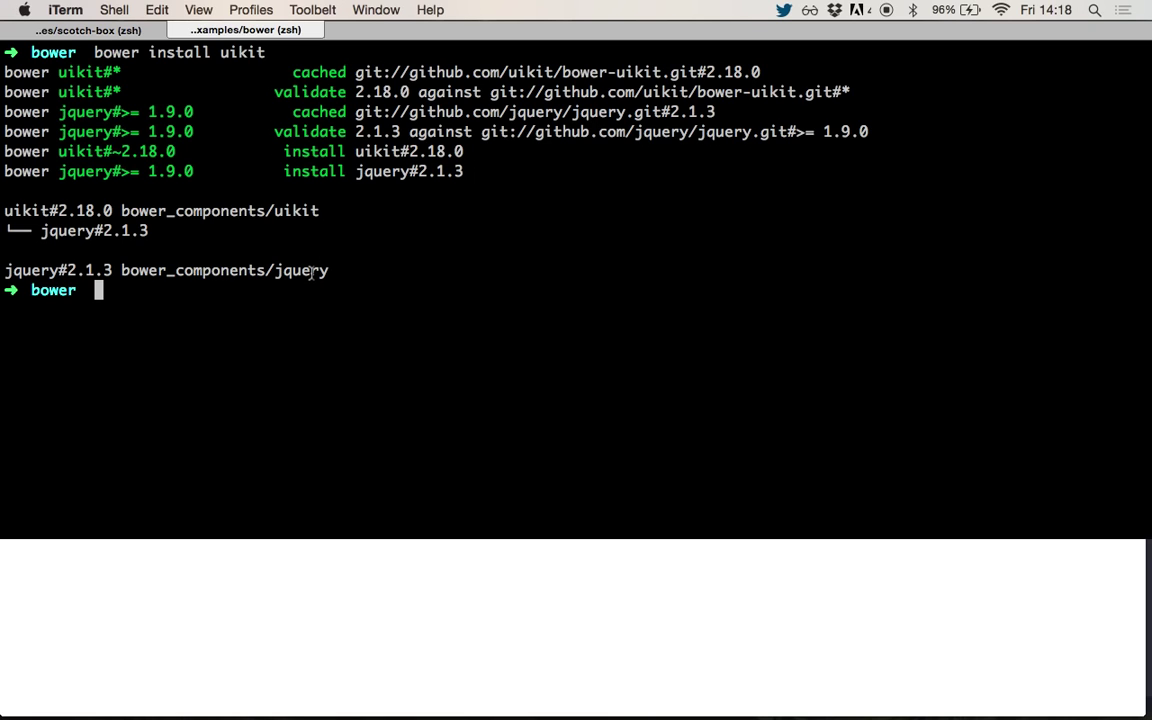
{"action": "mouse_move", "coordinate": [408, 270]}
{"action": "type", "text": "ll"}
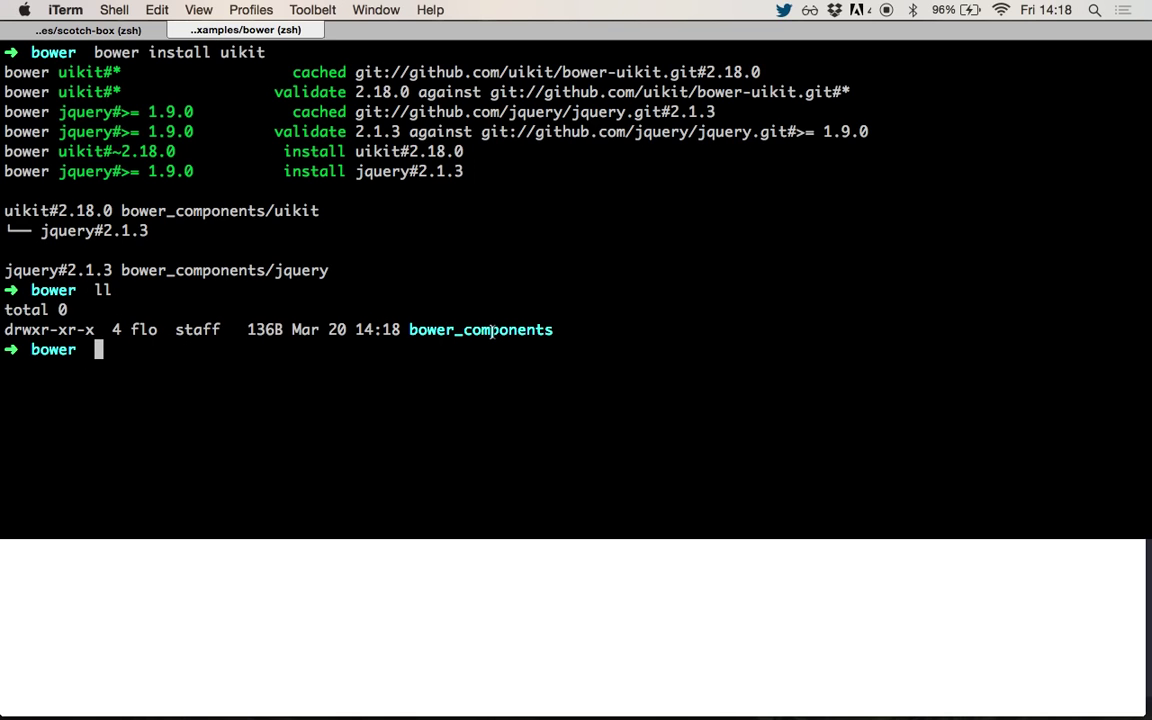
{"action": "mouse_move", "coordinate": [524, 204]}
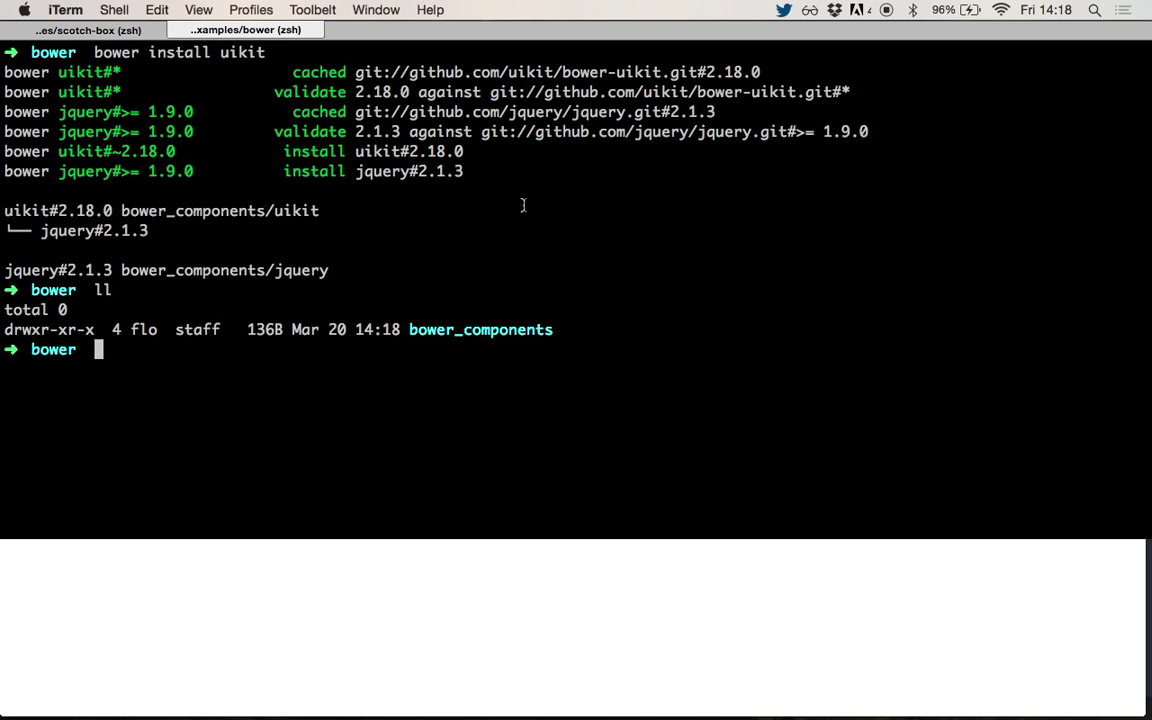
{"action": "type", "text": "subl"}
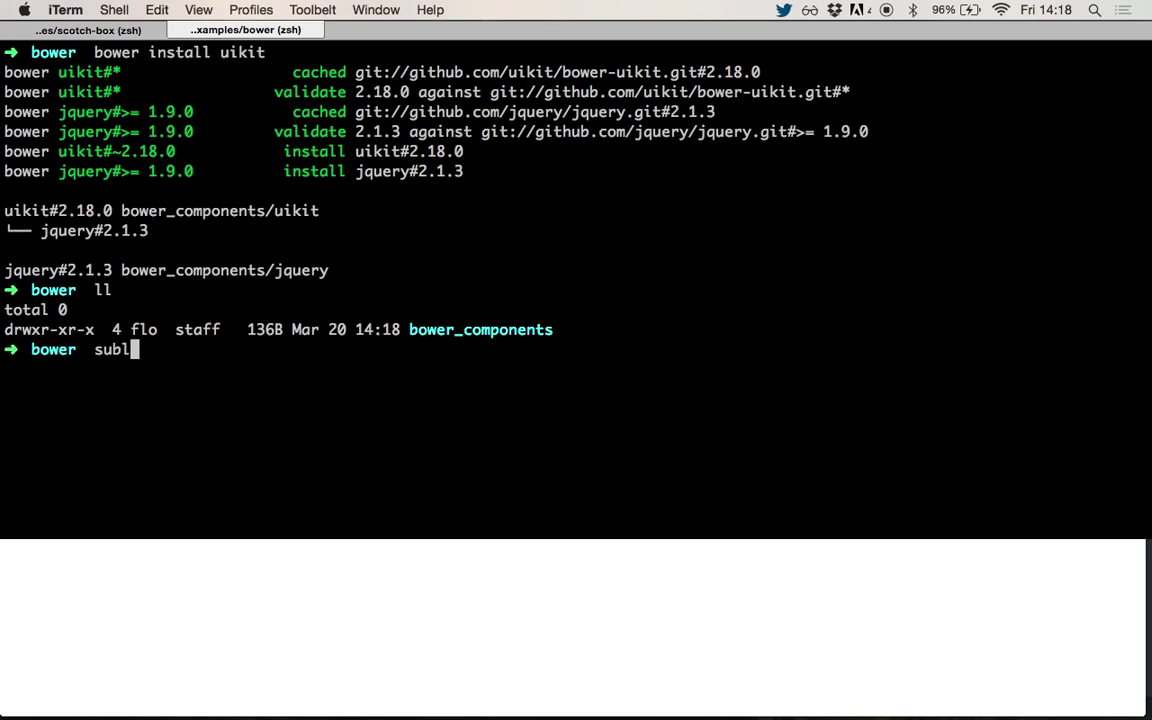
- Load the bower folder into Sublime Text and peek inside uikit's css folder
{"action": "key", "text": "Return"}
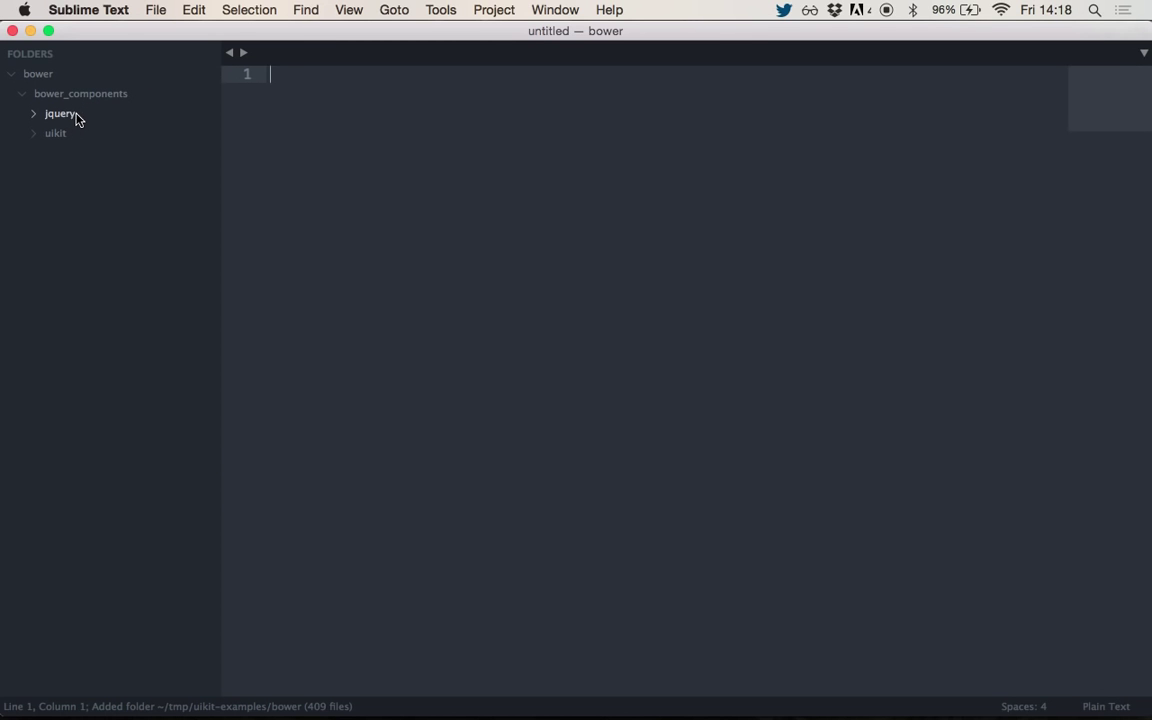
{"action": "left_click", "coordinate": [52, 132]}
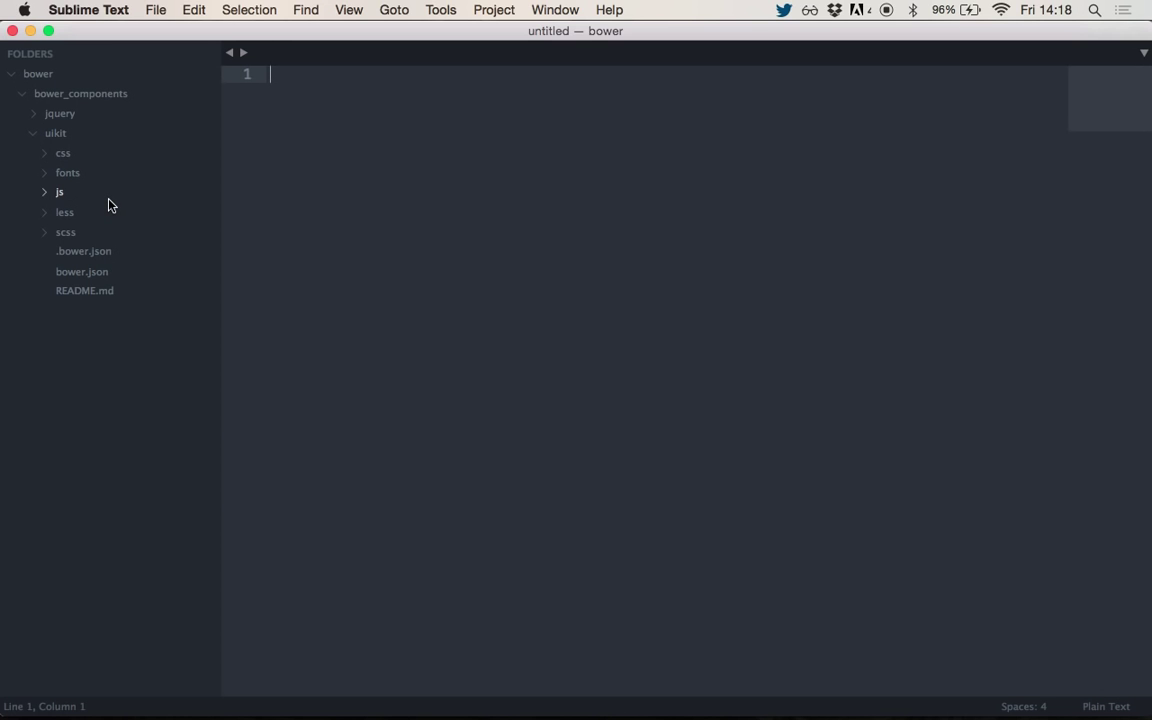
{"action": "mouse_move", "coordinate": [100, 192]}
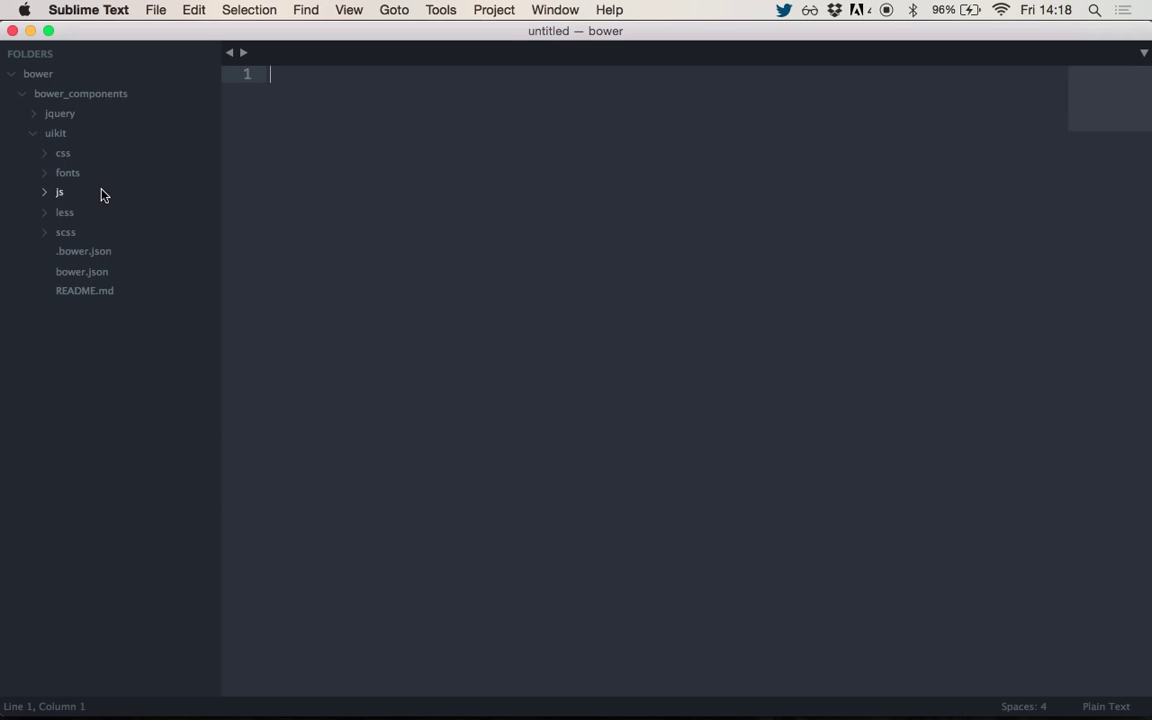
{"action": "left_click", "coordinate": [62, 152]}
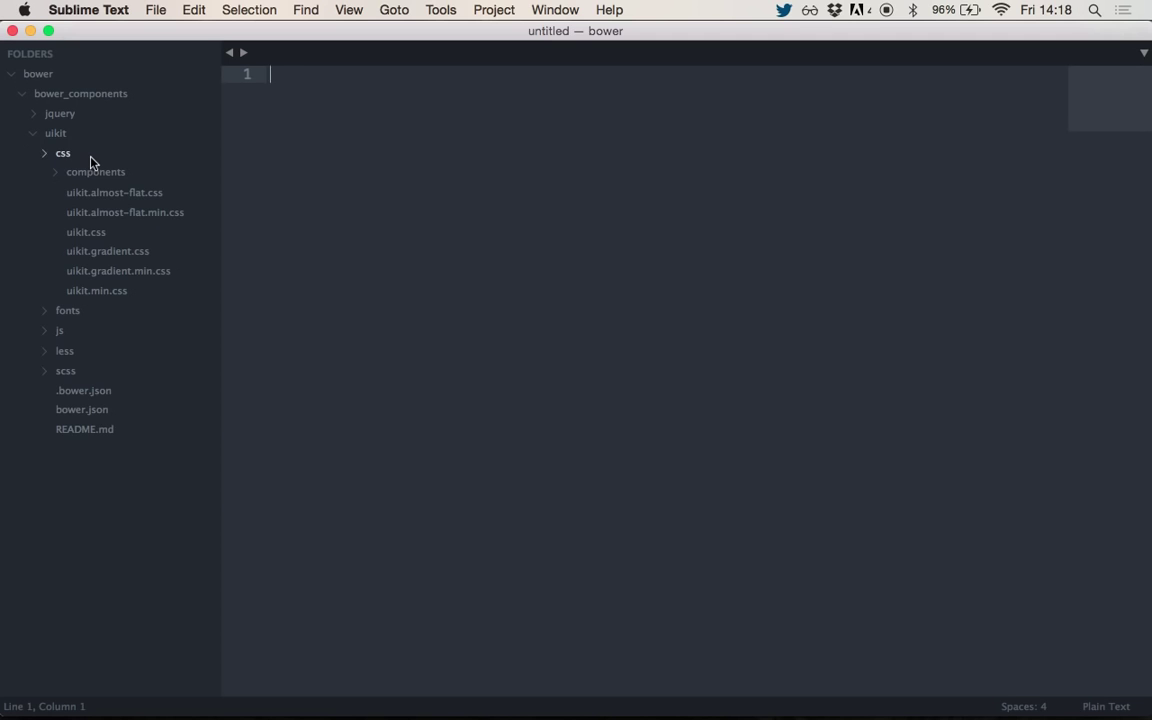
{"action": "left_click", "coordinate": [62, 152]}
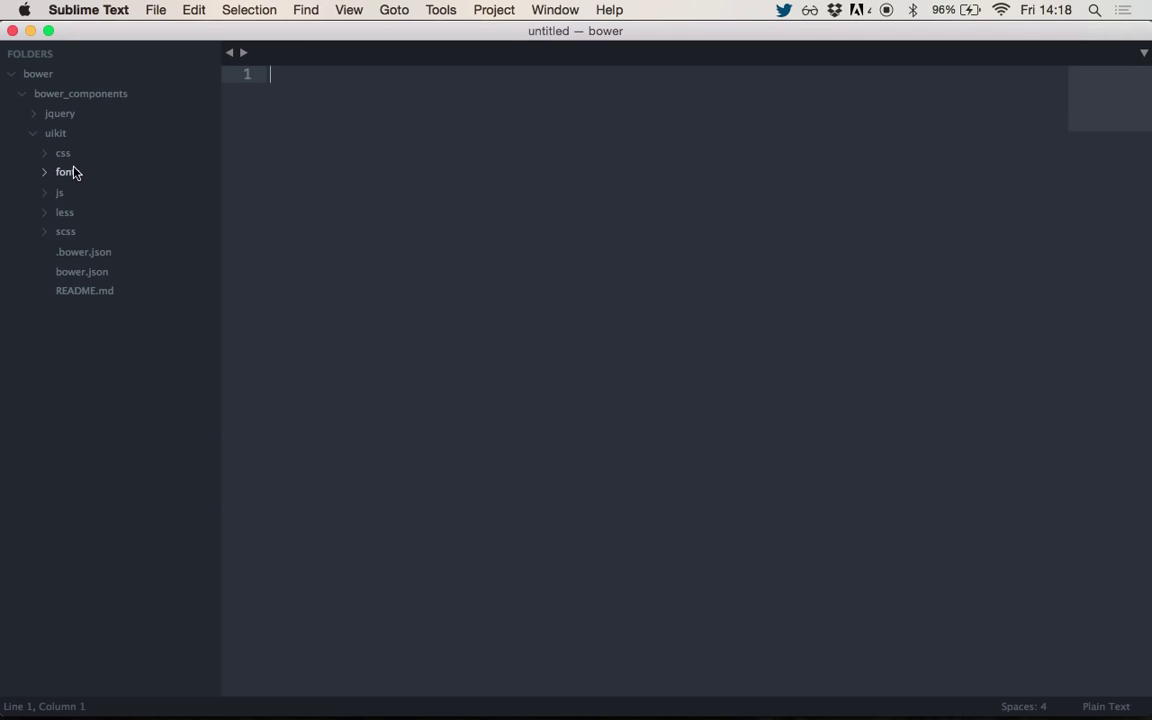
{"action": "mouse_move", "coordinate": [70, 212]}
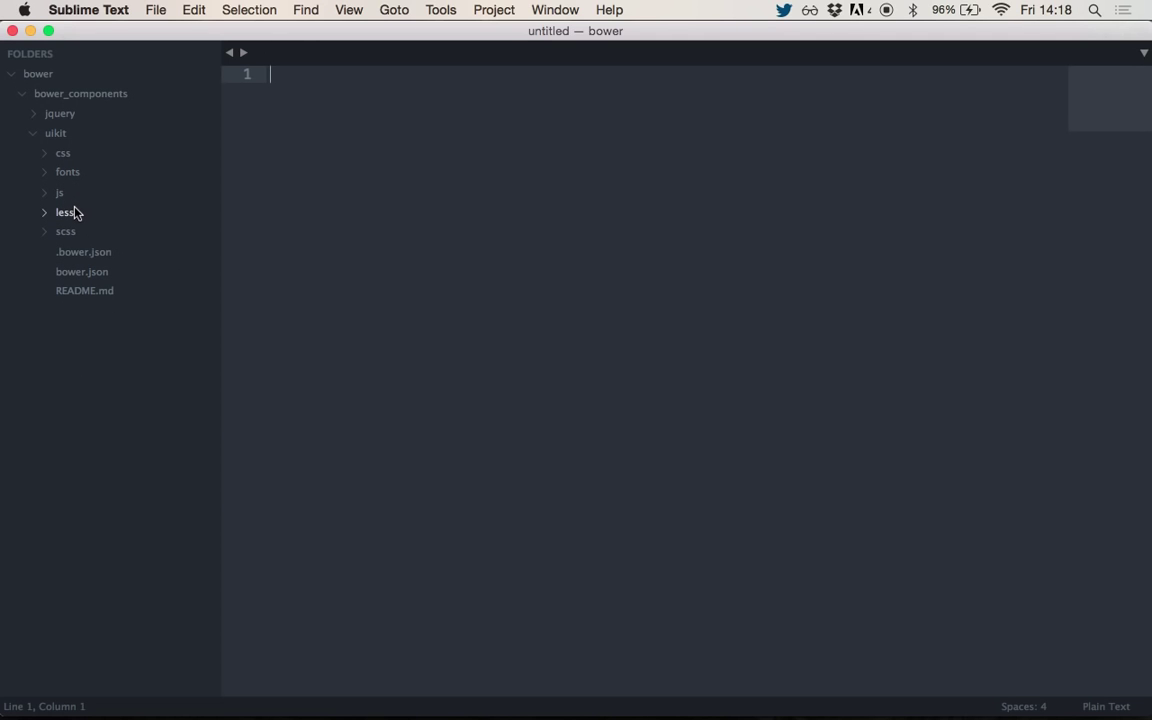
- Peek inside uikit's less and scss folders, collapsing each afterwards
{"action": "left_click", "coordinate": [64, 212]}
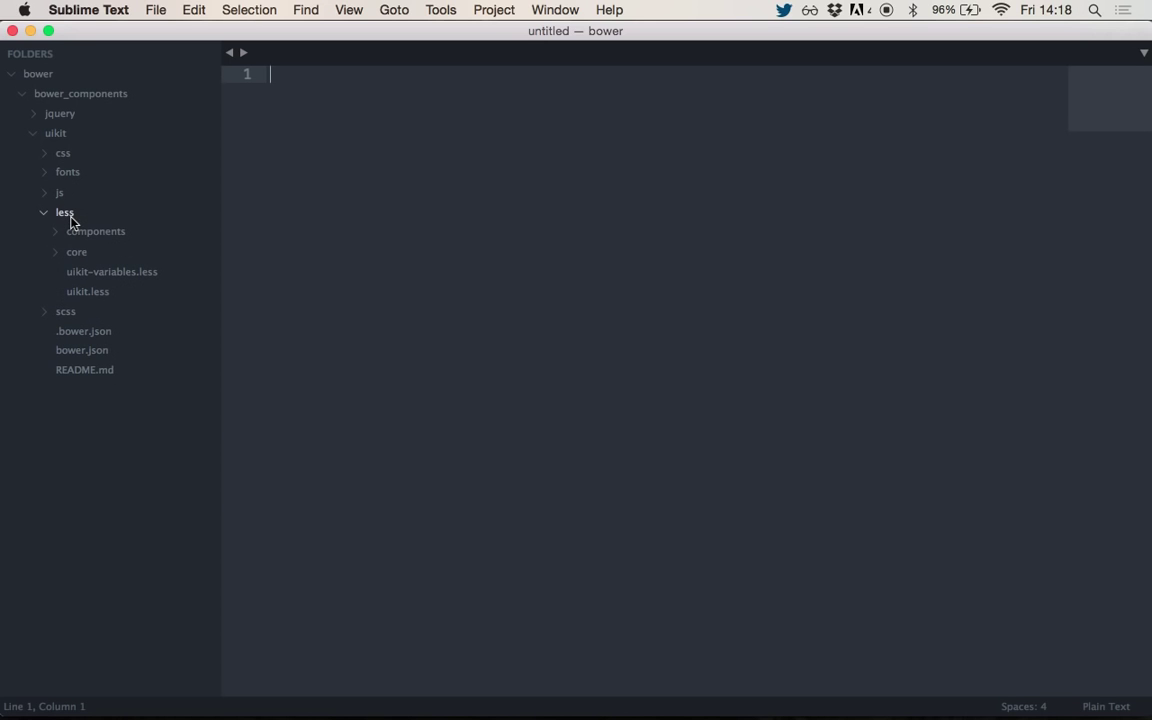
{"action": "left_click", "coordinate": [64, 212]}
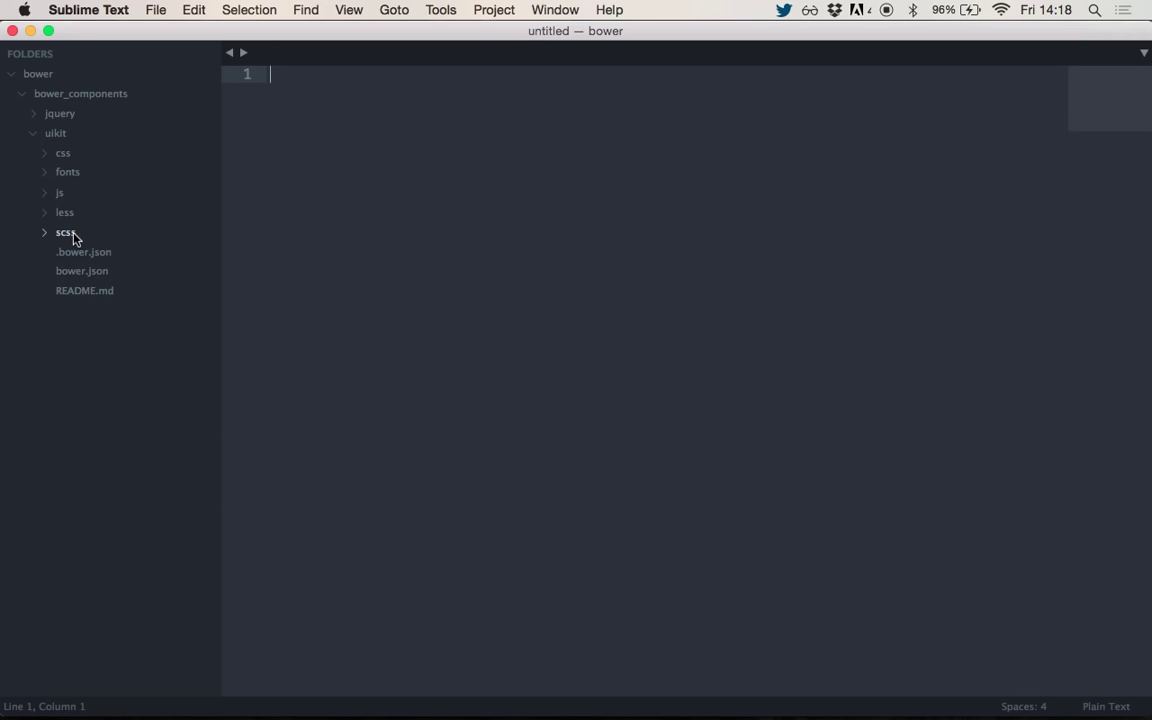
{"action": "mouse_move", "coordinate": [80, 240]}
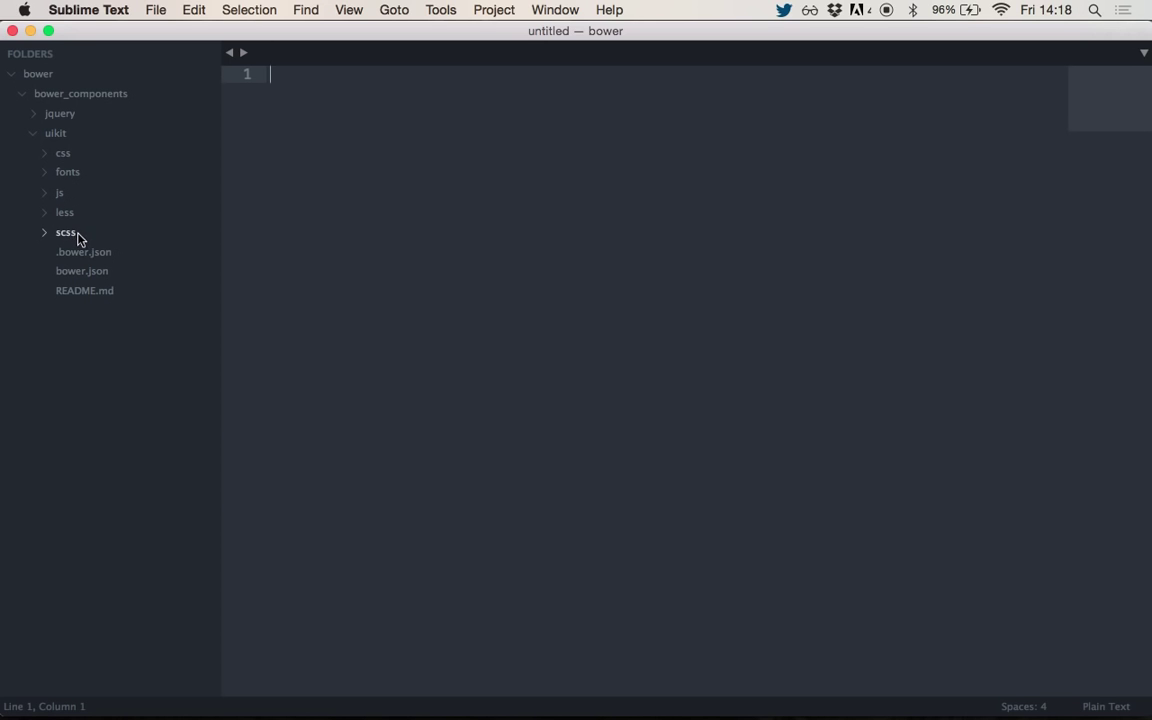
{"action": "left_click", "coordinate": [64, 232]}
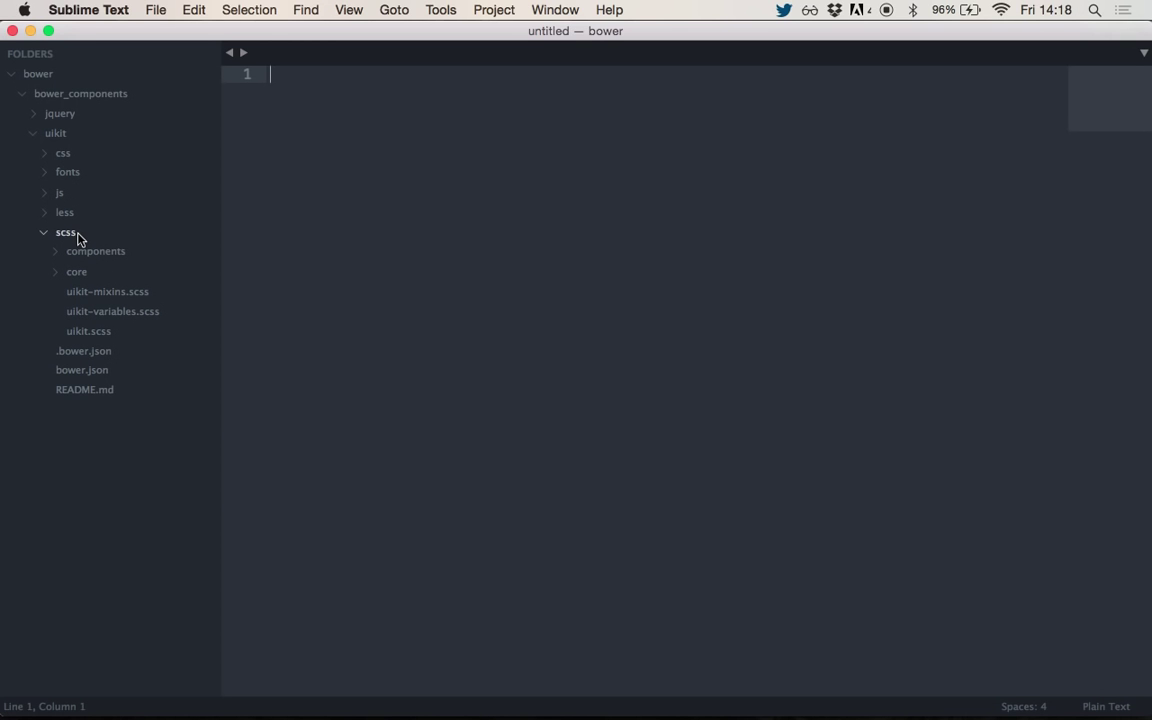
{"action": "left_click", "coordinate": [64, 232]}
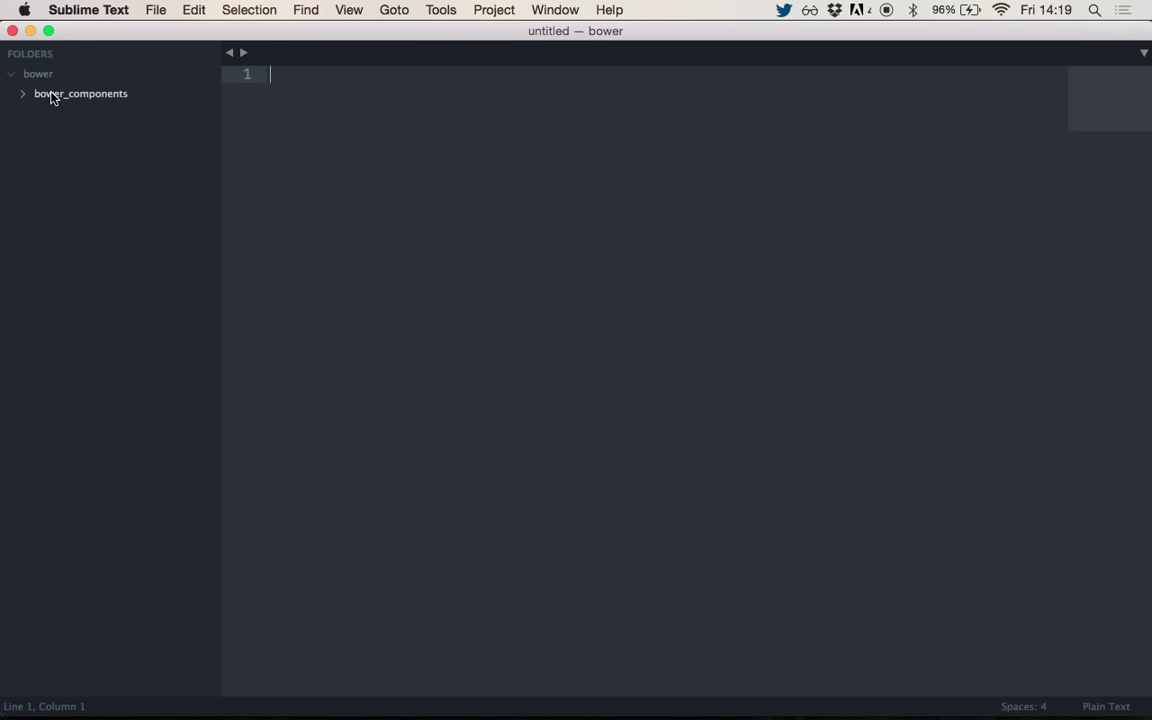
{"action": "key", "text": "Cmd+Tab"}
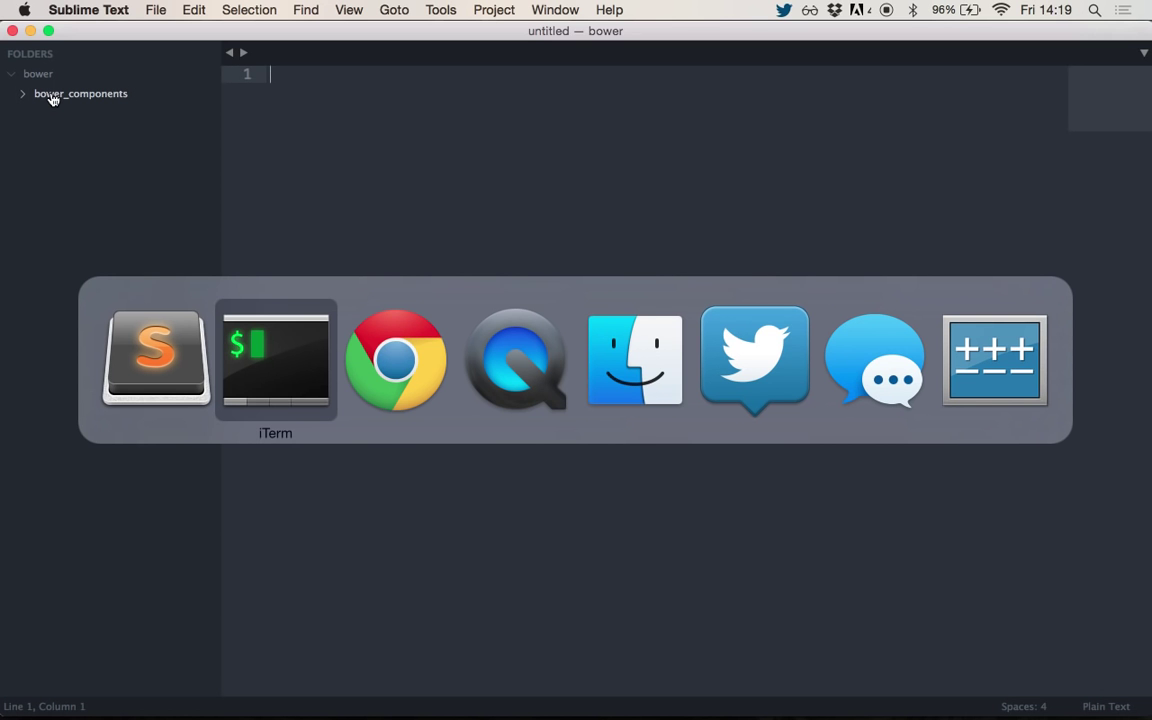
- Bring Chrome's local index.html tab with the Hello Universe panel back to the front
{"action": "left_click", "coordinate": [396, 360]}
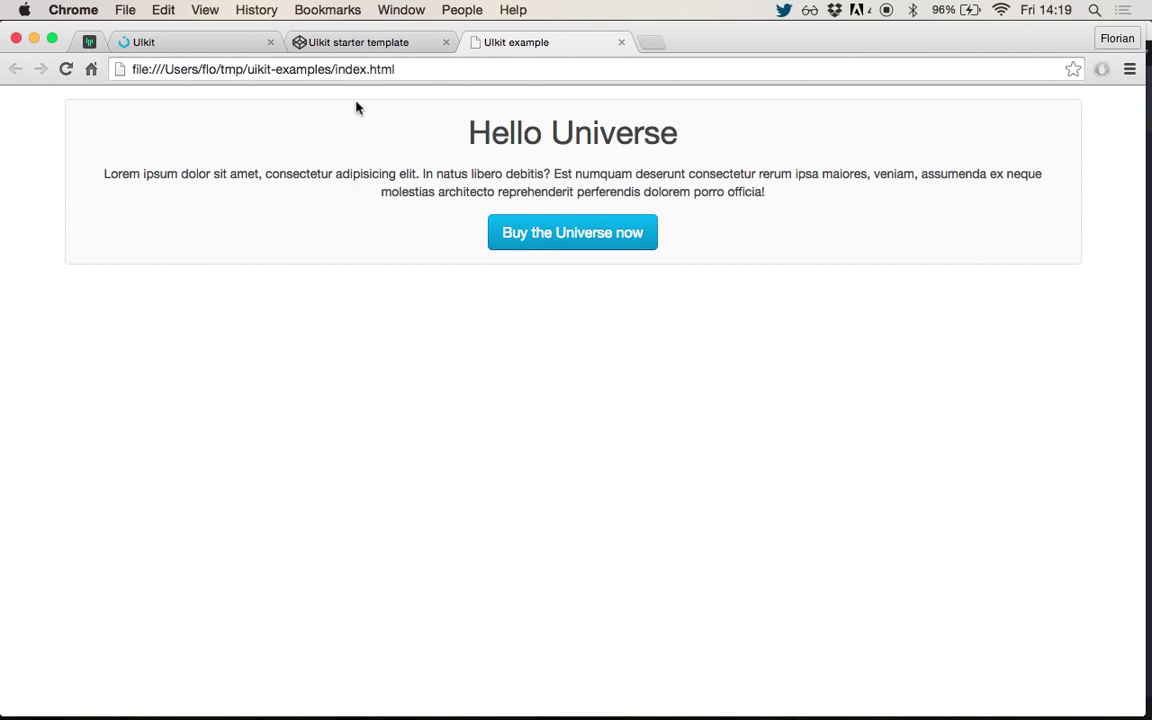
{"action": "mouse_move", "coordinate": [256, 438]}
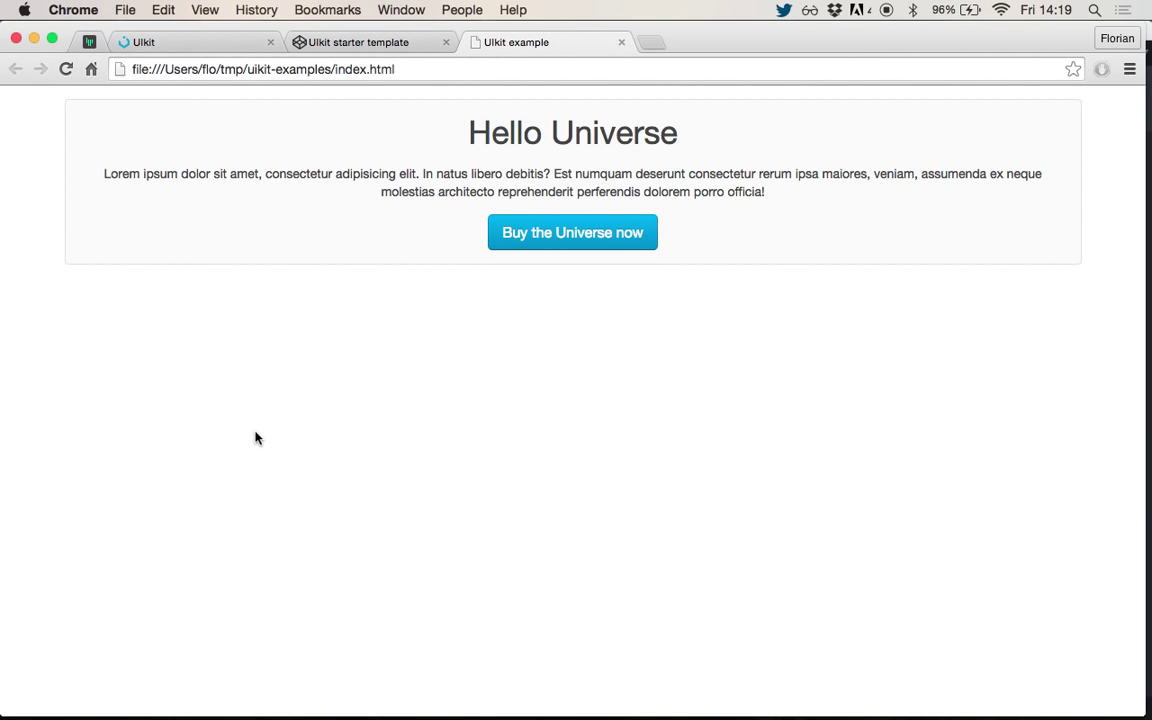
{"action": "mouse_move", "coordinate": [358, 58]}
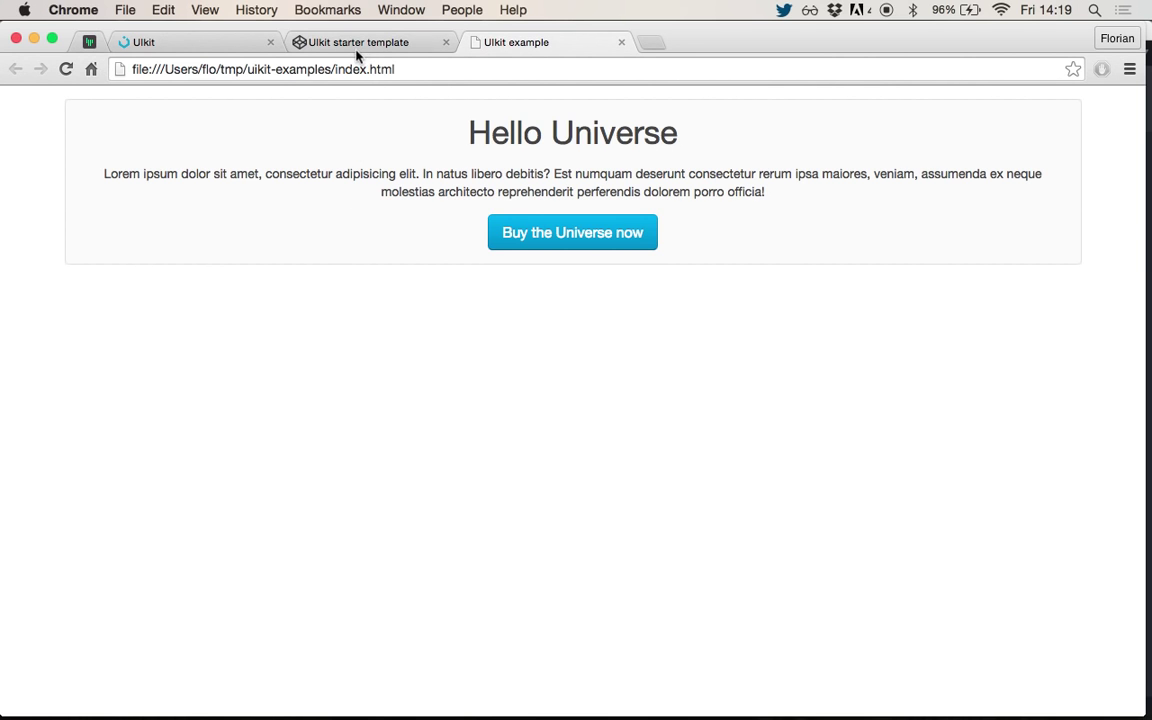
{"action": "mouse_move", "coordinate": [352, 48]}
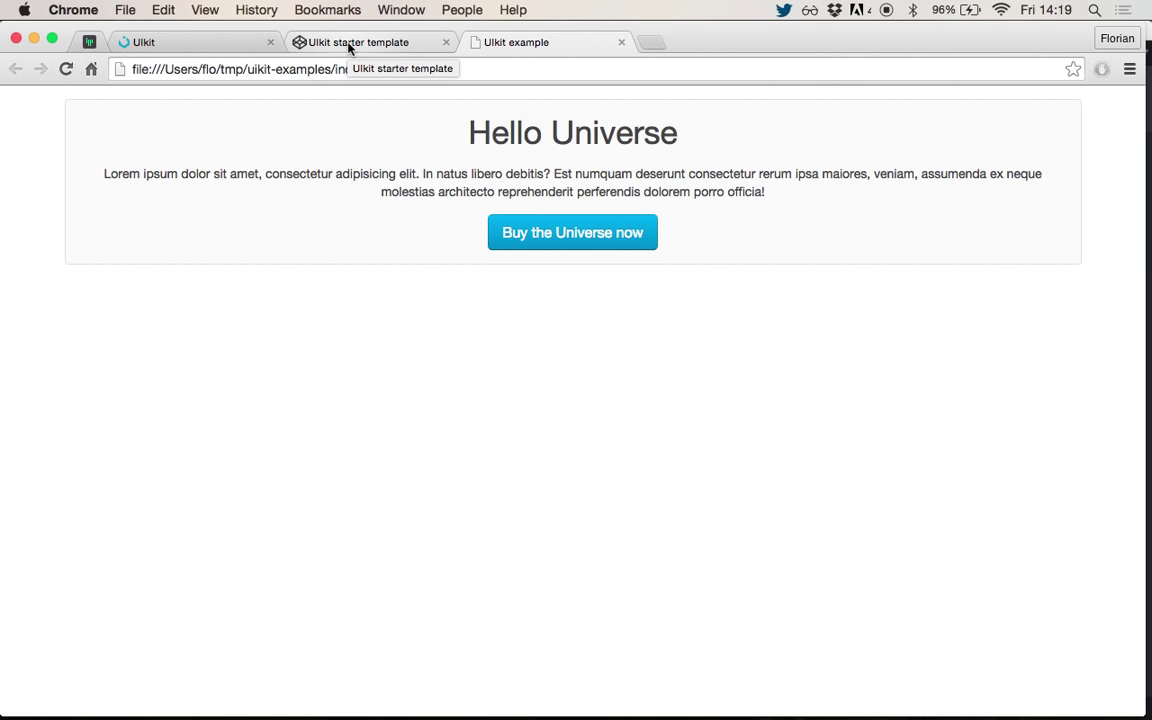